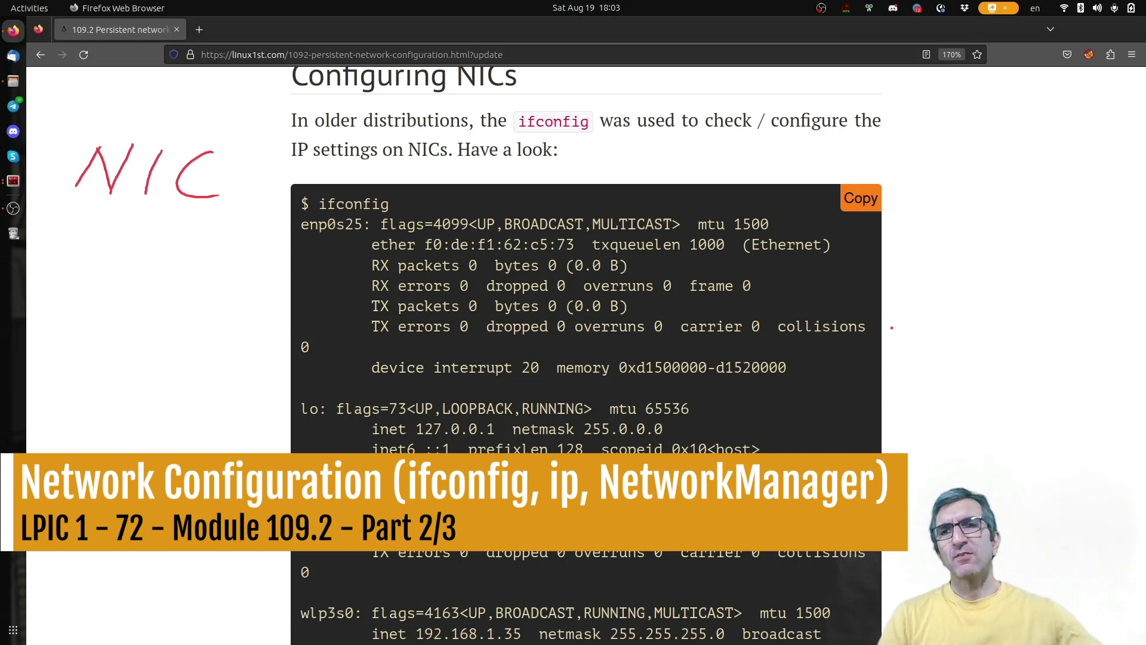
Step: Scroll the tutorial down to the sudo ifconfig enp0s25 192.168.42.42 example
drag(65, 224, 227, 227)
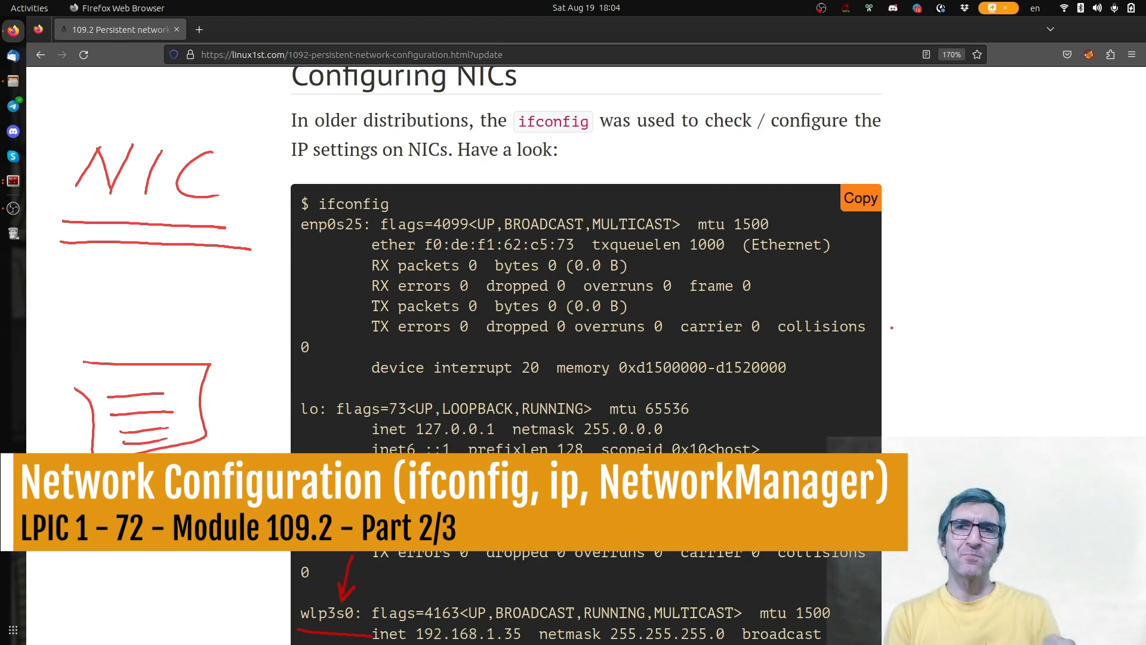
mouse_move(893, 328)
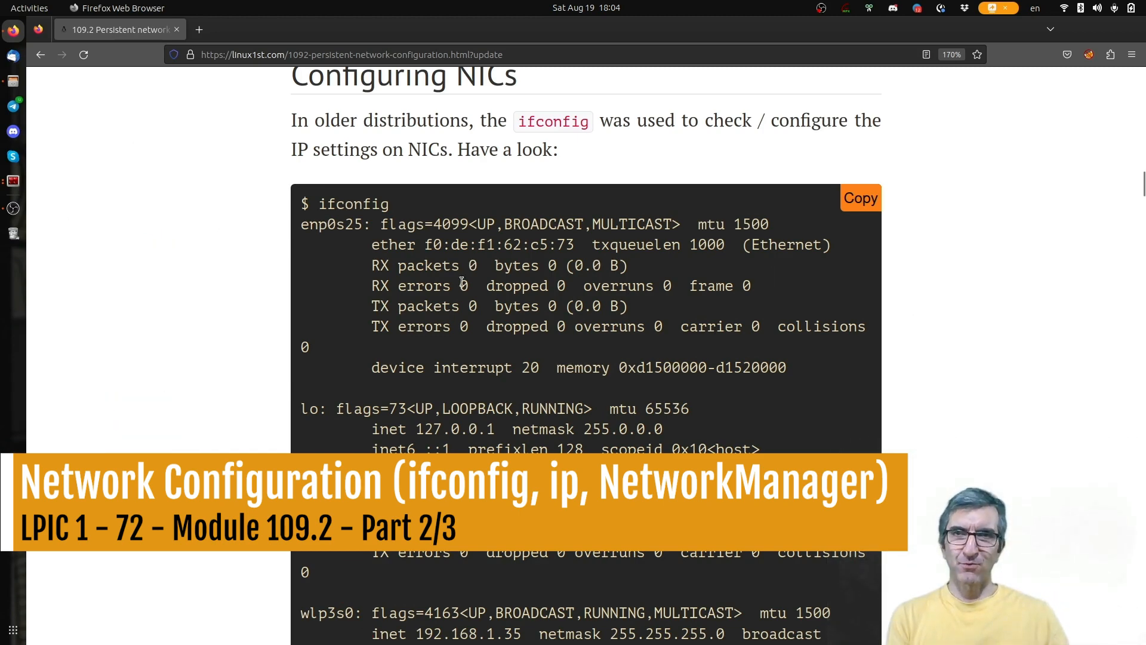
scroll(down, 3)
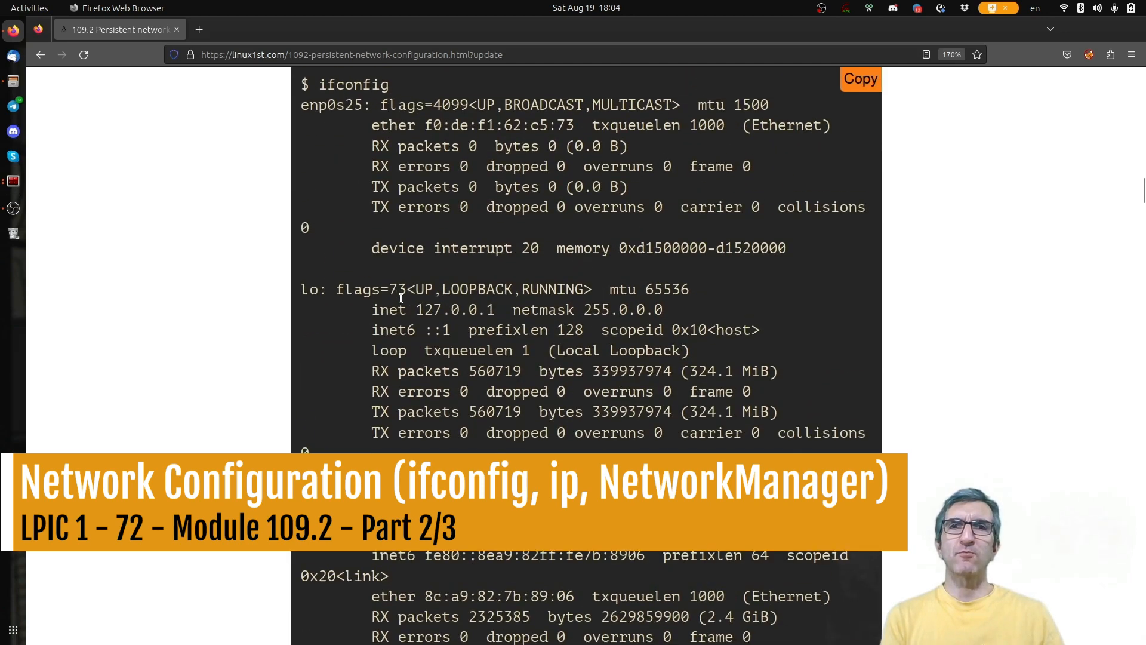
scroll(down, 3)
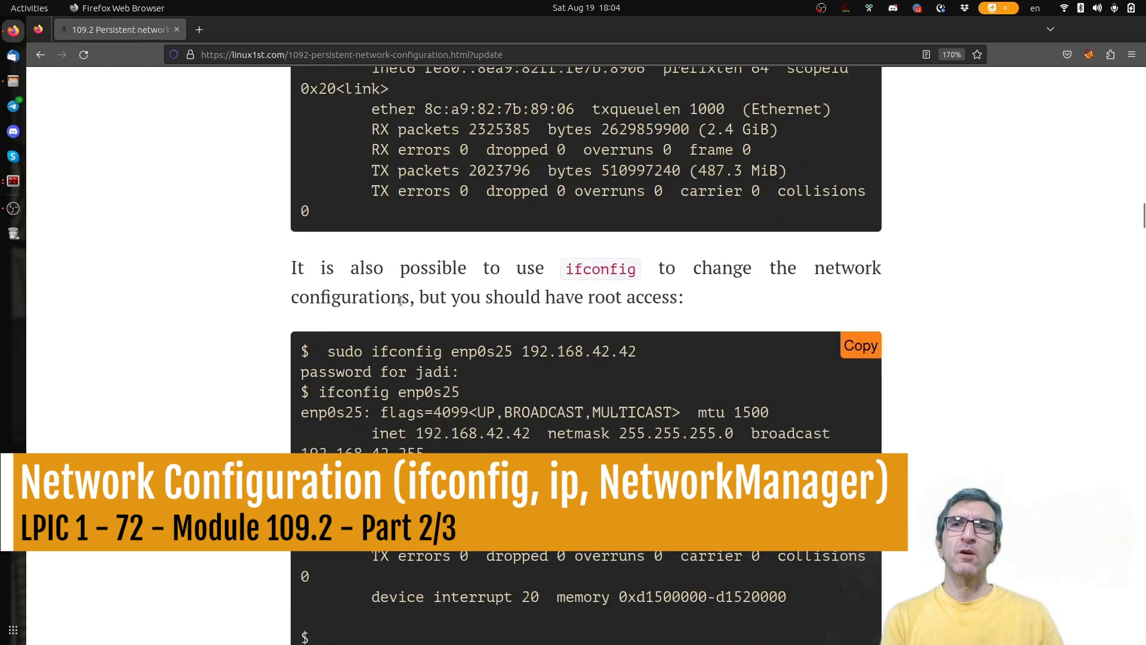
scroll(down, 3)
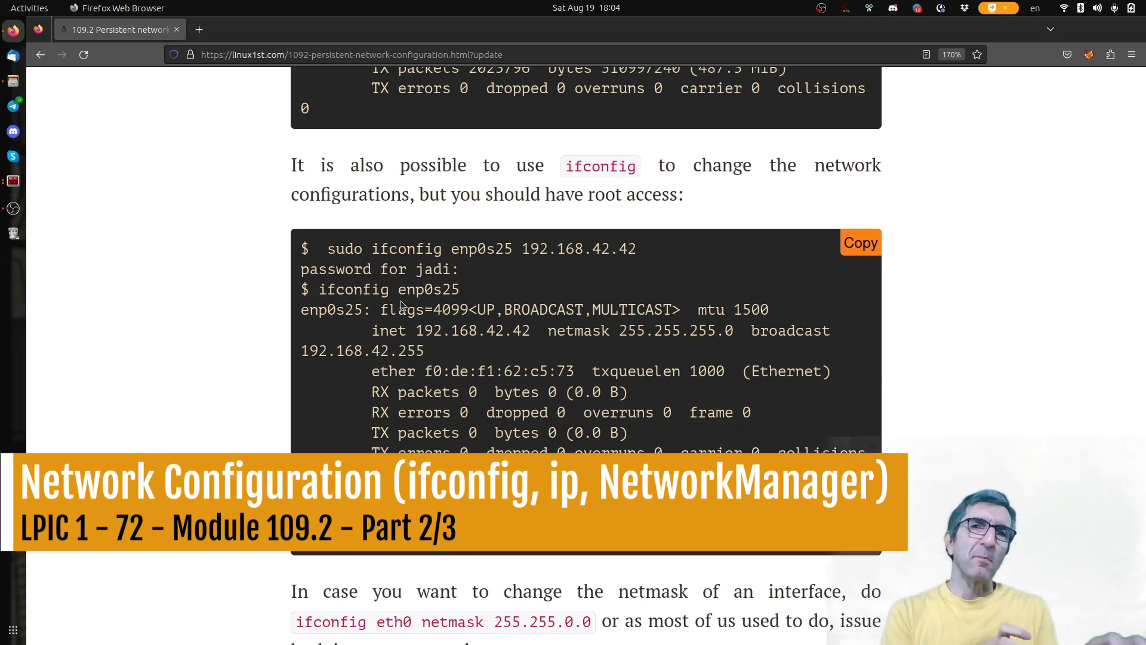
Step: Highlight ifconfig and the interface name enp0s25 in the example command
double_click(406, 248)
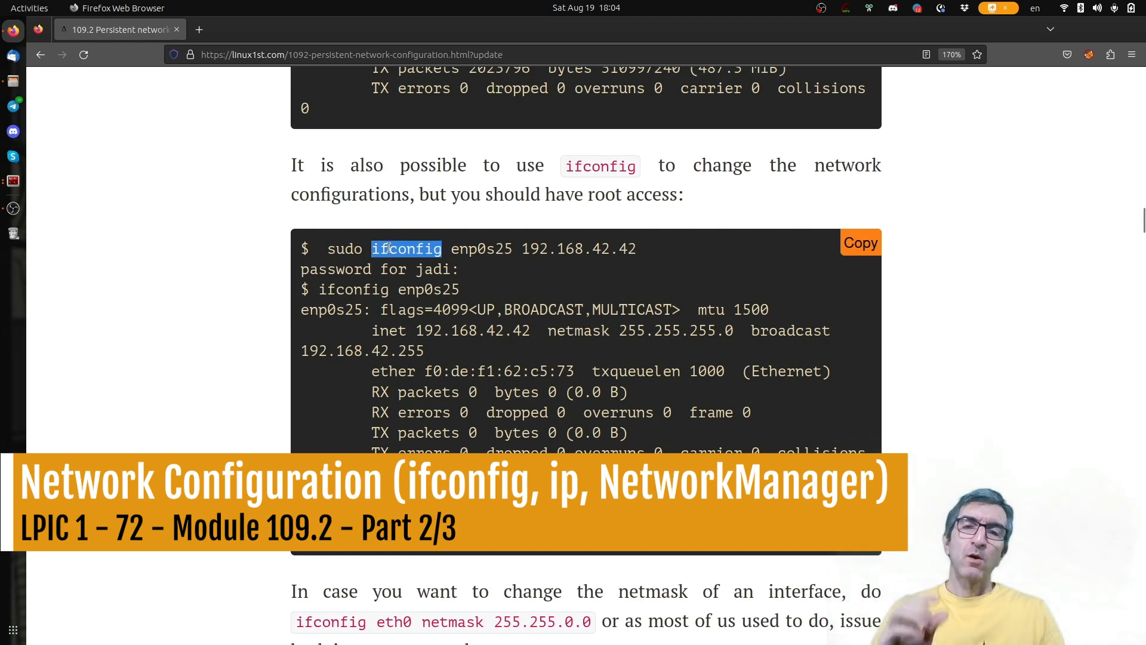
double_click(392, 268)
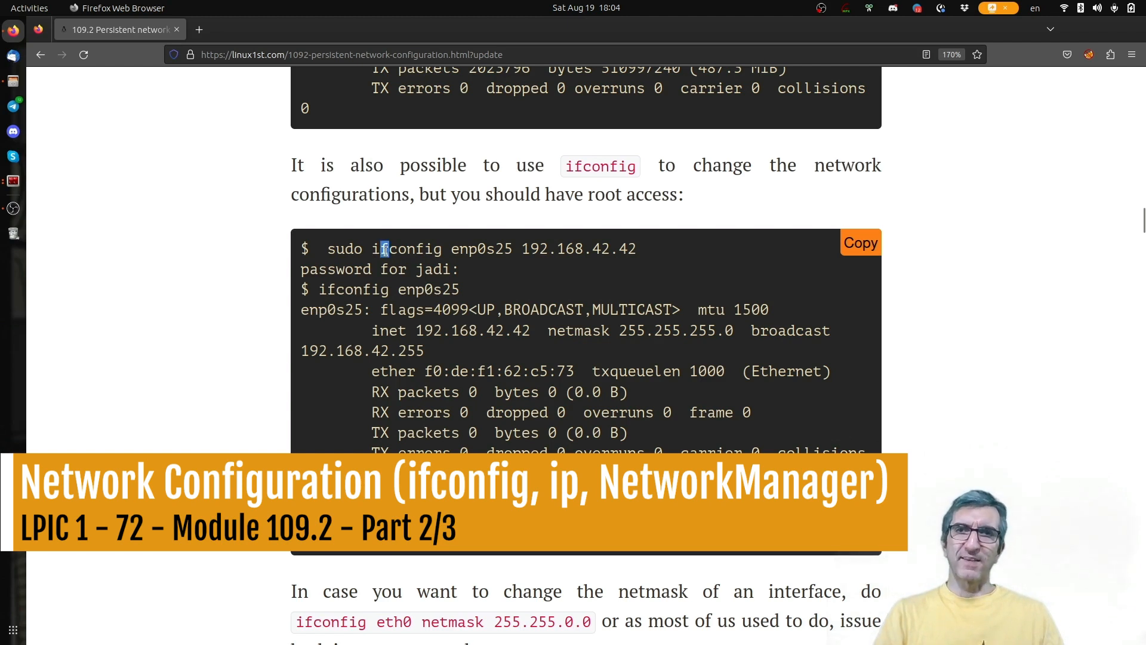
double_click(481, 248)
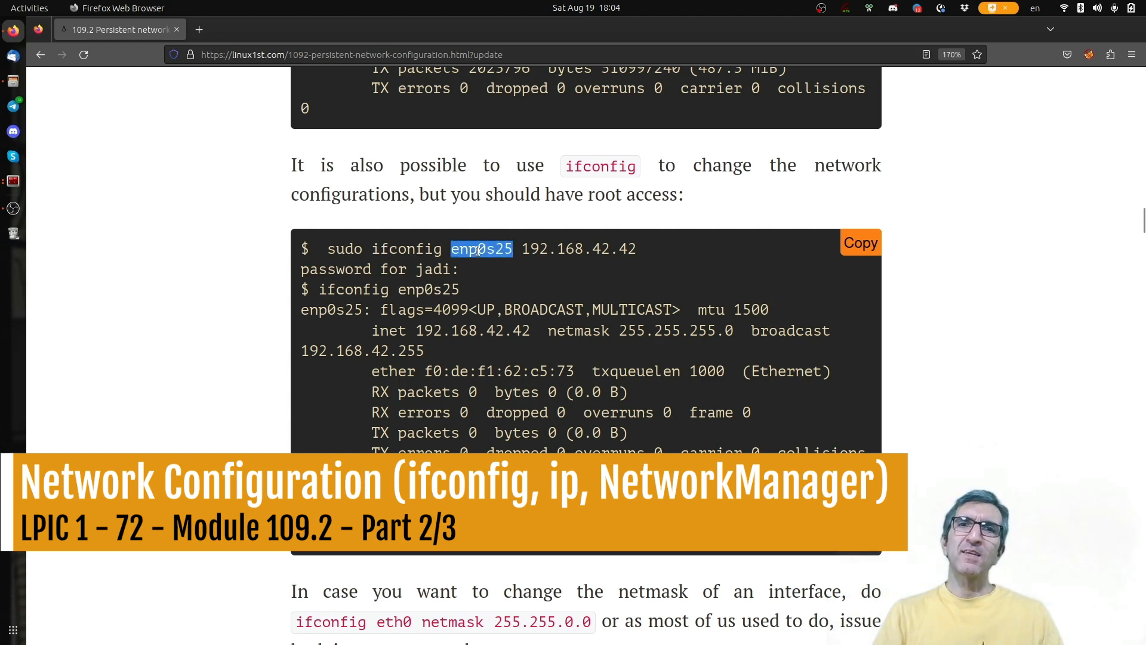
mouse_move(510, 311)
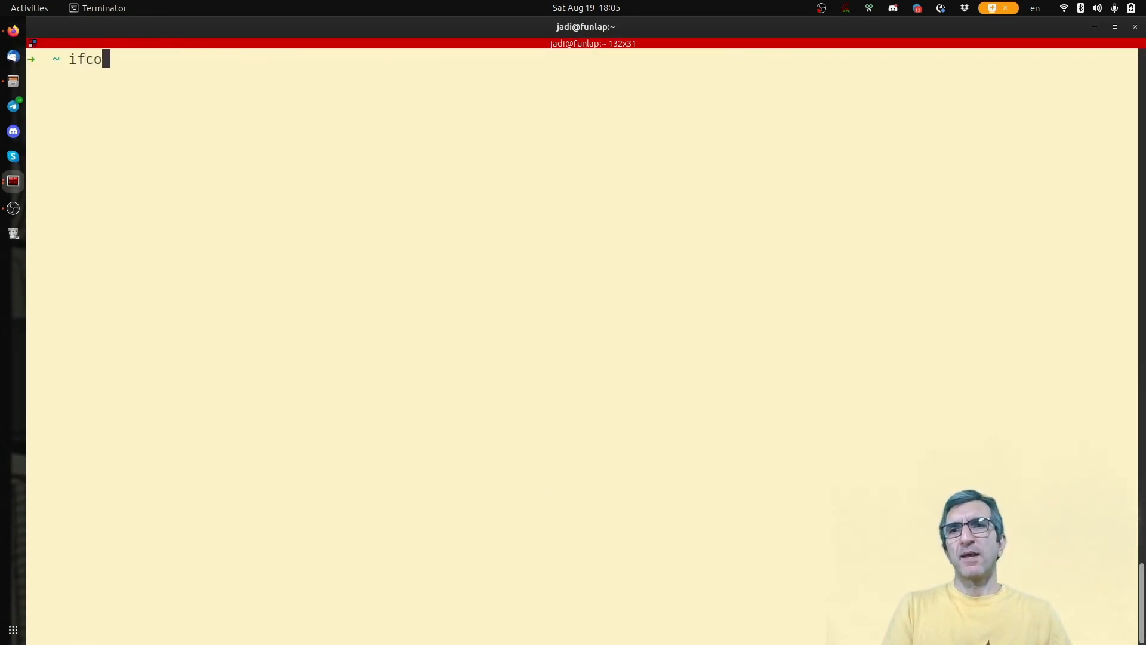
Step: Run ifconfig eth0 192.168.0.1 netmask 255.255.255.0 as a normal user
text(nfig et)
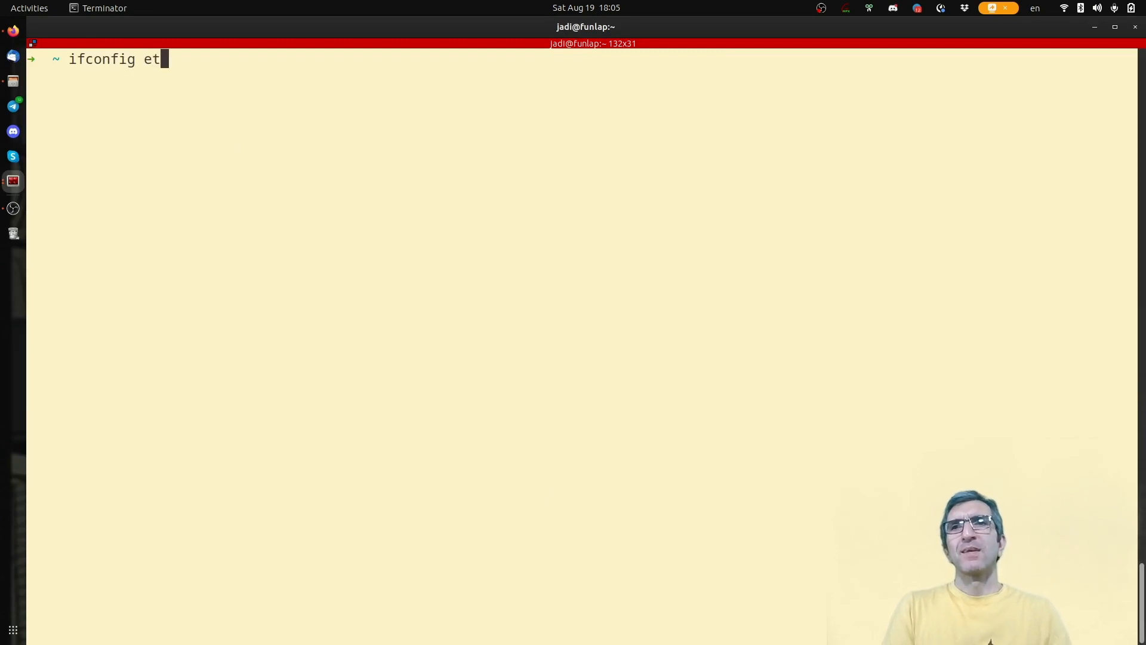
text(h0 192.)
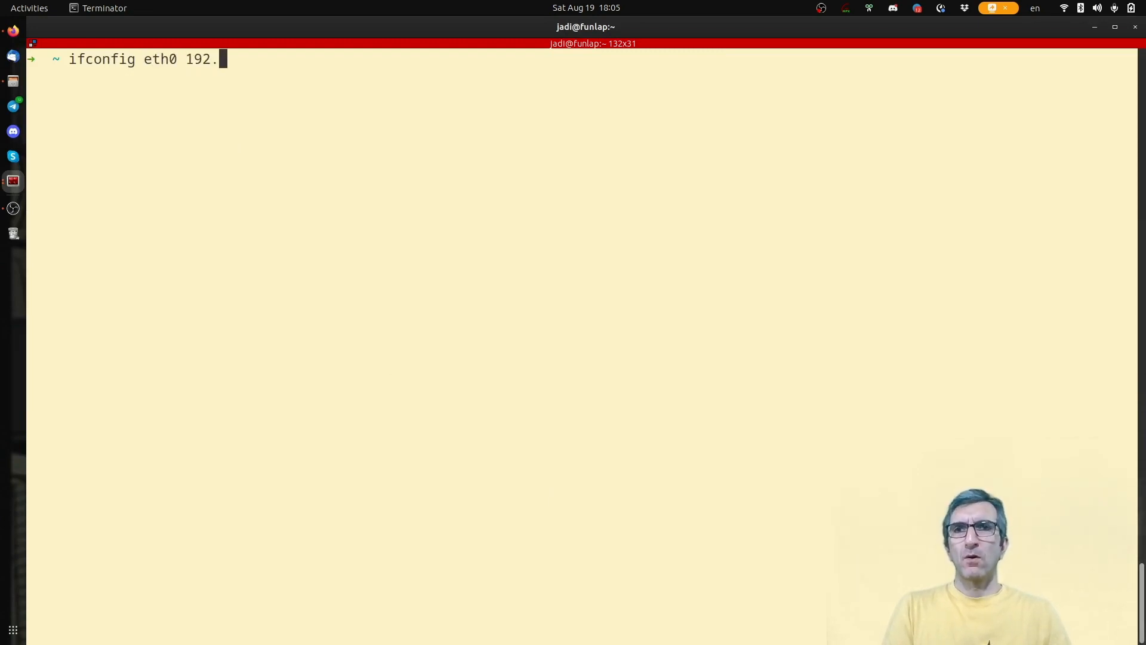
text(168.0.1)
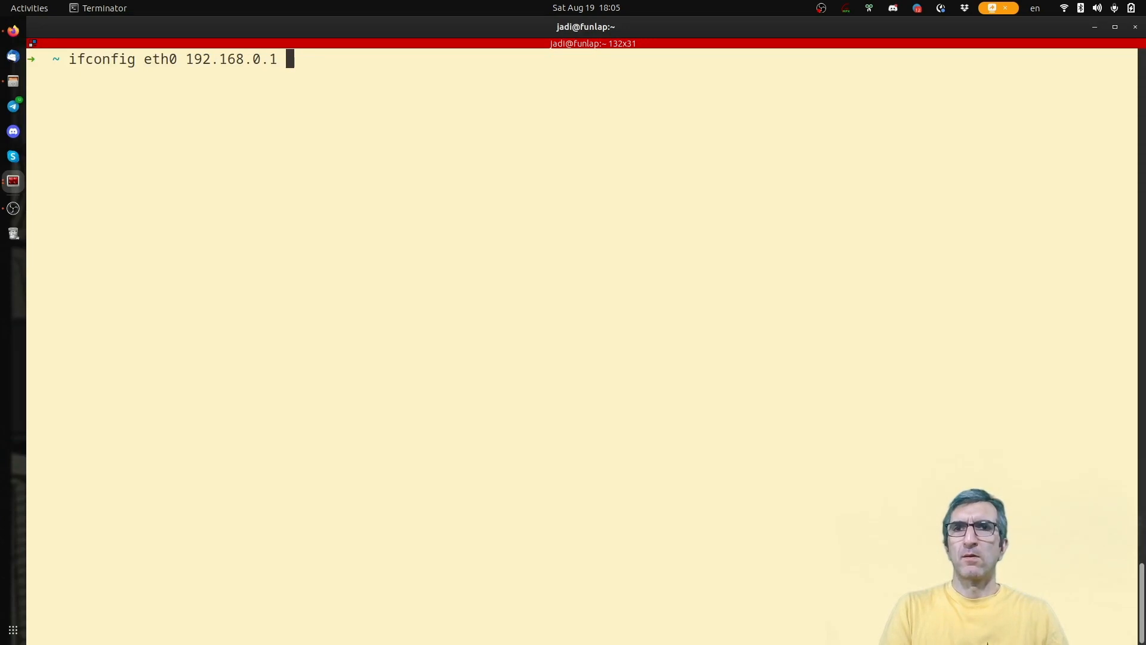
text(netsm)
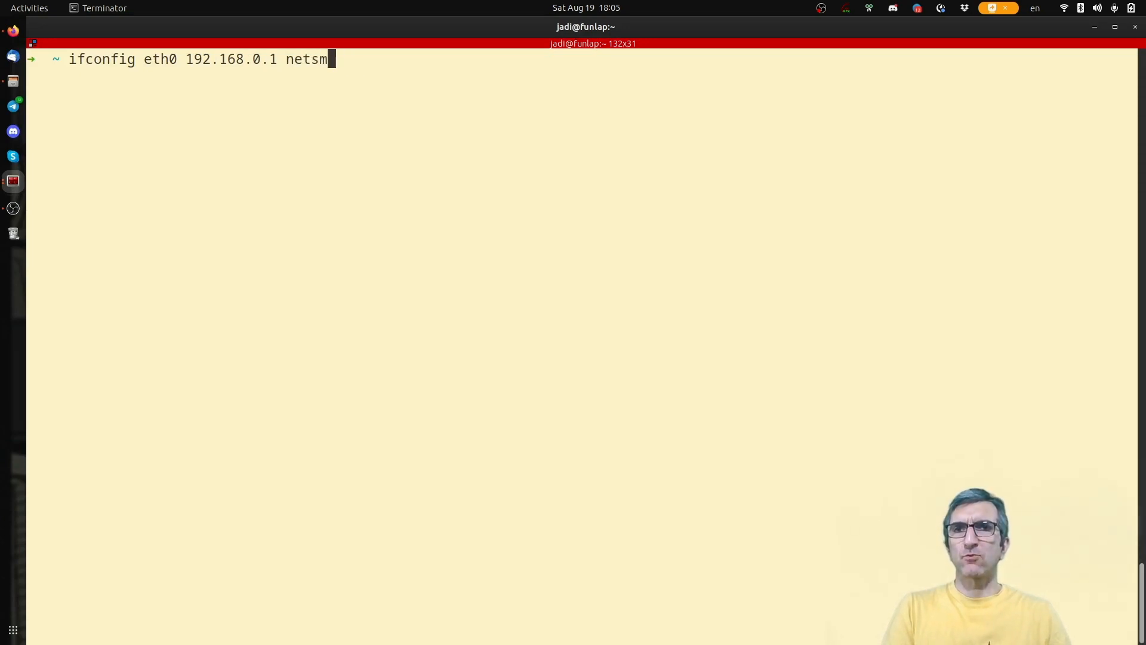
text(ask 2)
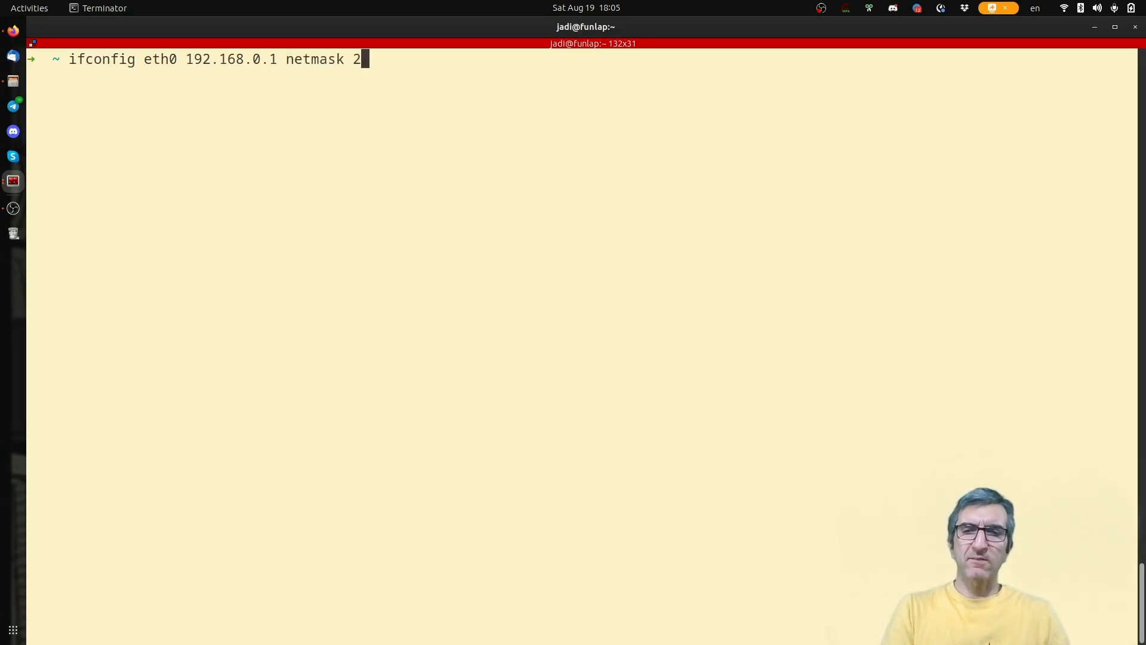
text(55.255.255.0)
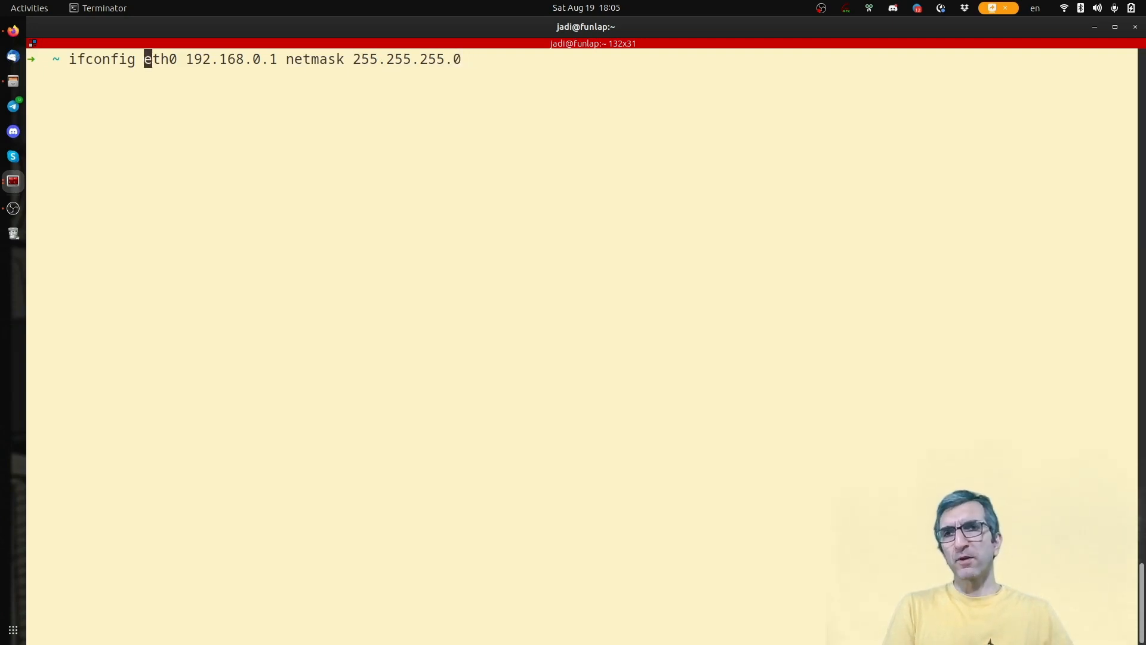
key(Return)
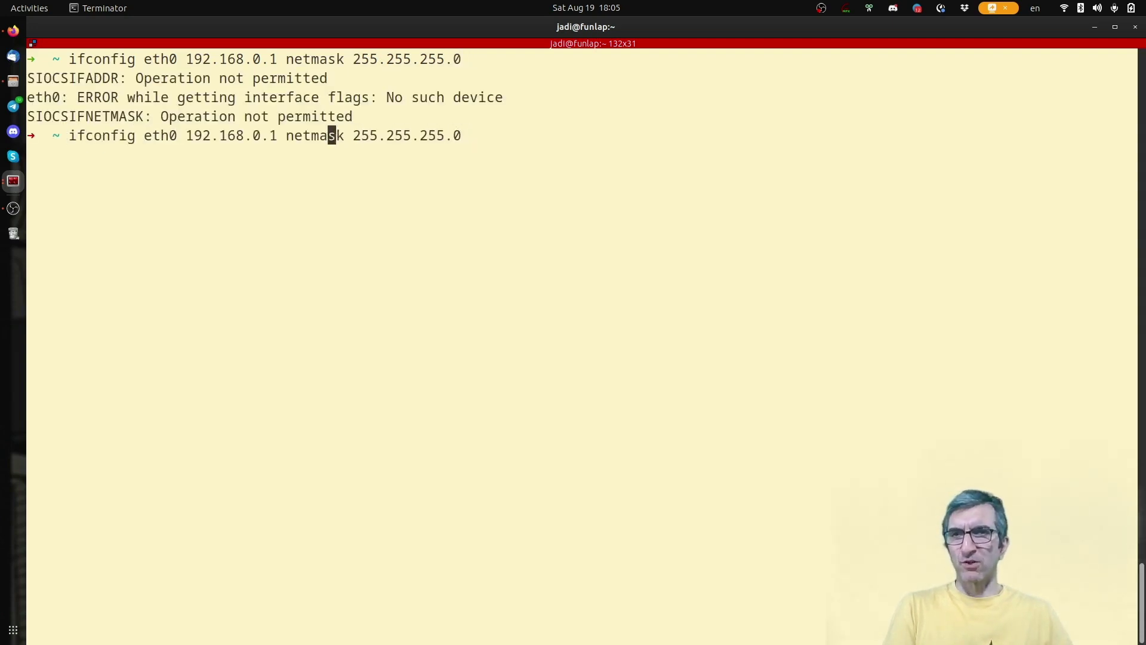
Step: Rerun the address change with sudo, then list all interfaces with plain ifconfig
text(sudo)
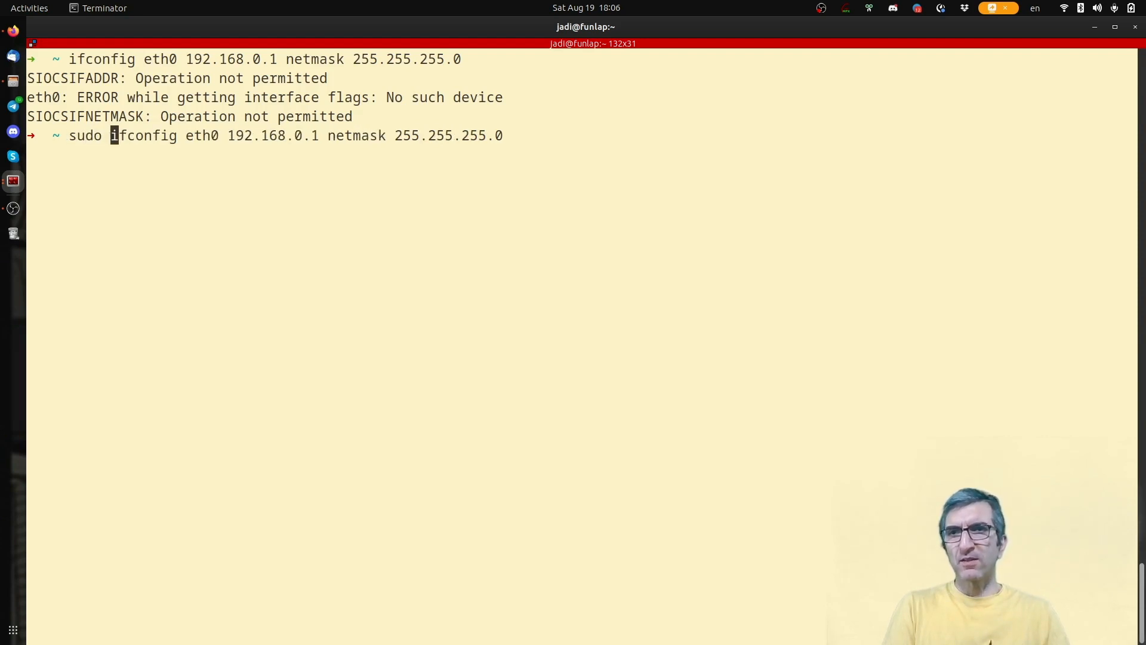
key(Return)
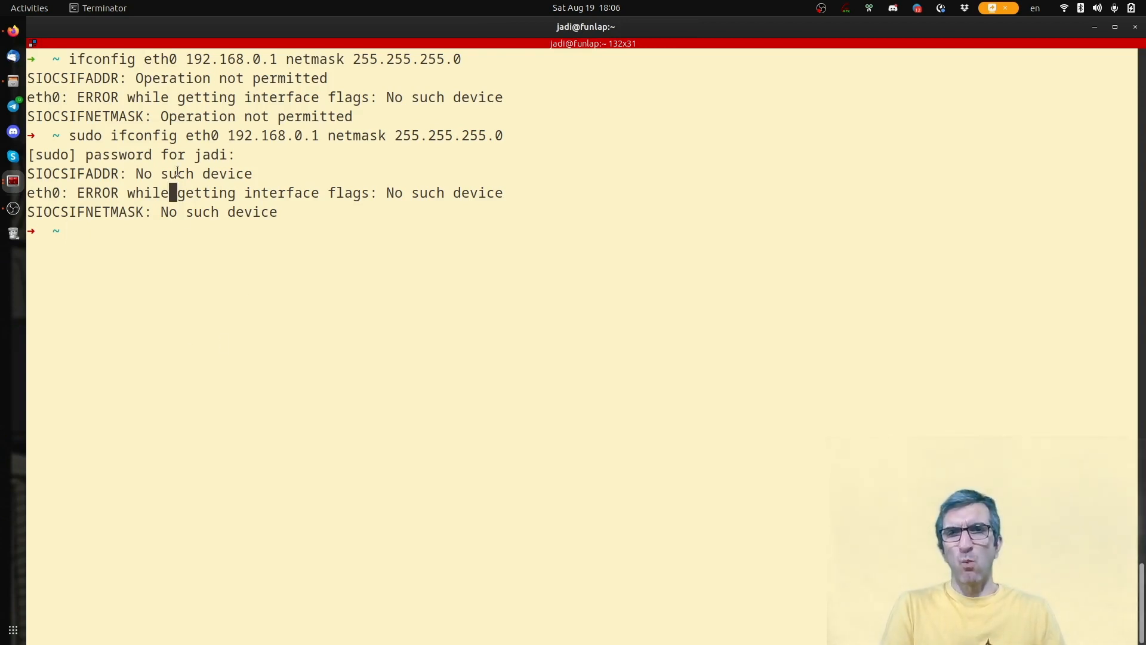
text(ifconfig)
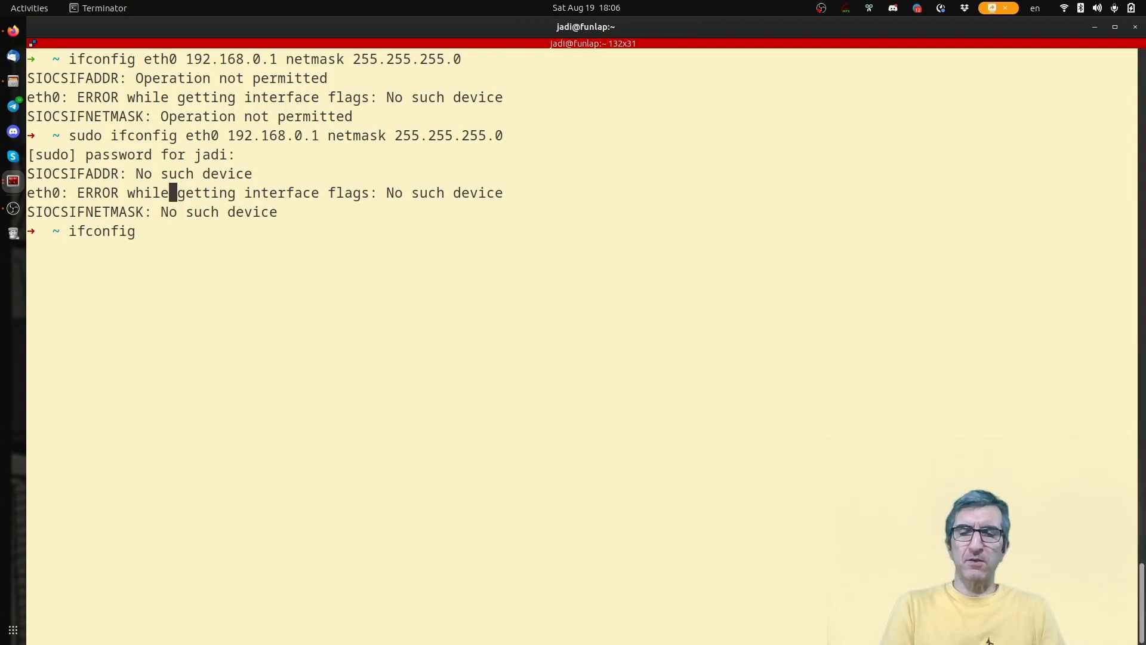
key(Return)
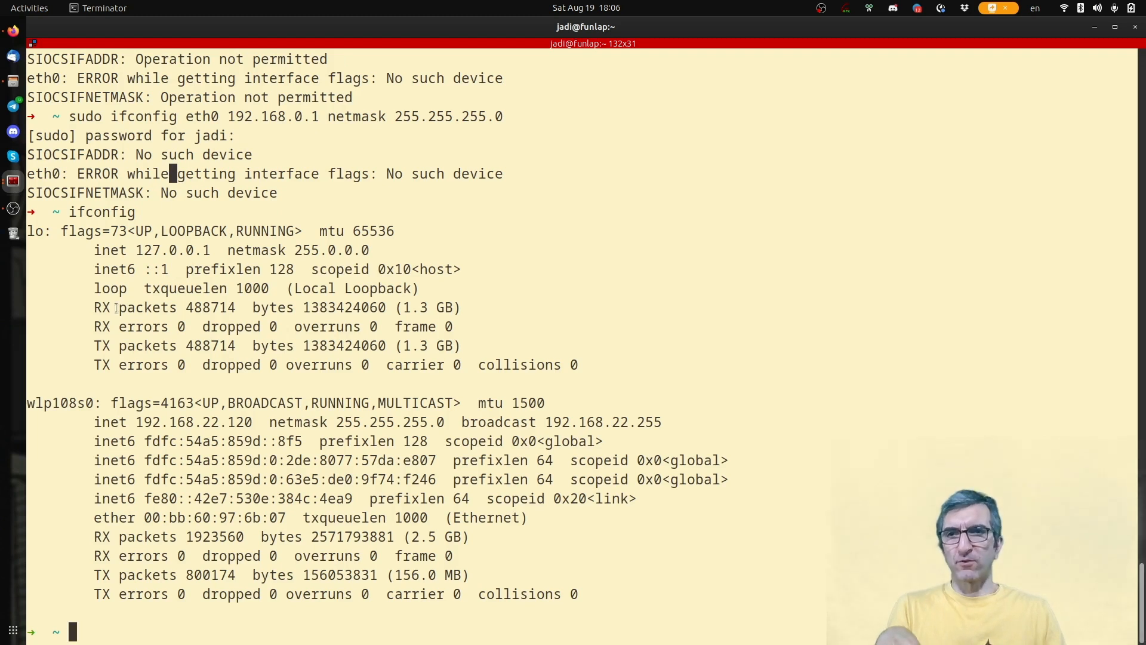
Step: Highlight the sudo ifconfig command and the nonexistent interface name eth0 in the output
double_click(64, 403)
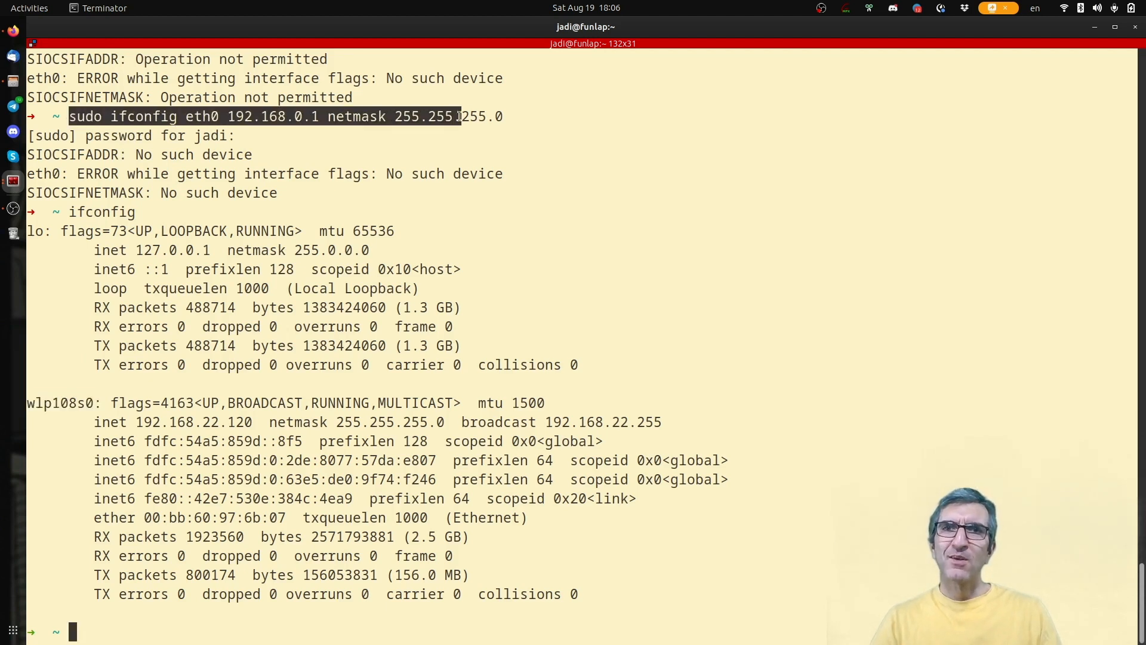
double_click(202, 115)
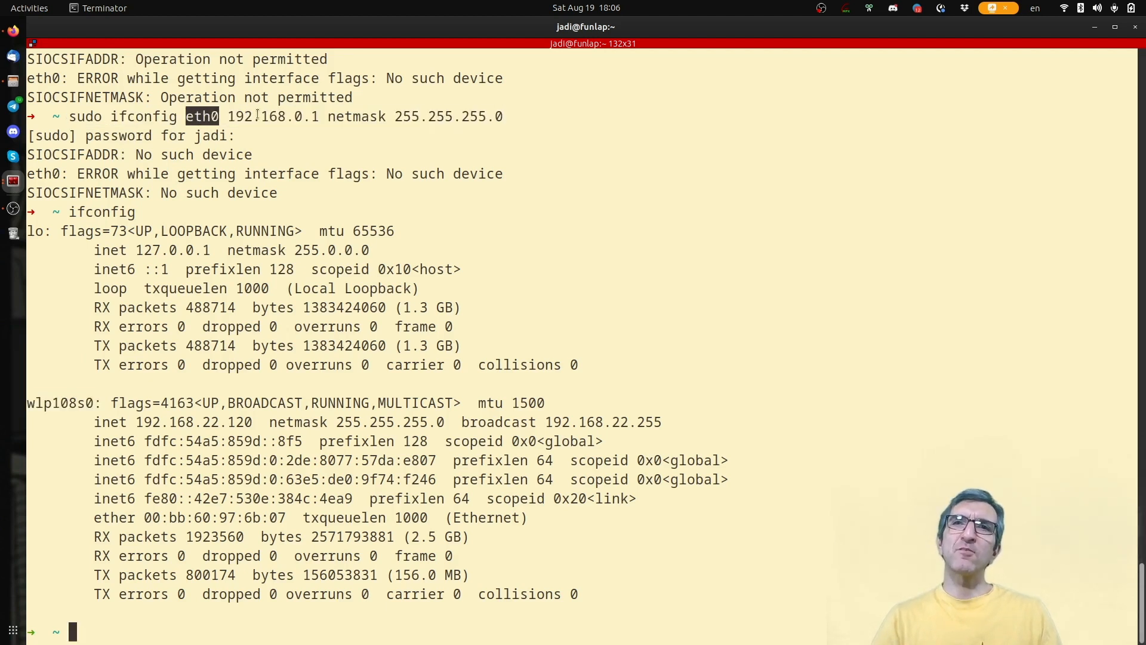
double_click(357, 115)
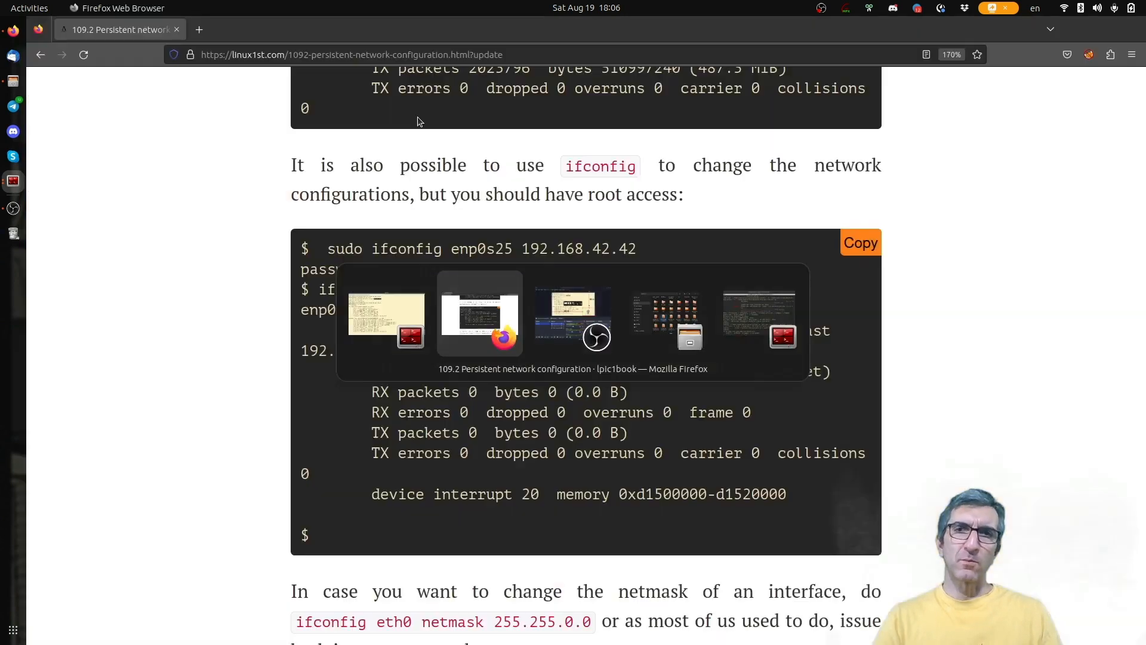
Step: Scroll down to the sudo ifconfig enp0s25 down code block
scroll(down, 3)
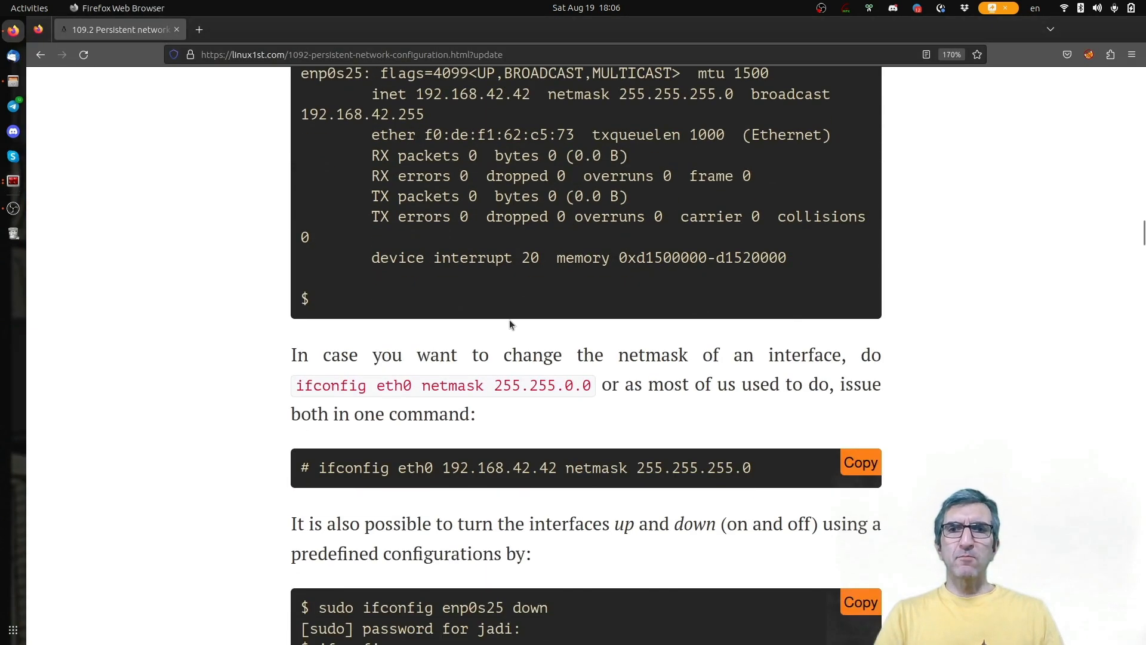
scroll(down, 3)
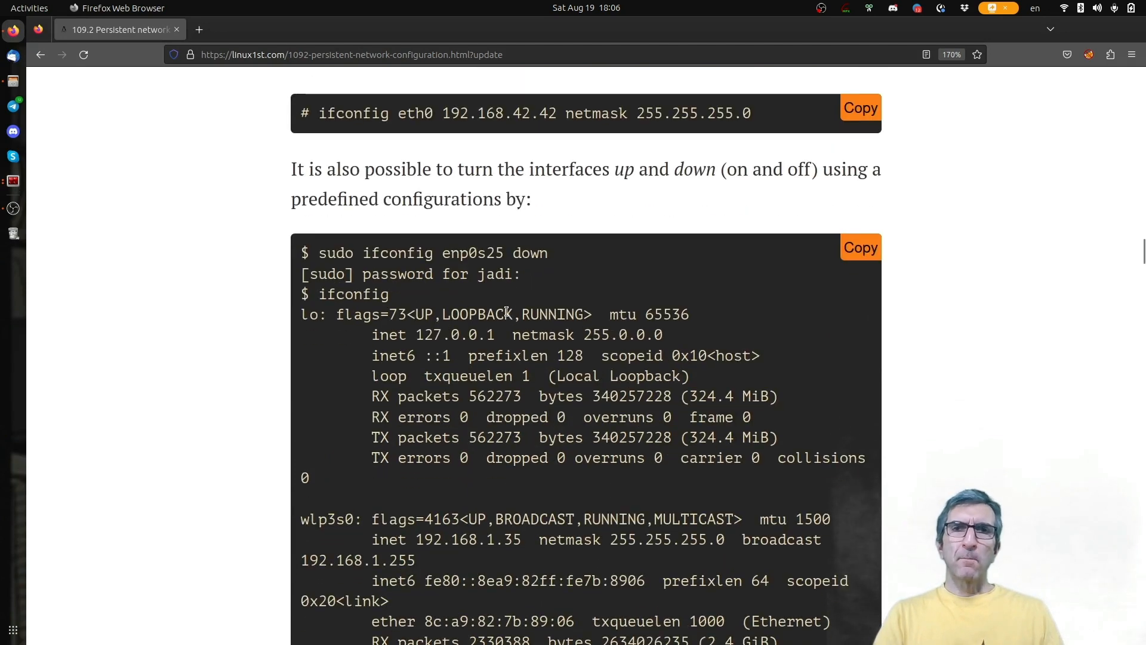
scroll(down, 3)
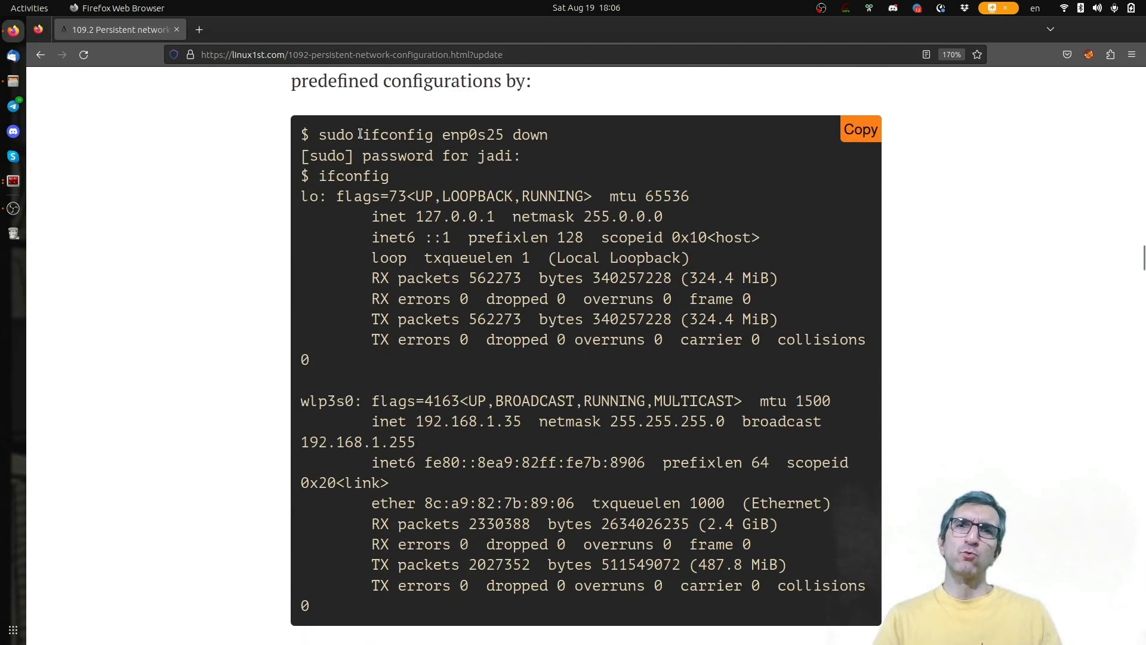
mouse_move(410, 136)
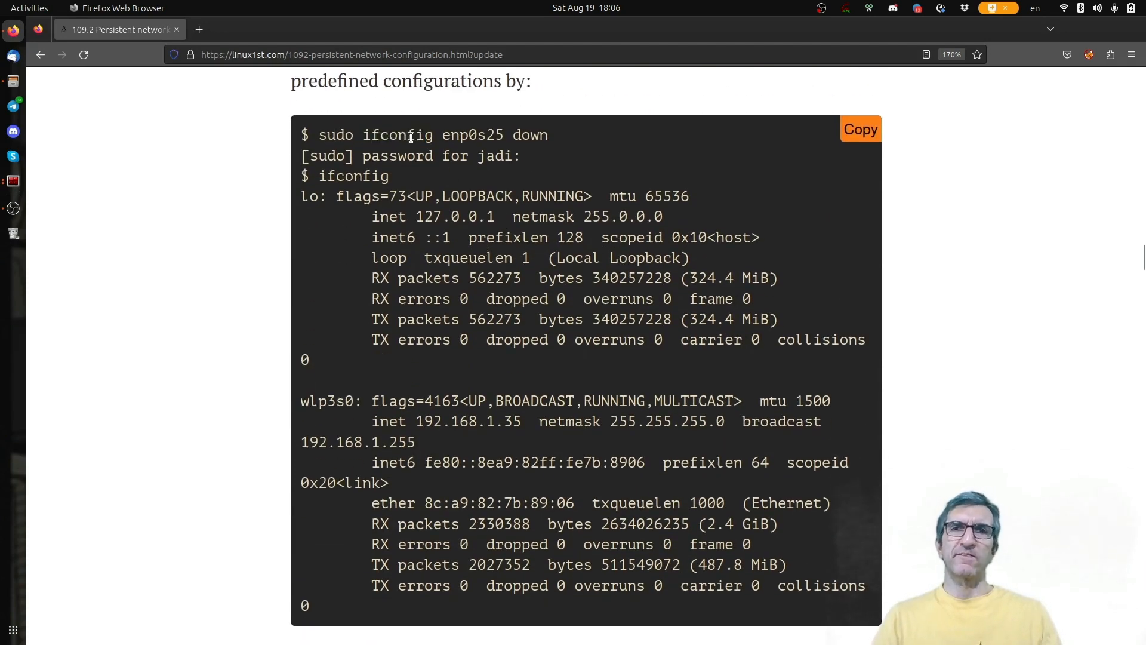
Step: Highlight ifconfig, enp0s25 and down in the take-down command
double_click(530, 135)
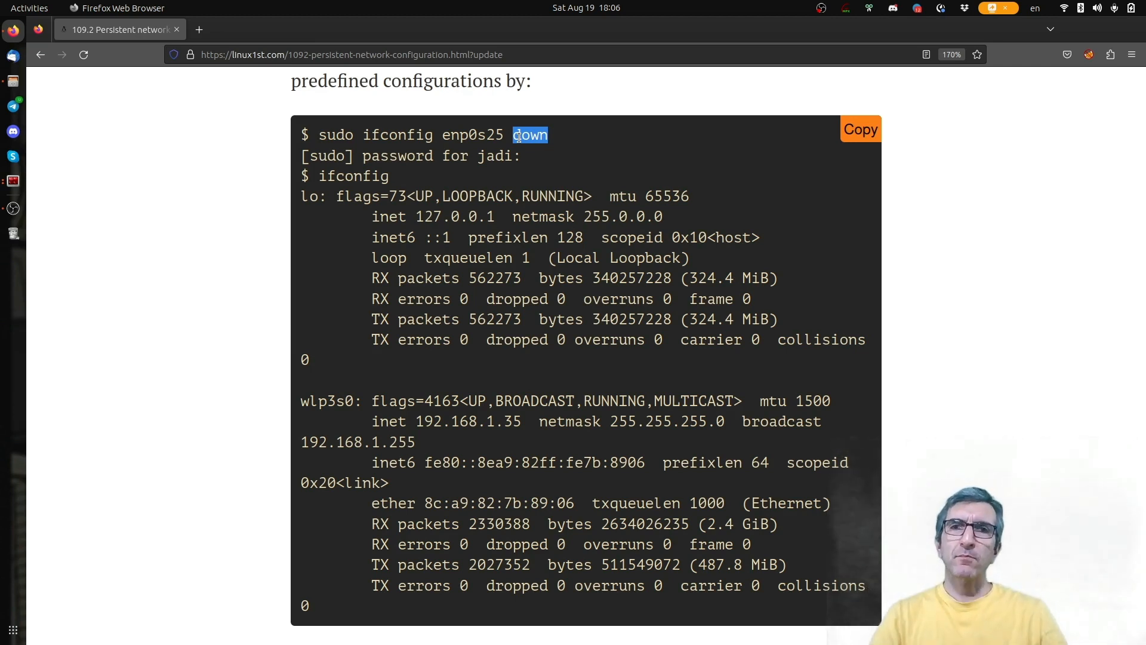
double_click(472, 135)
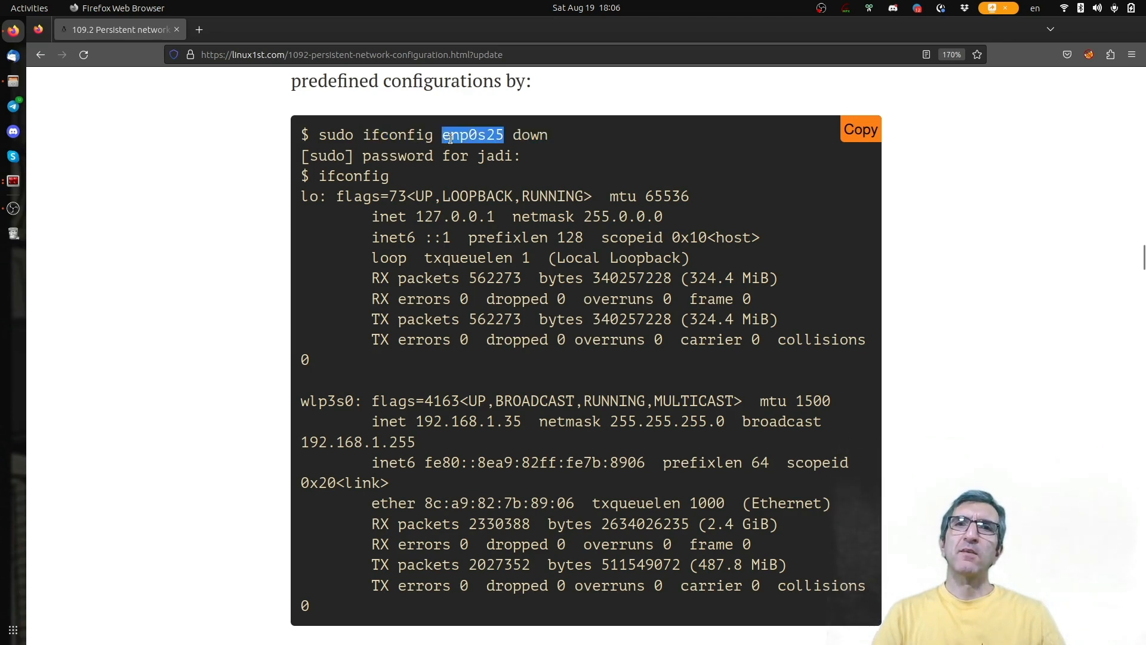
double_click(530, 135)
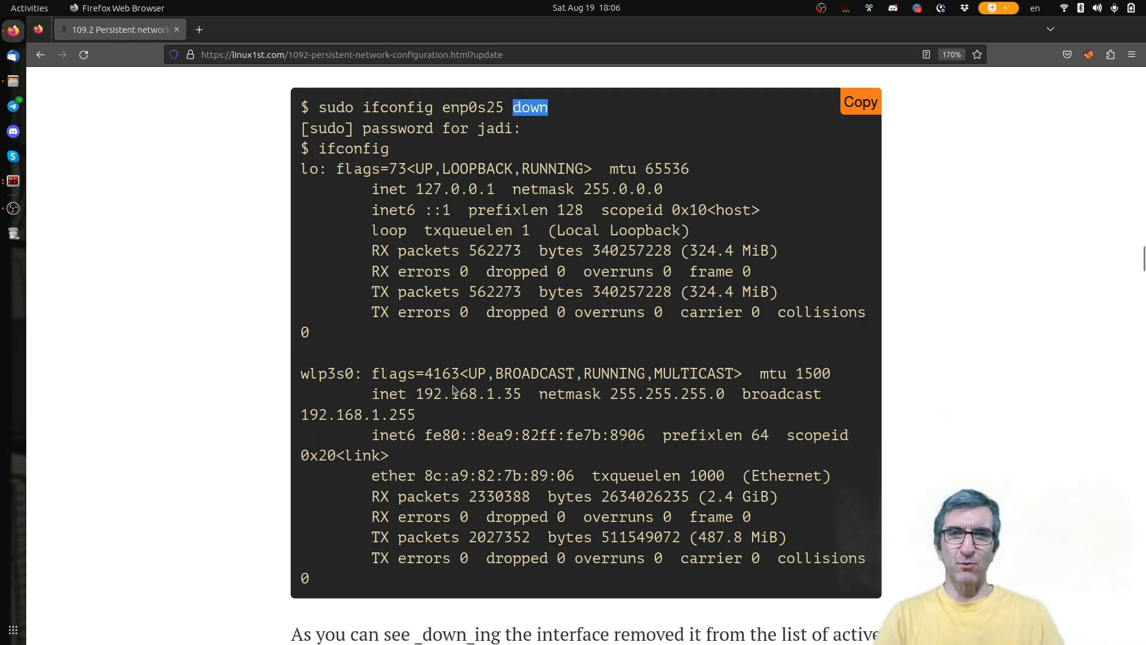
Step: Scroll past the ifconfig output to the ifup/ifdown paragraph and ifcfg-eth0 sample
scroll(down, 3)
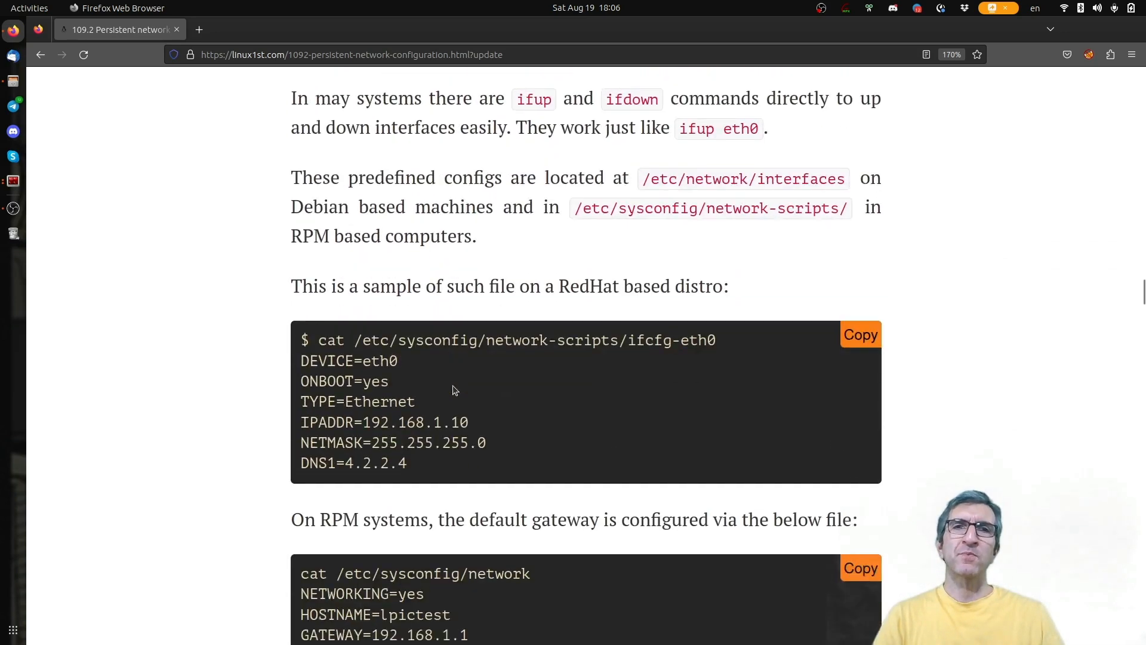
scroll(down, 3)
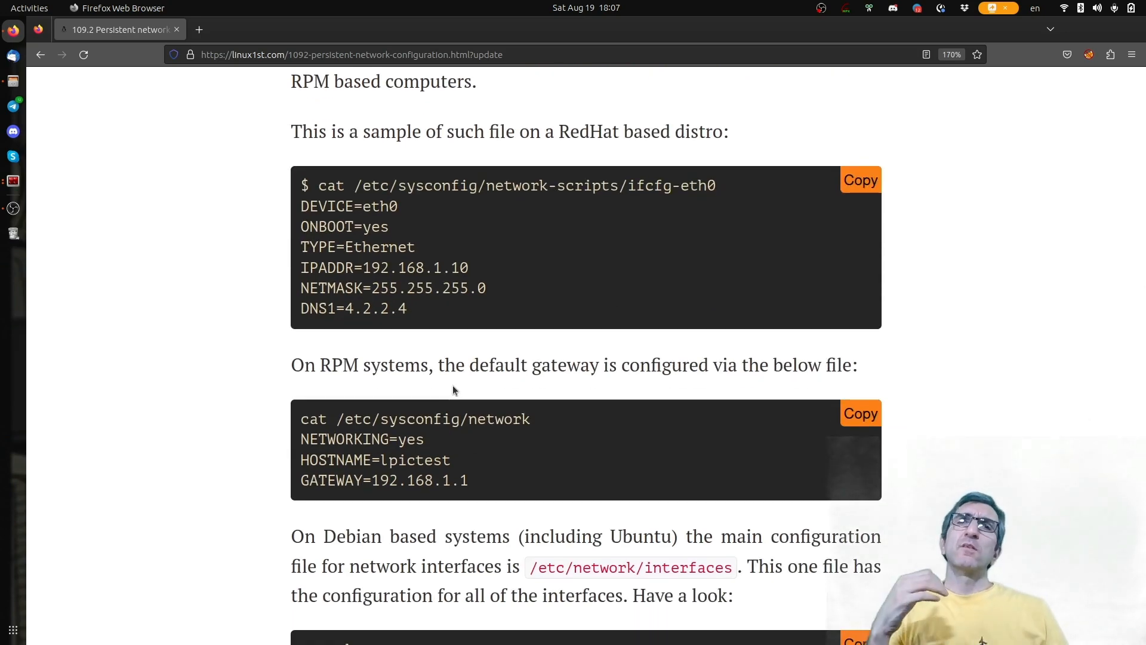
scroll(up, 3)
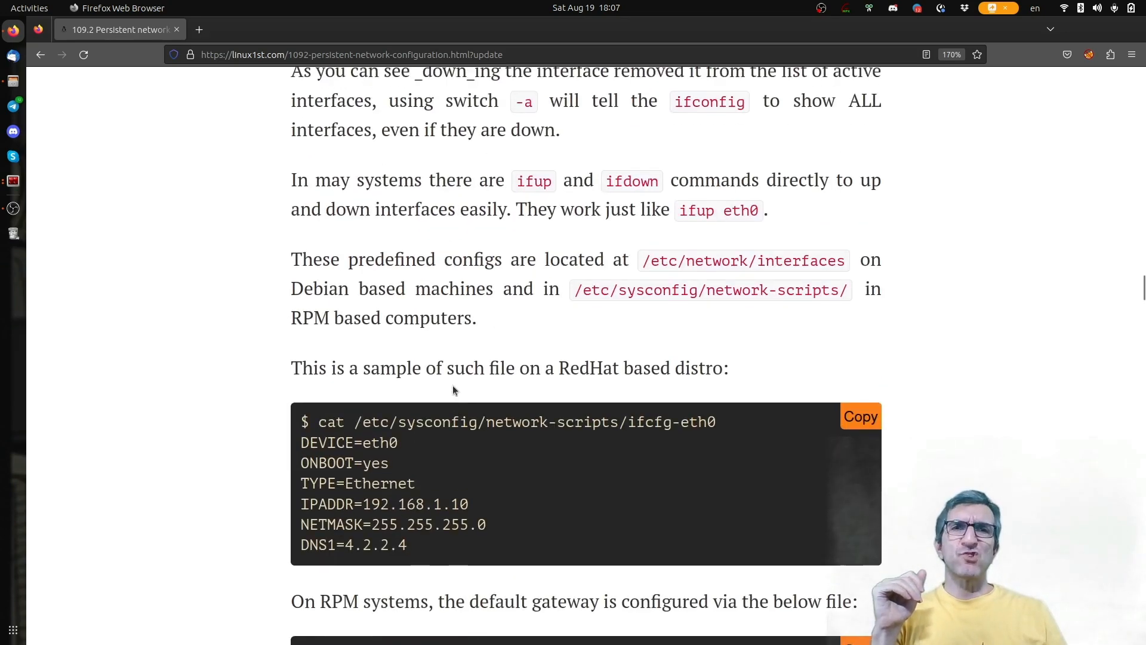
scroll(down, 3)
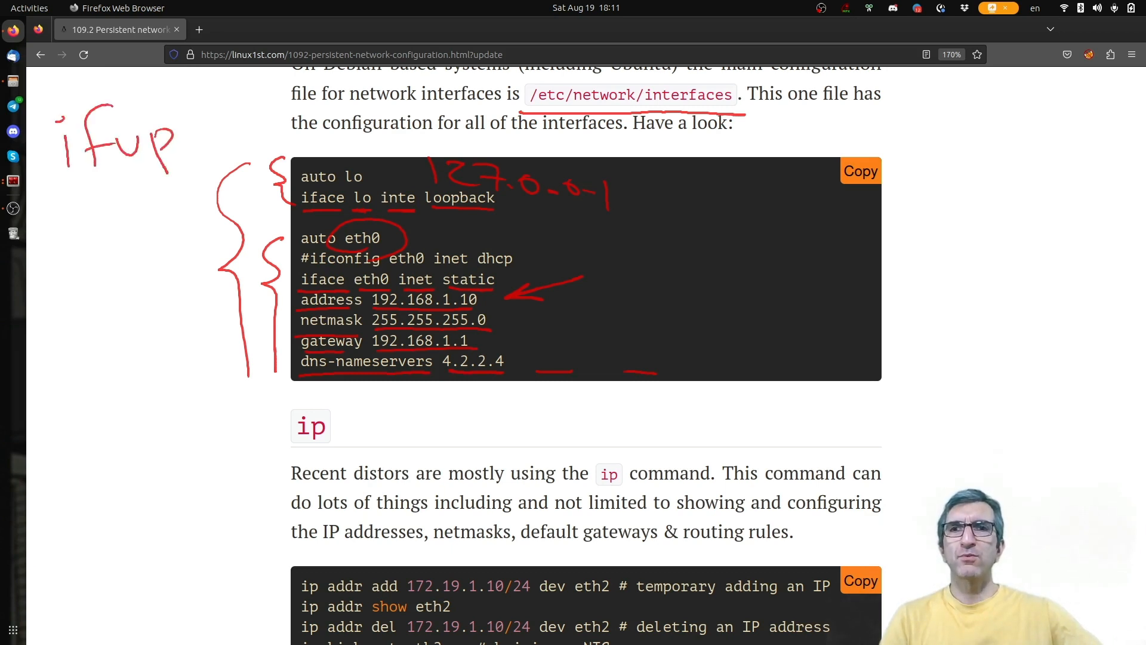
Step: Handwrite an 'ifup eth0' note in the margin beside the interfaces sample
drag(207, 110, 344, 131)
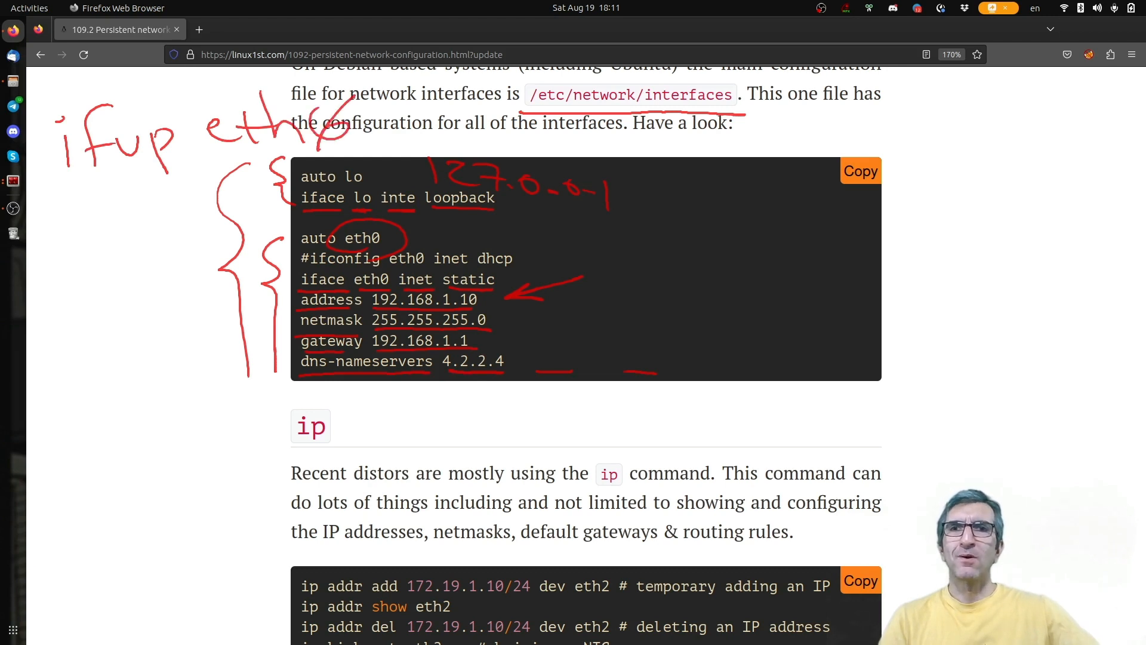
drag(51, 204, 194, 183)
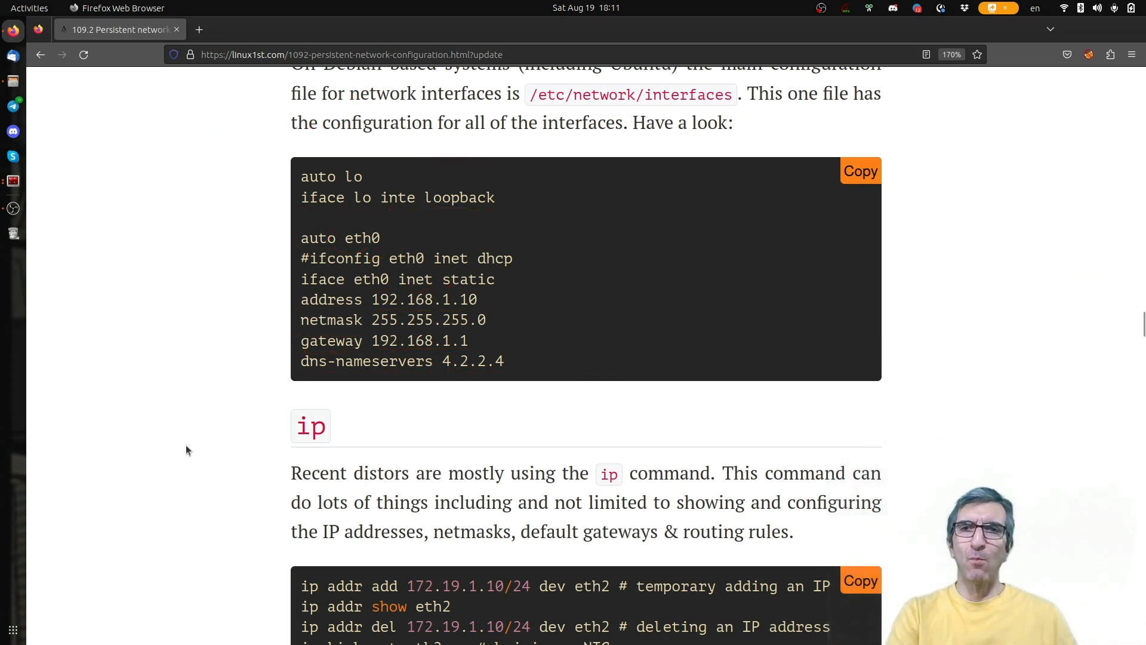
Step: Highlight ifdown and eth0 in the ifup paragraph, then return to the /etc/network/interfaces block
scroll(up, 3)
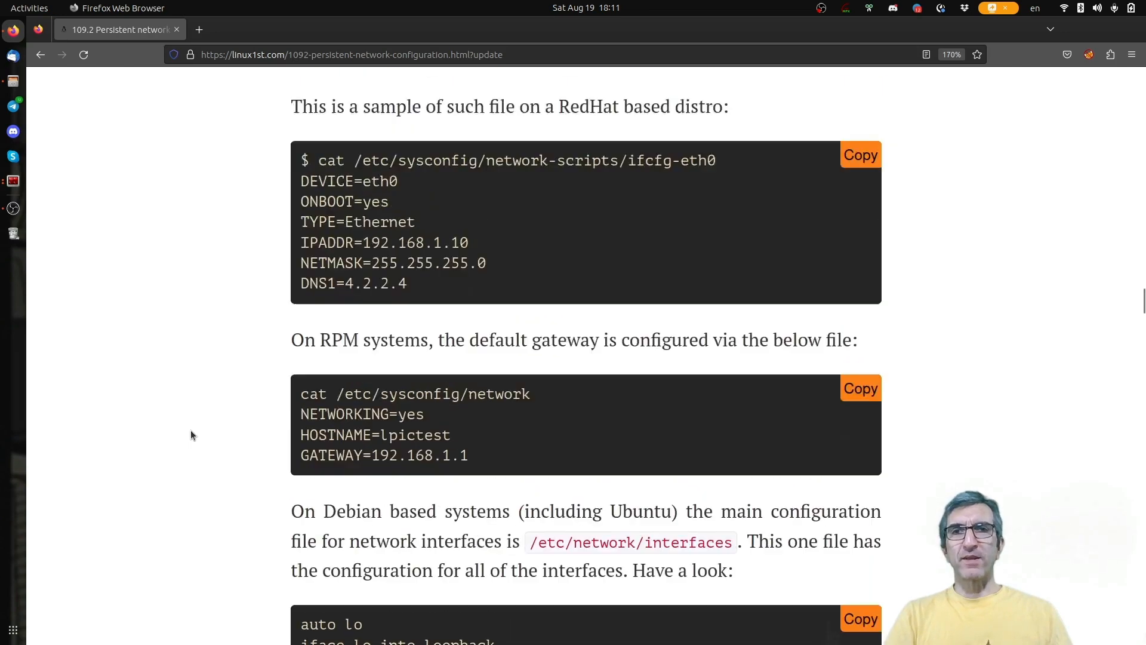
scroll(up, 3)
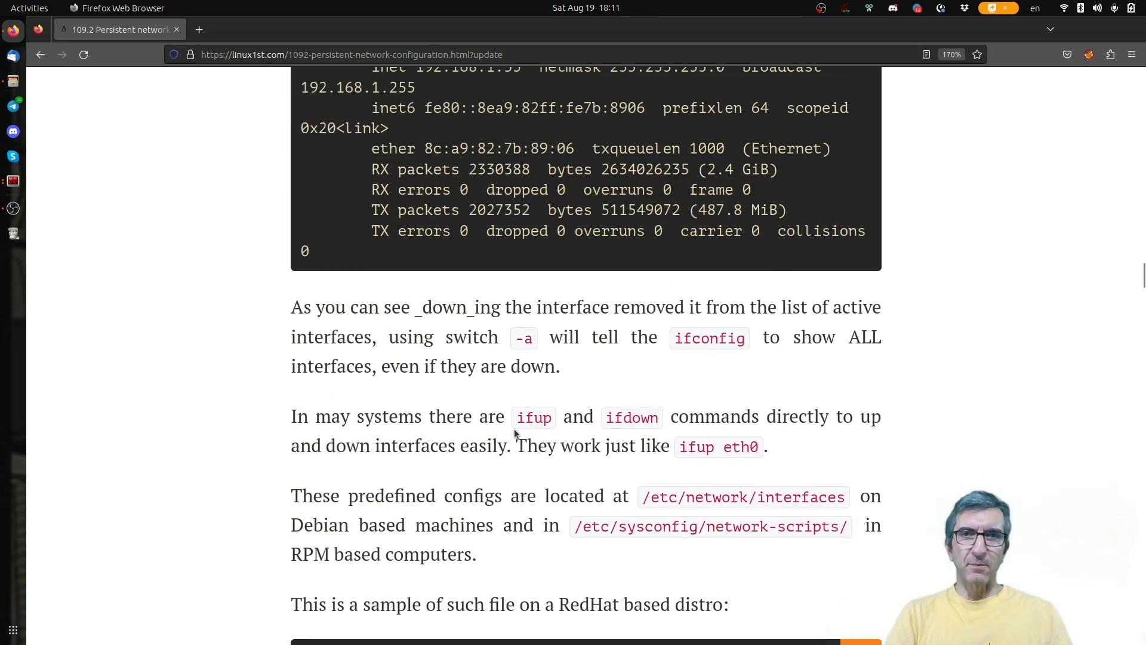
double_click(631, 417)
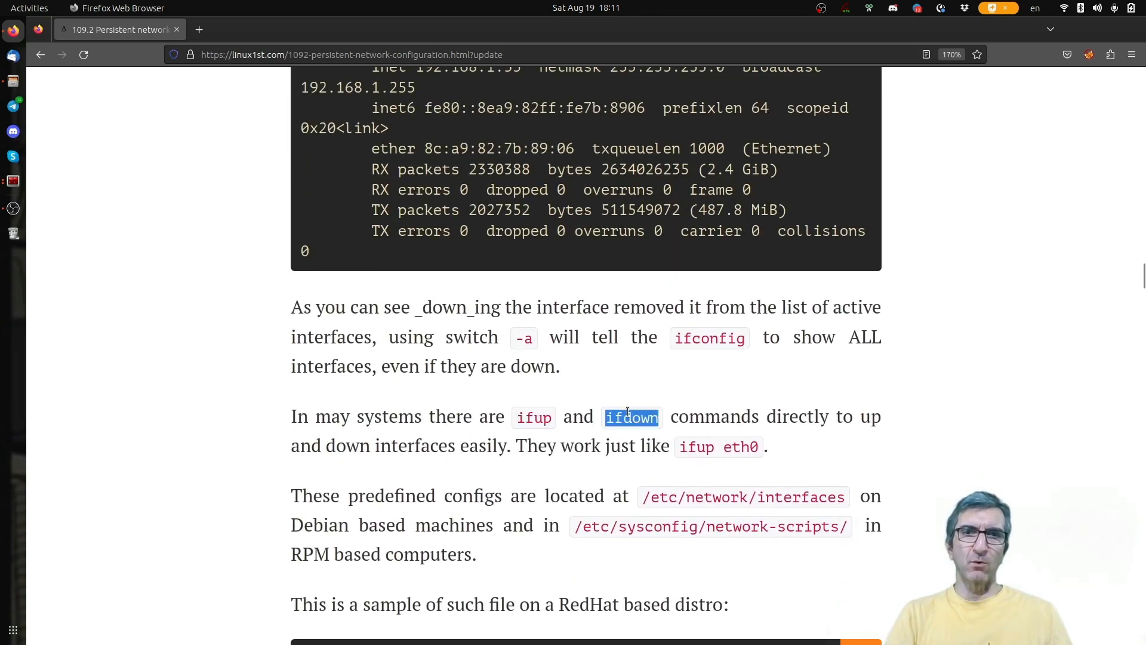
double_click(740, 447)
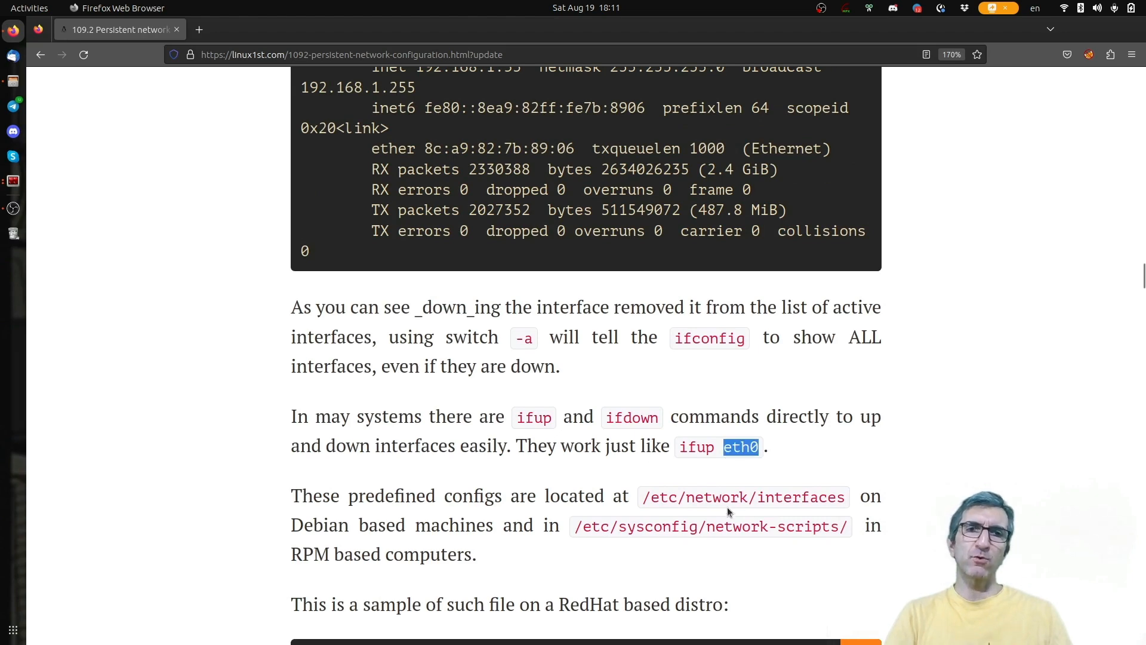
scroll(down, 3)
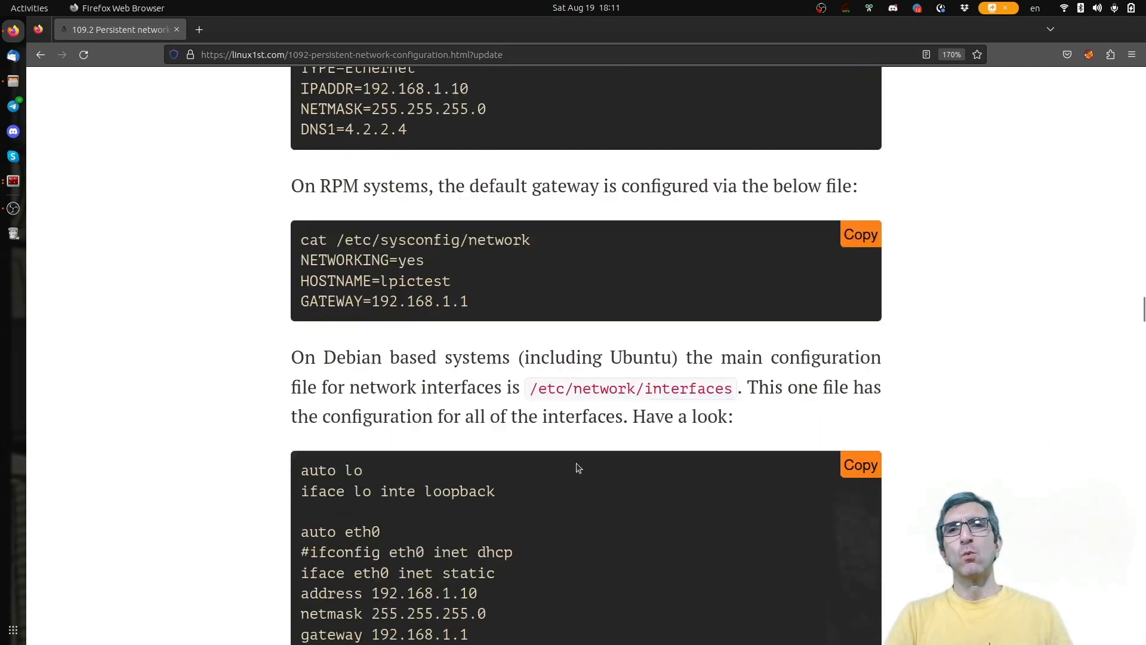
scroll(down, 3)
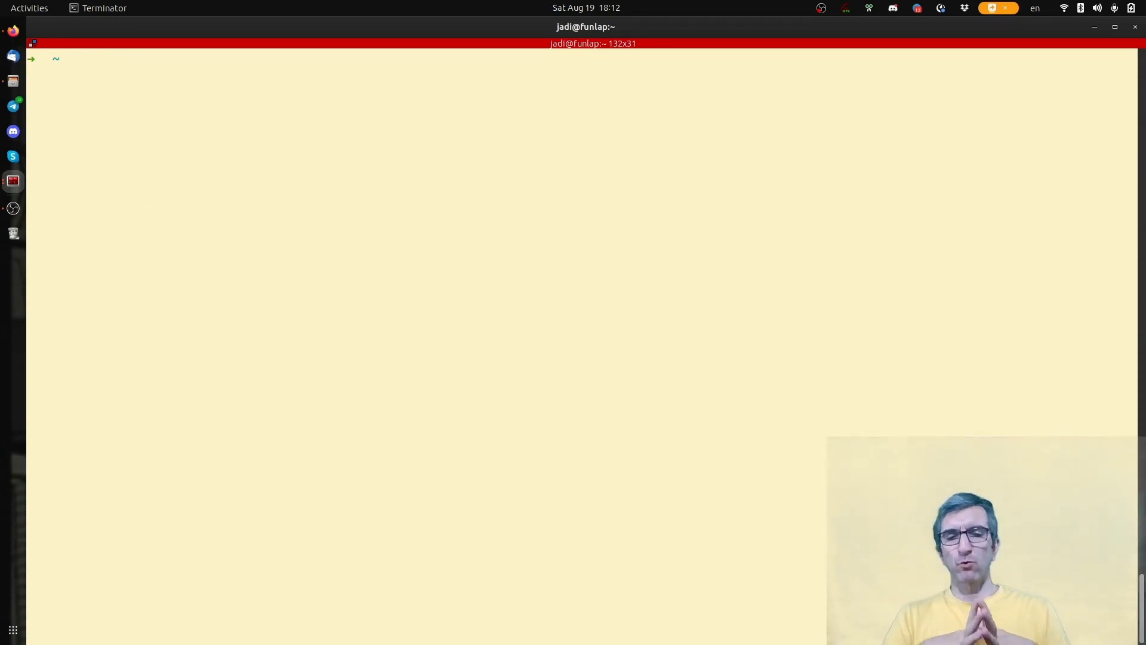
Step: Run bare ip to see its usage, then start an ip link show command
text(ip)
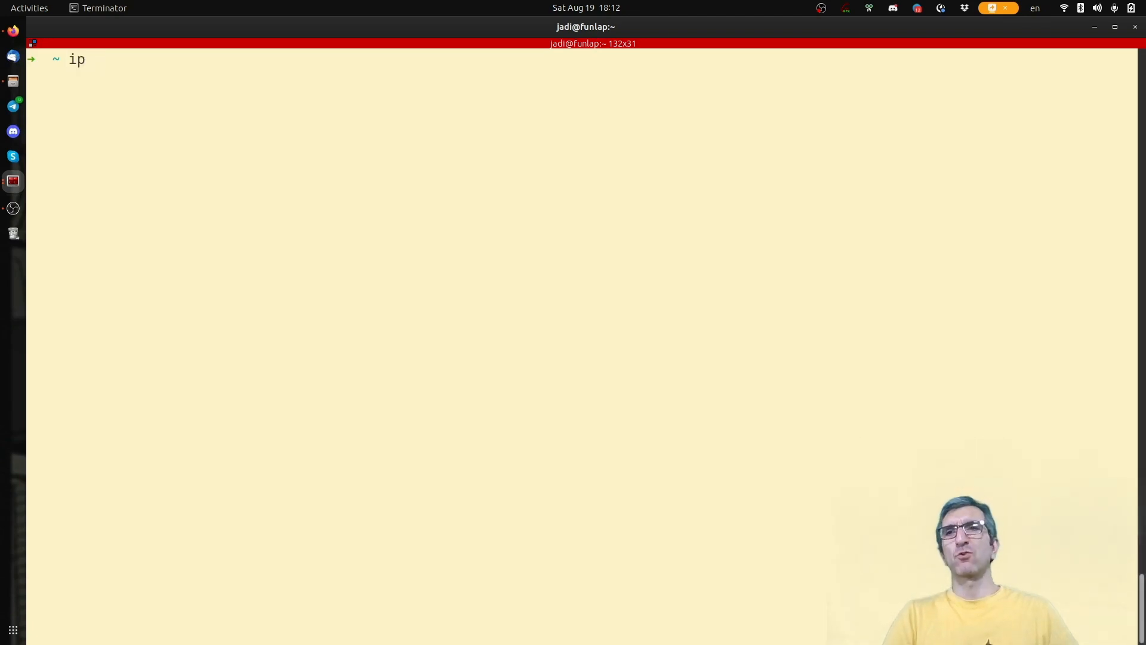
key(Return)
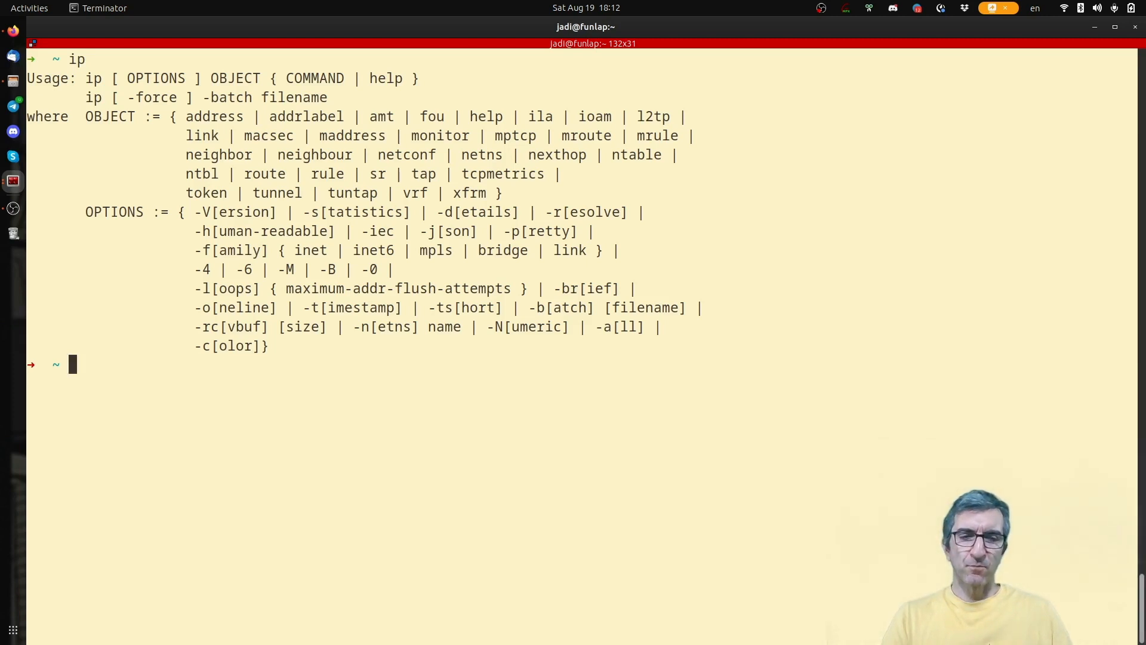
text(ip)
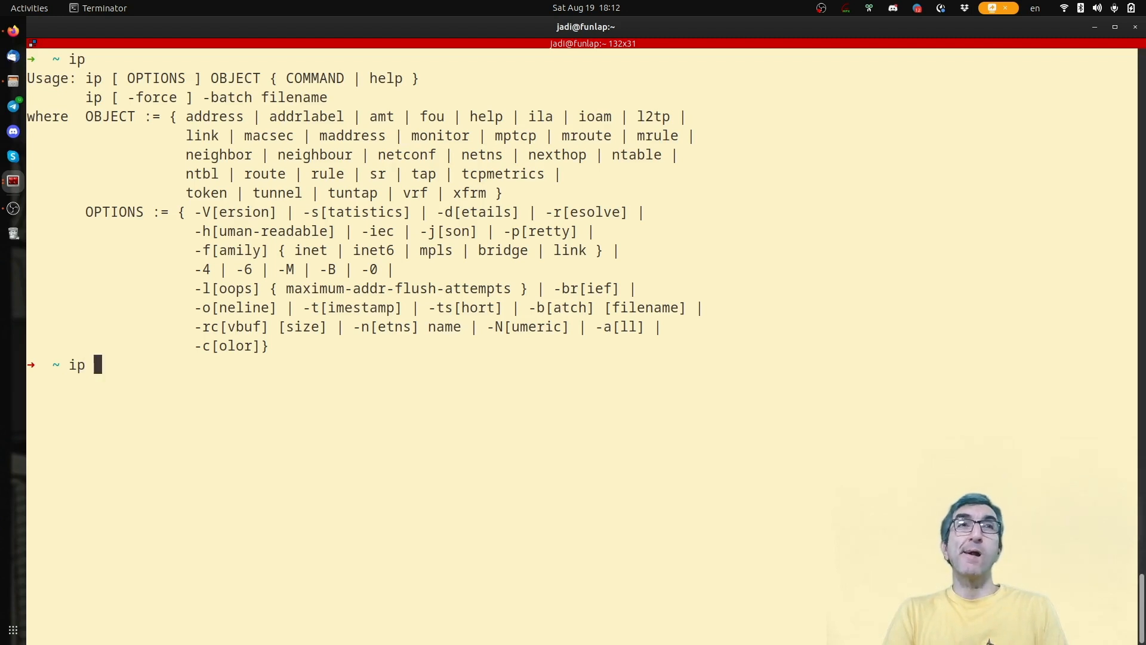
text(link show)
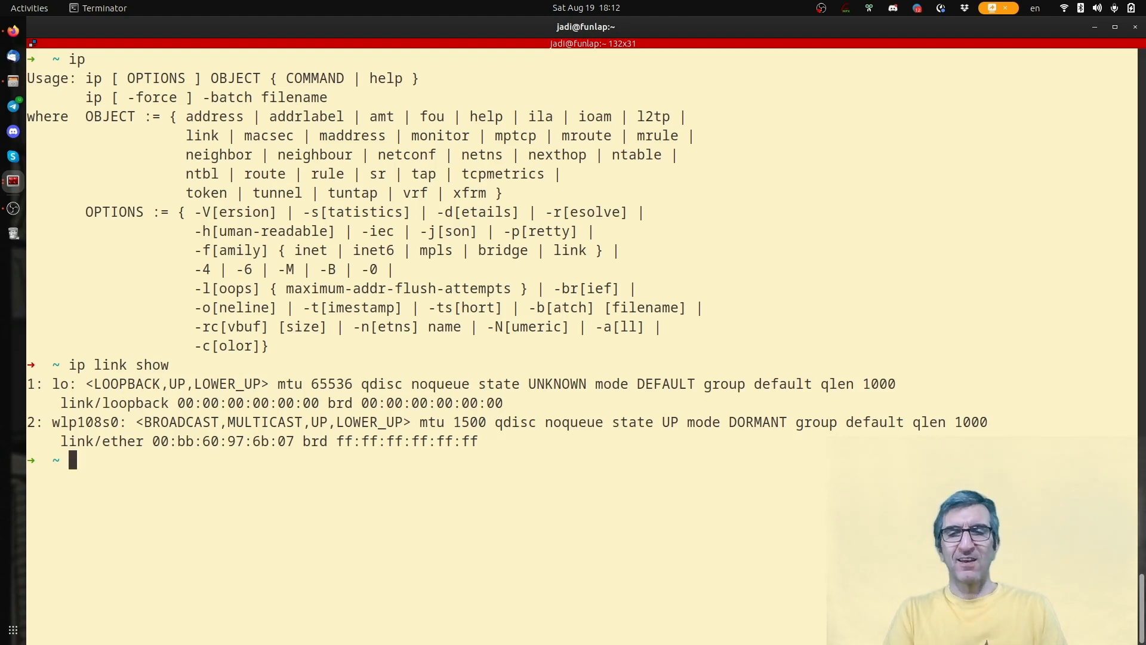
Step: Run ip addr show to list addresses on lo and wlp108s0
text(ip add)
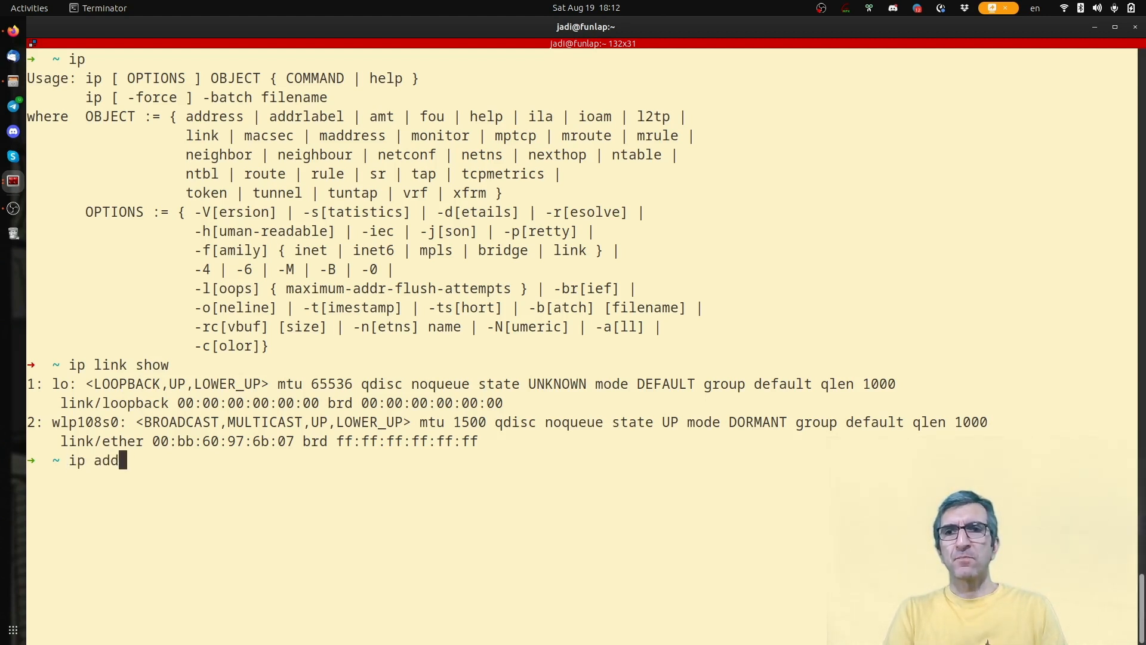
text(r show)
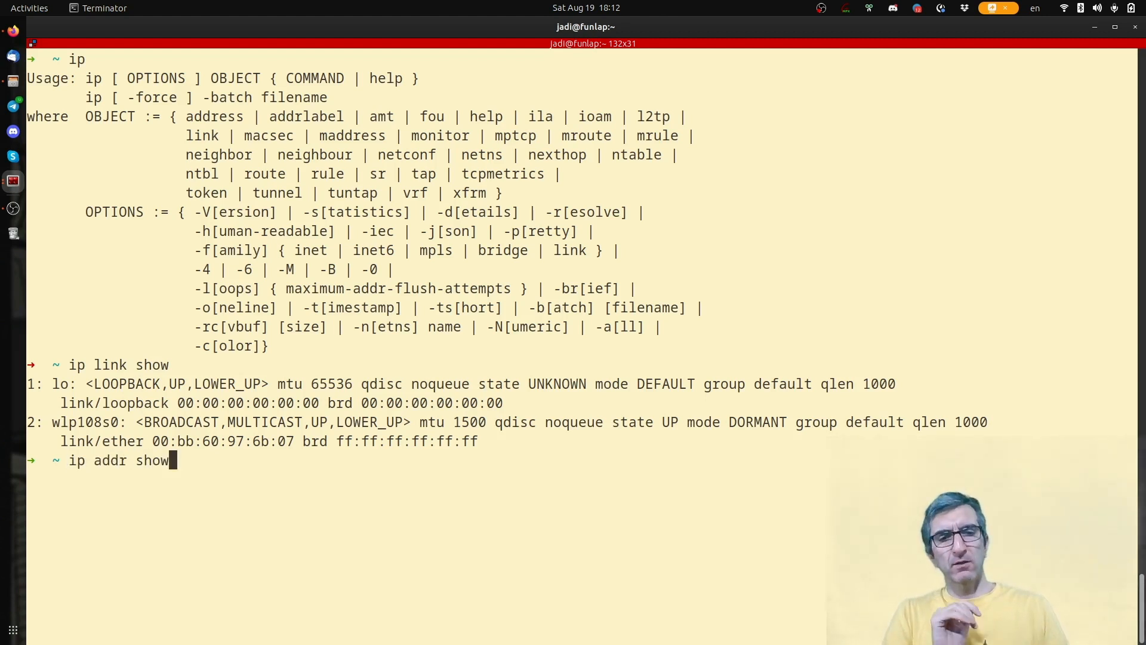
key(Return)
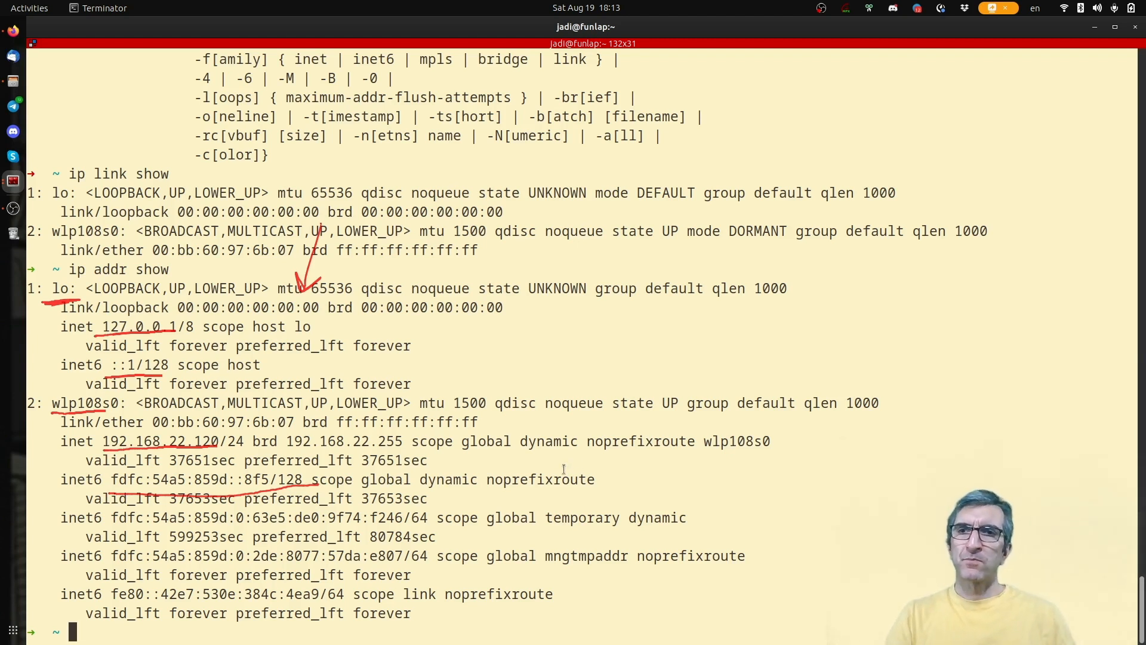
mouse_move(423, 529)
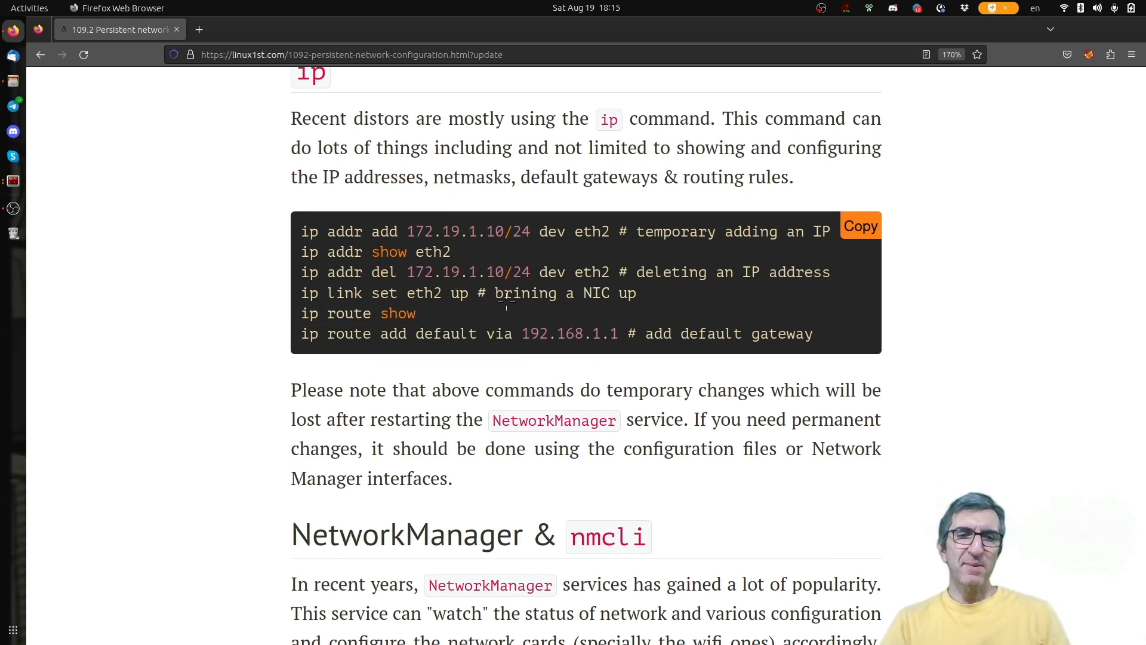
mouse_move(613, 265)
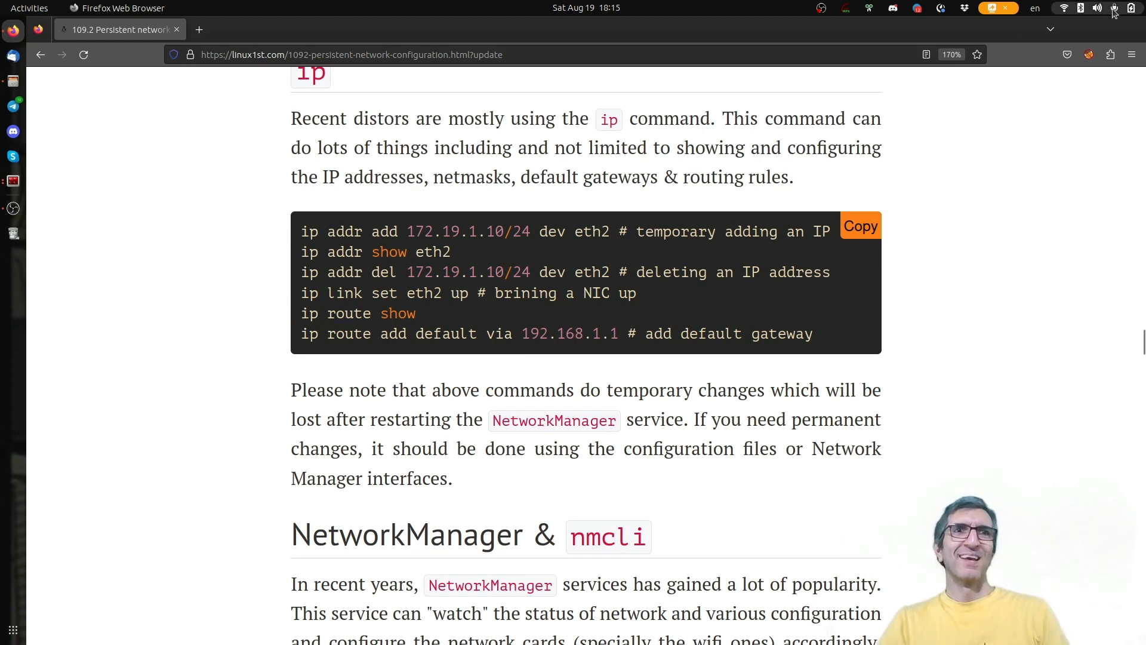
click(1116, 9)
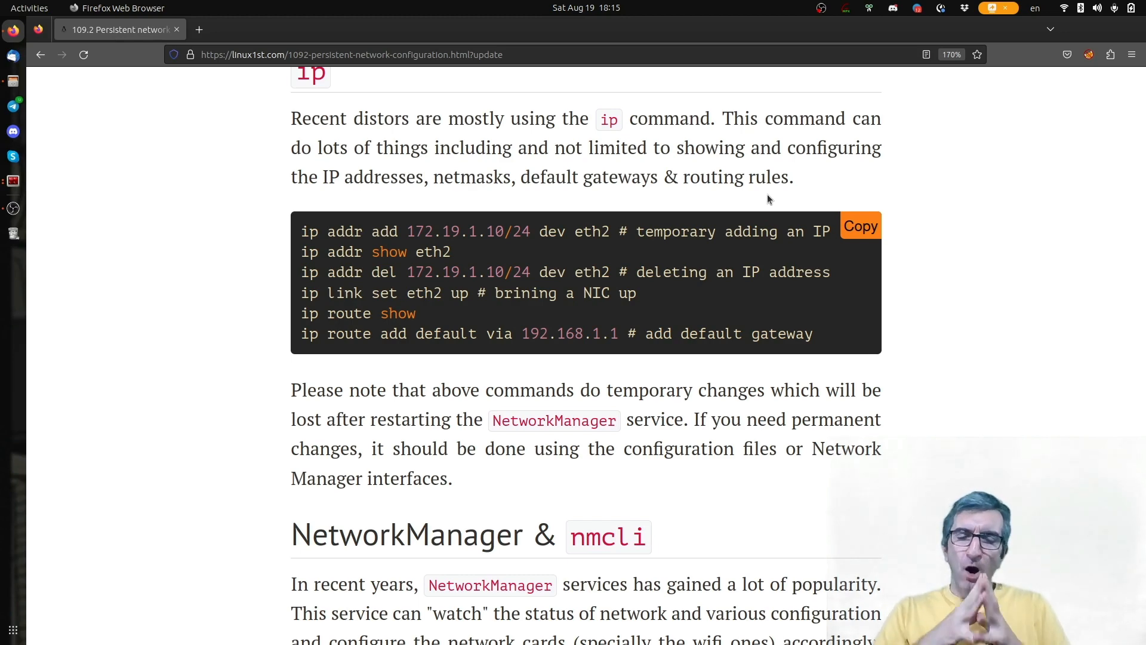
Step: Scroll down to the NetworkManager & nmcli heading
scroll(down, 3)
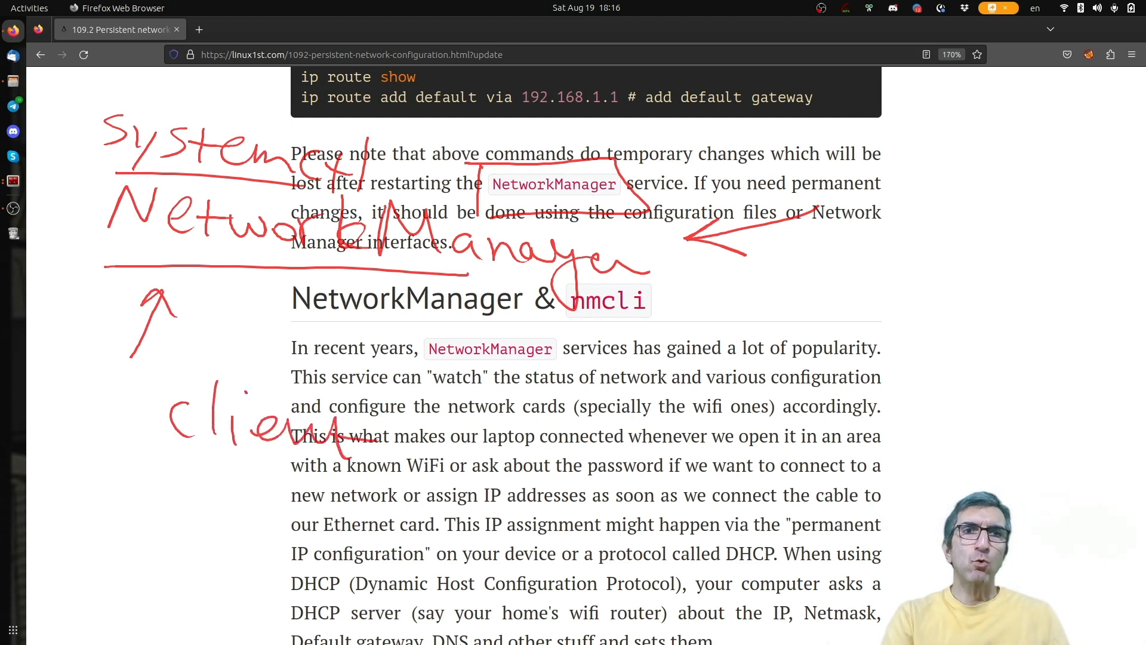
click(1096, 9)
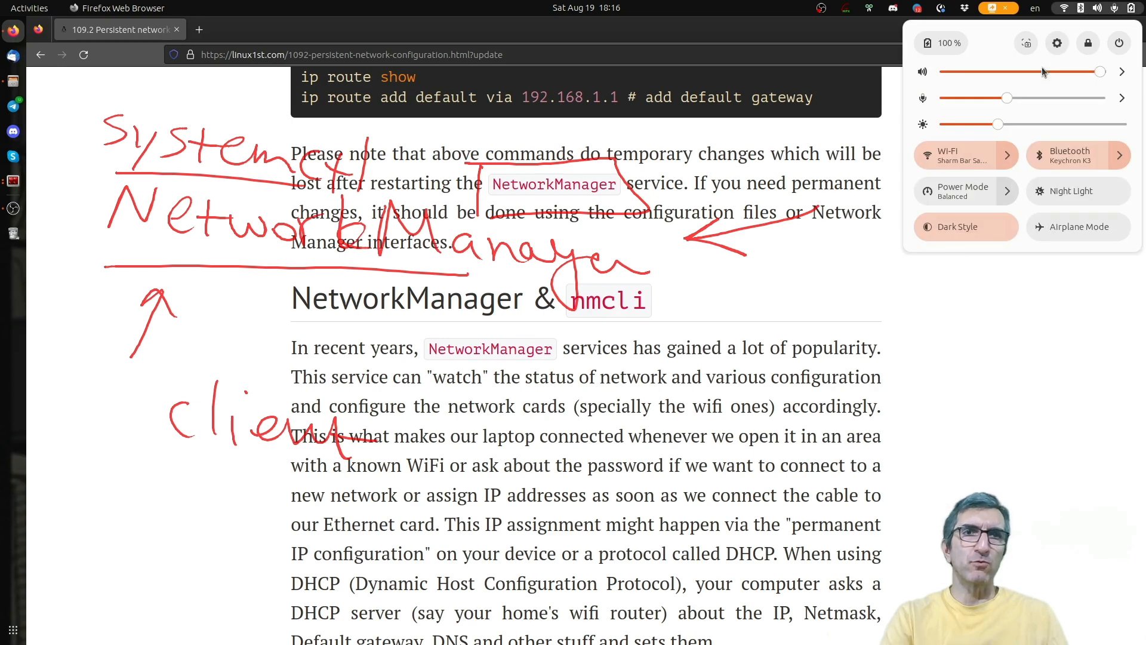
click(1006, 155)
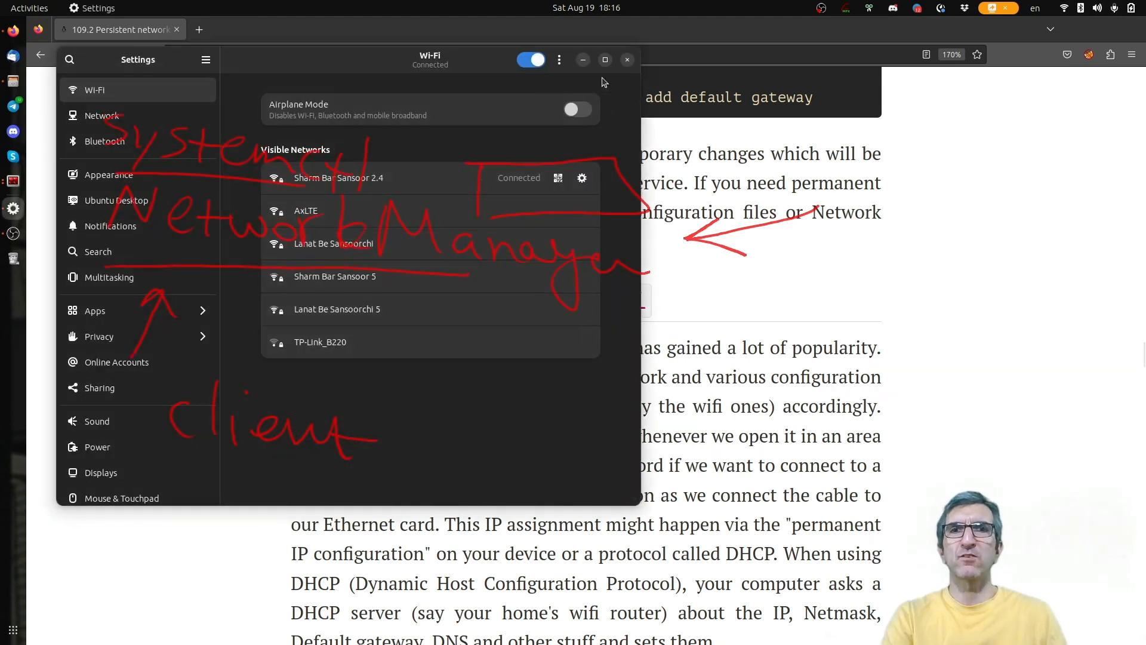
click(627, 59)
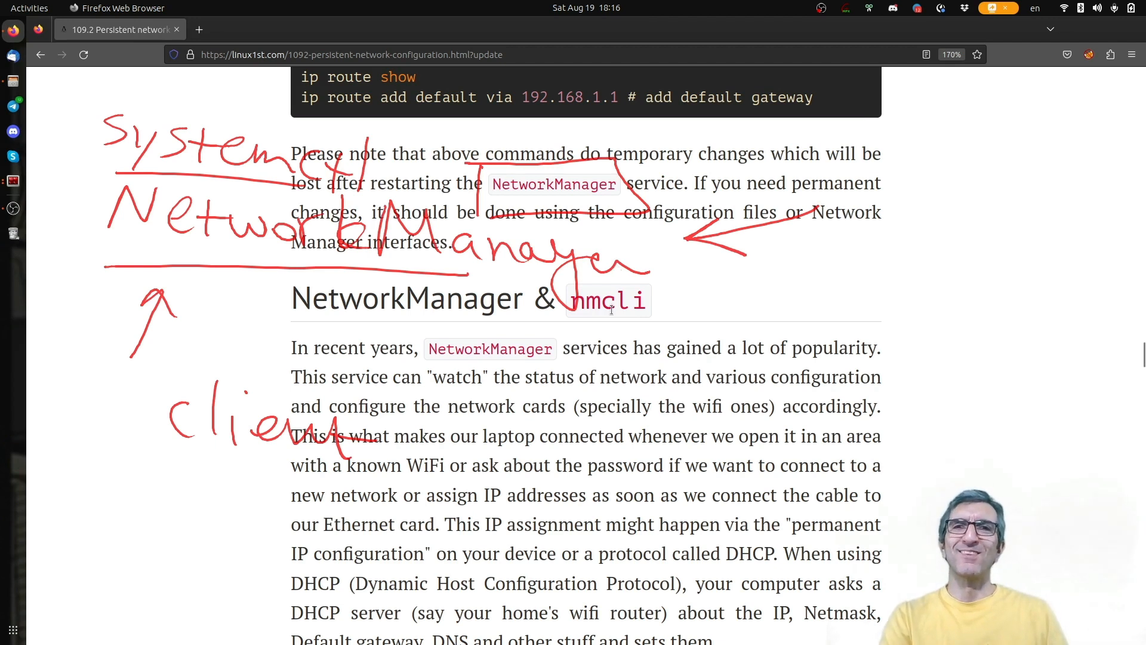
Step: Highlight nmcli in the heading and scroll down to the nmcli command table
double_click(593, 301)
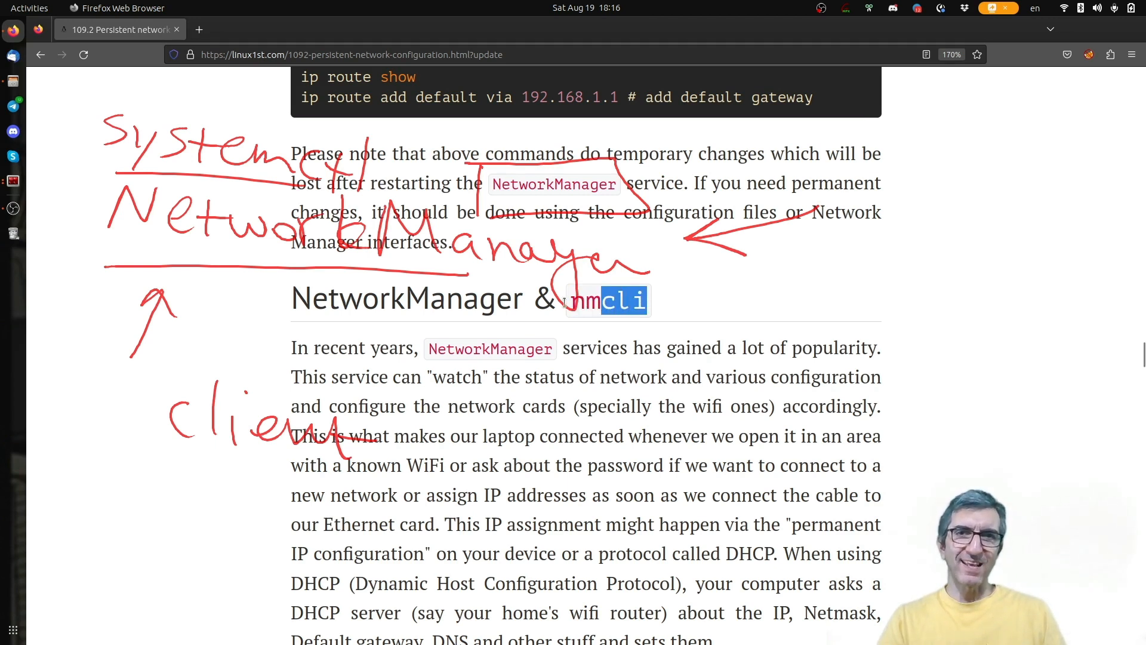
scroll(down, 3)
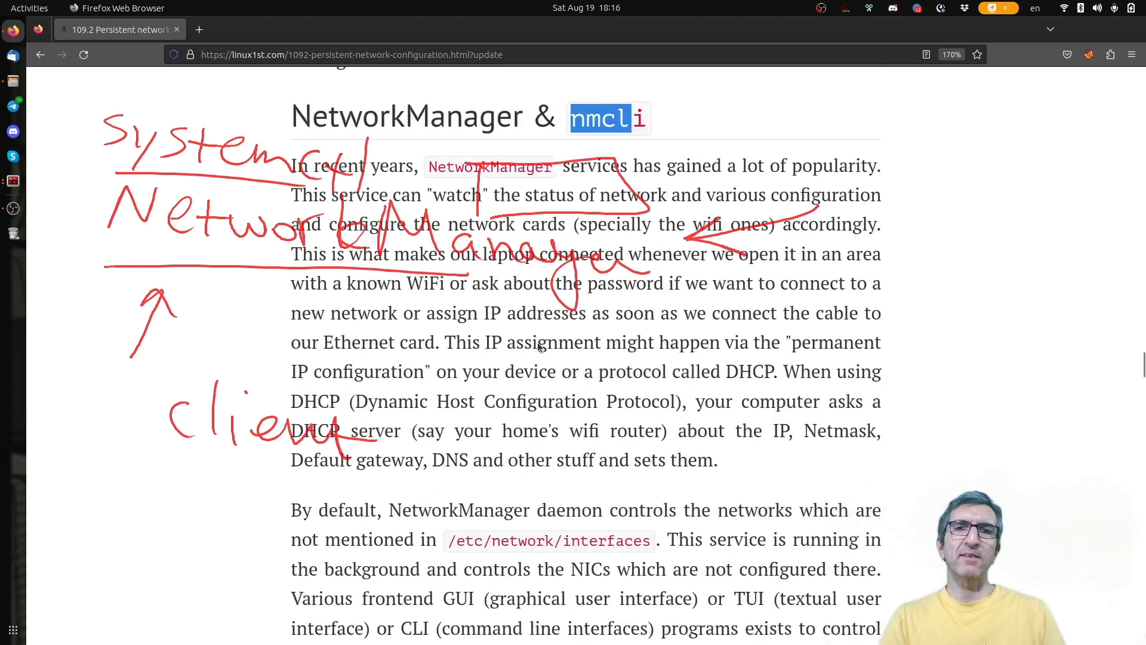
scroll(down, 3)
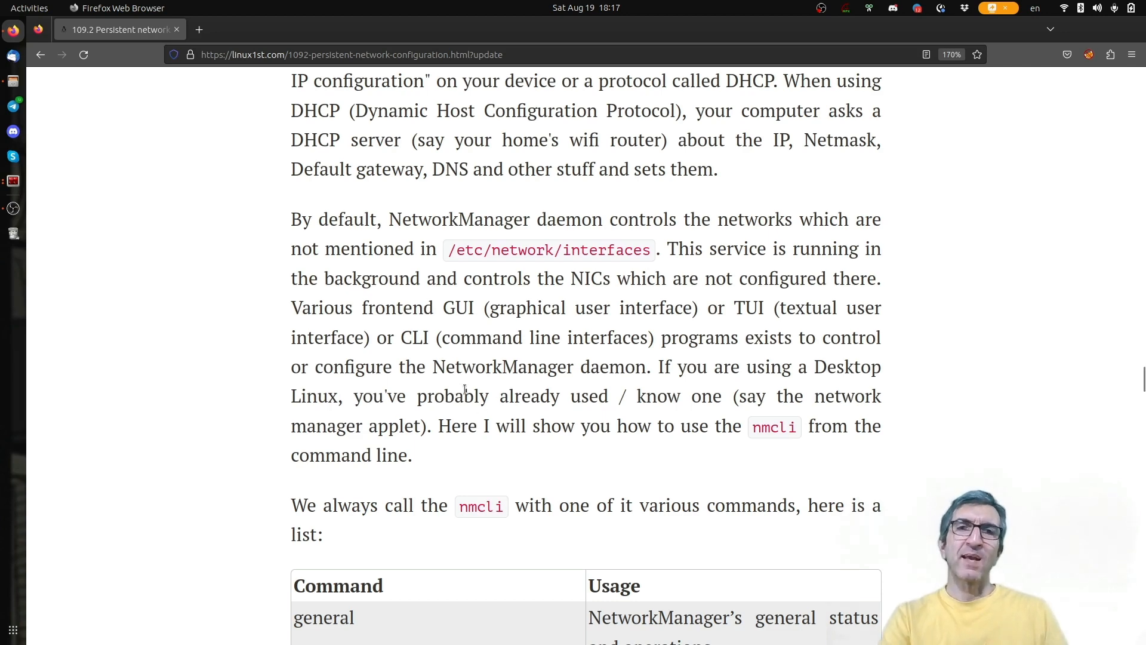
scroll(down, 3)
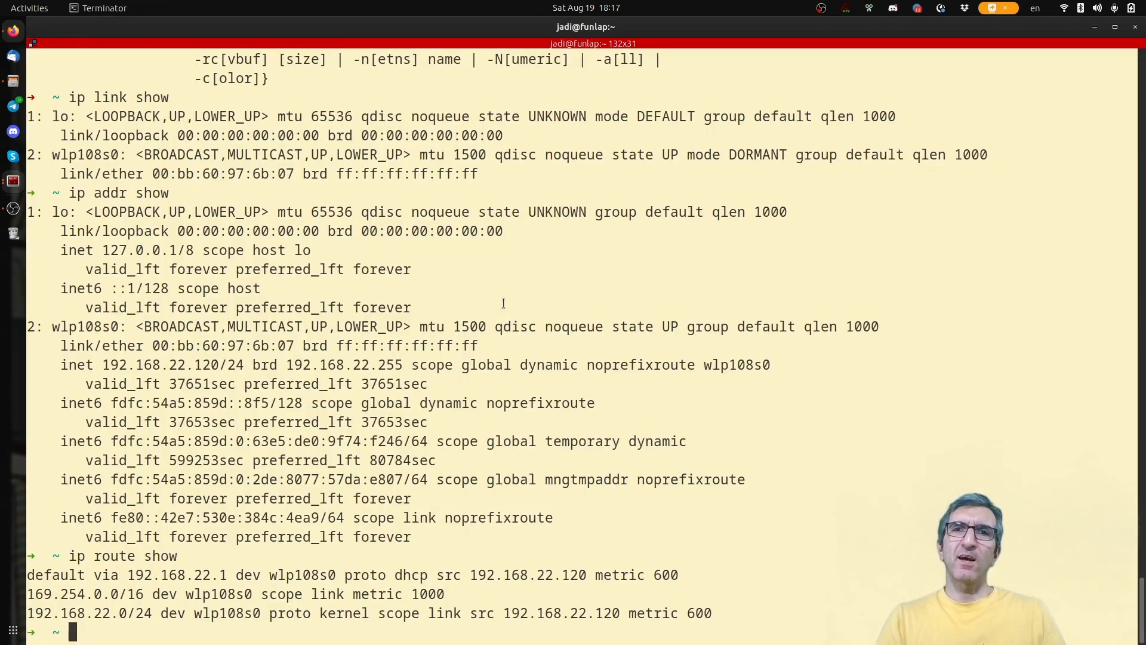
Step: Type nmcli at the cleared prompt without running it yet
text(nmcli)
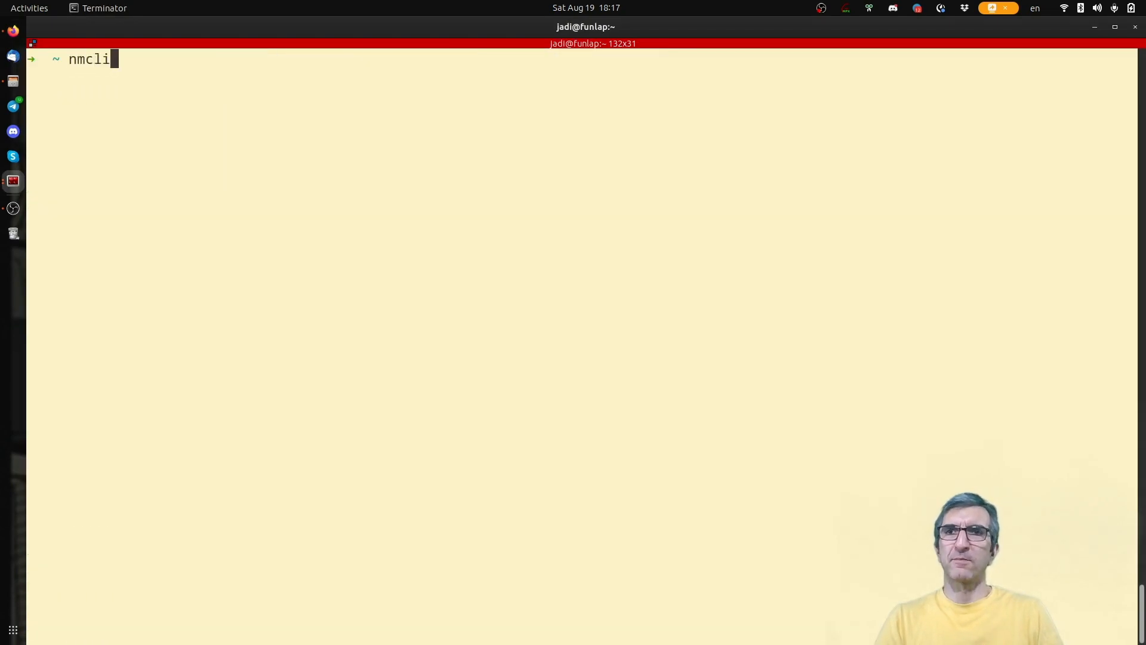
Step: Run nmcli and point out wlp108s0's connected status and the 192.168.22.0 route in its output
key(Return)
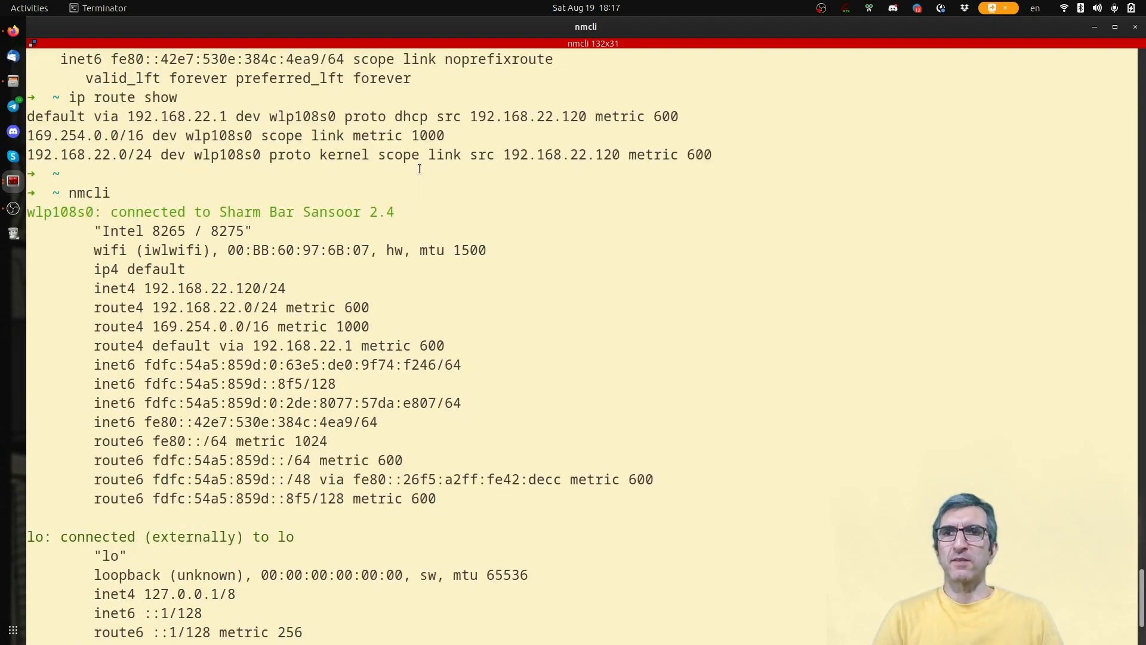
mouse_move(70, 212)
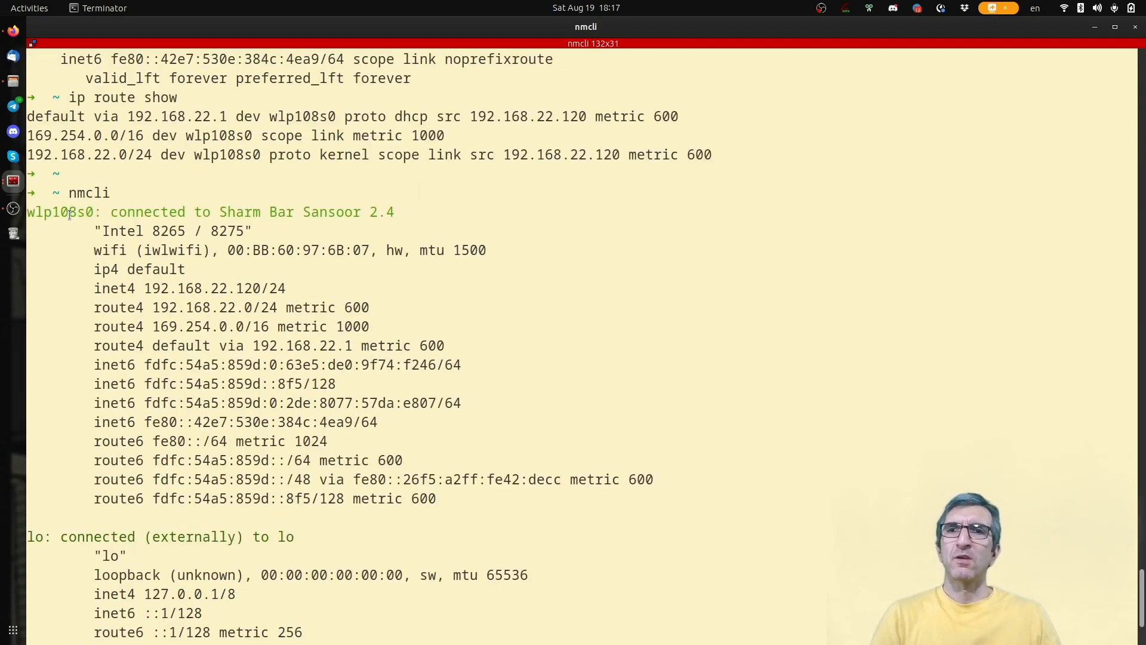
double_click(145, 212)
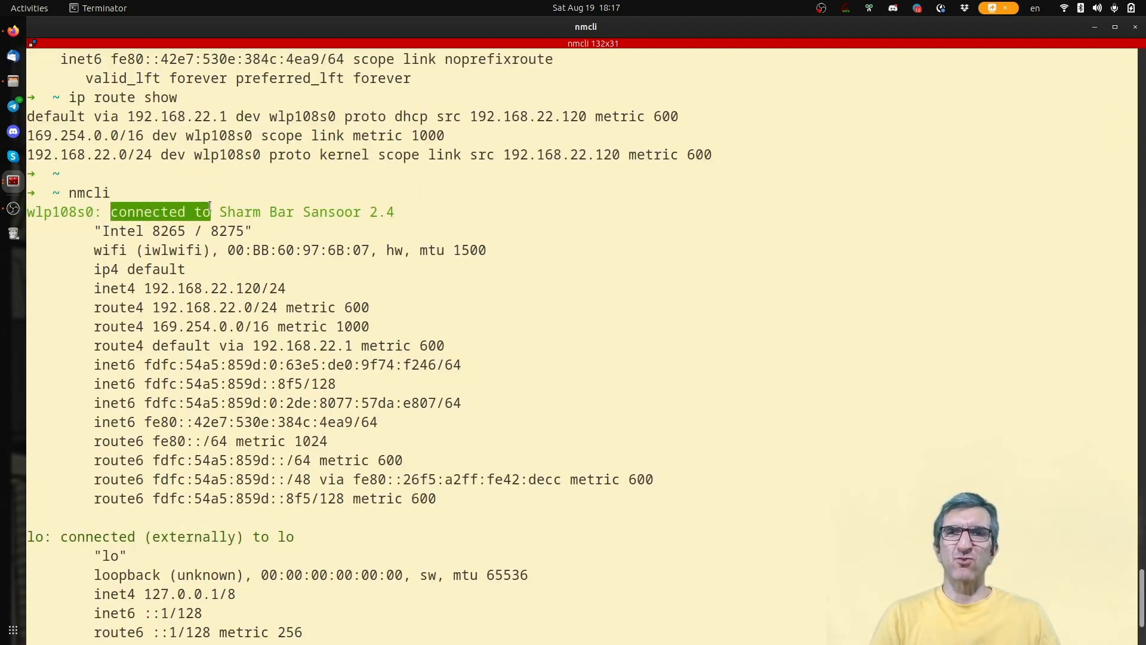
click(107, 237)
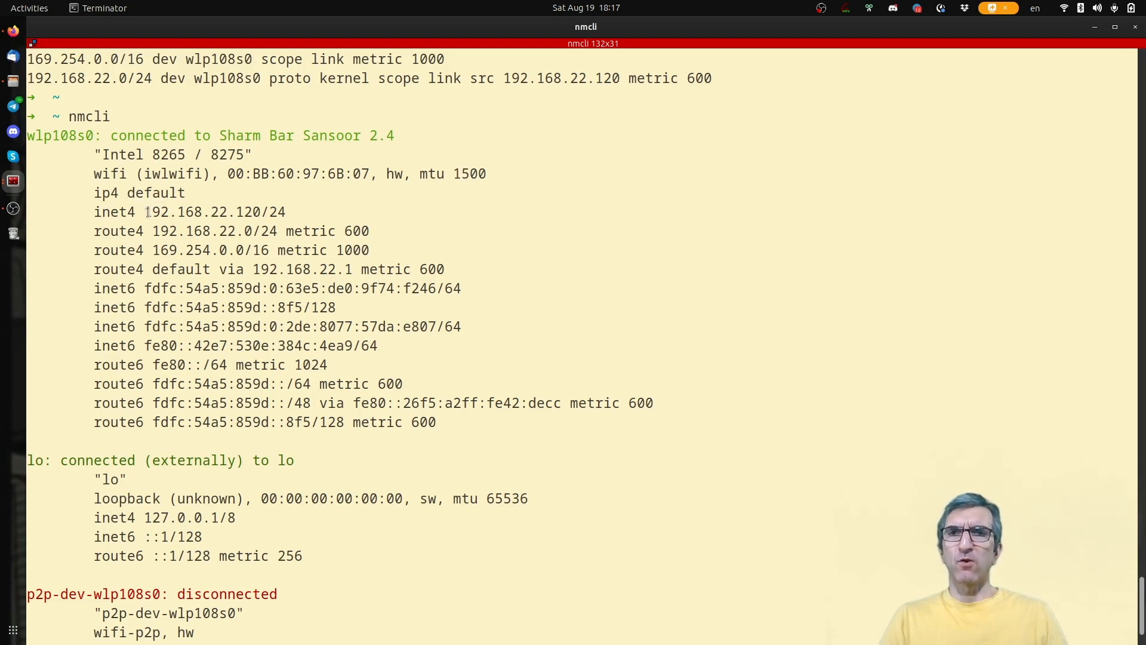
double_click(197, 212)
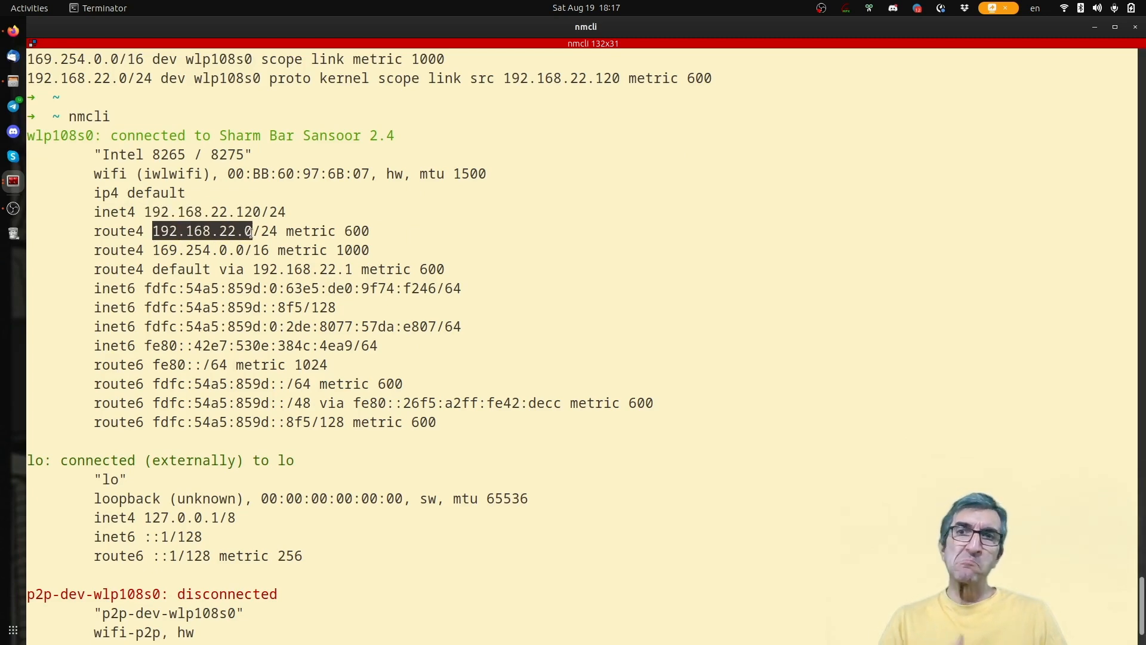
scroll(down, 3)
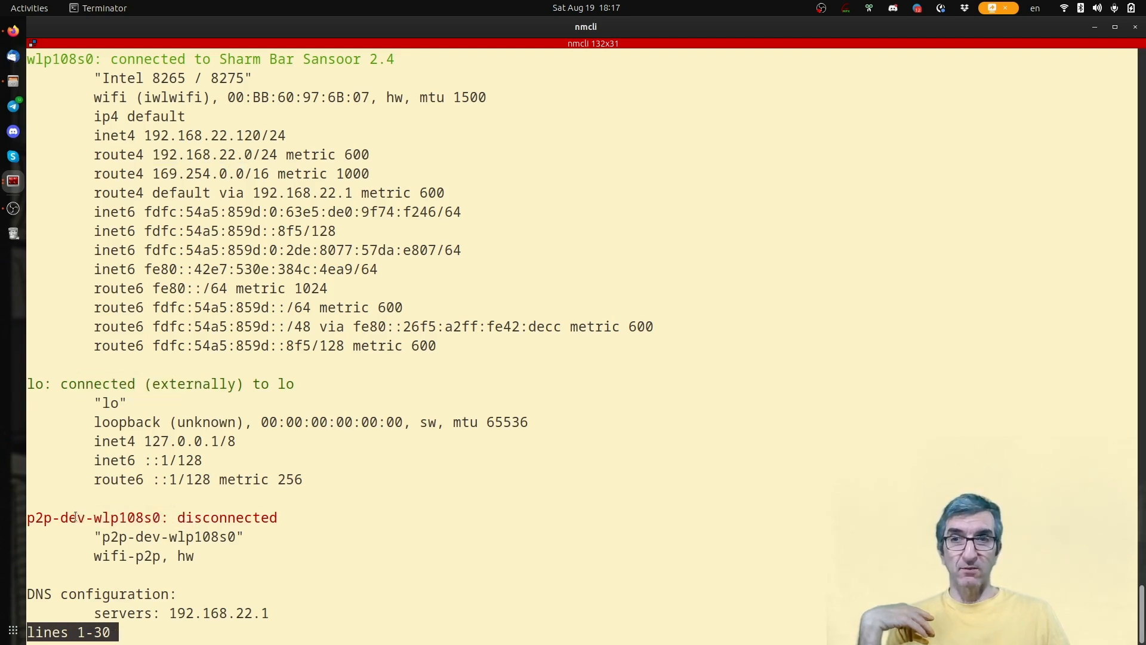
Step: Point out the DNS server, quit the pager, and run nmcli --help to find the general object
double_click(217, 613)
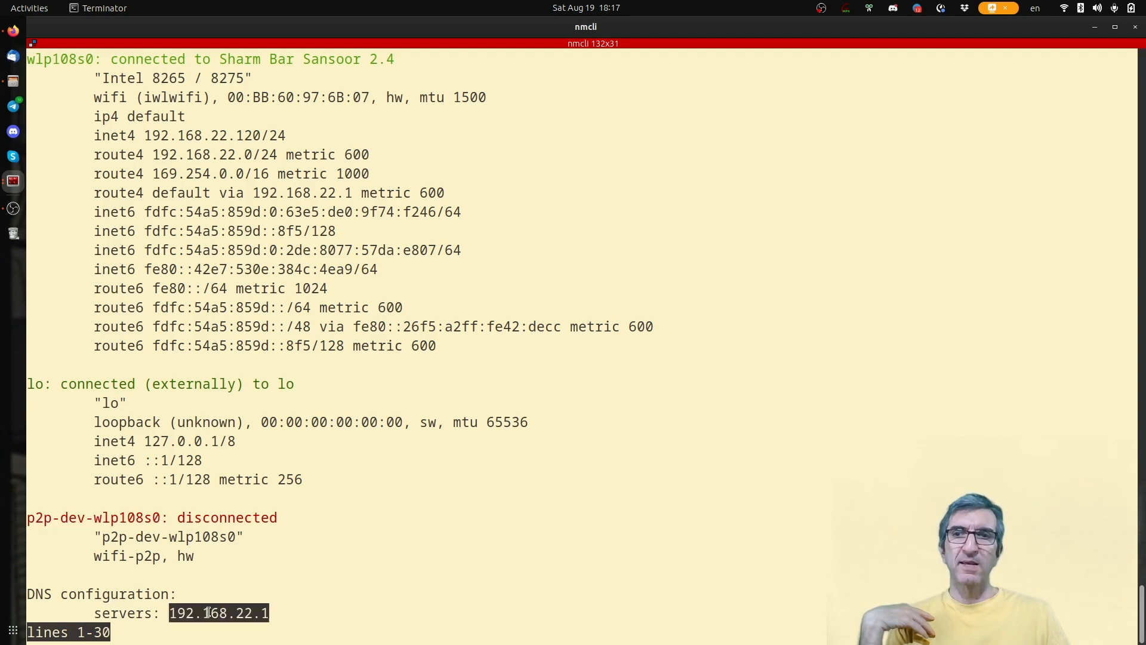
key(q)
text(nmcli)
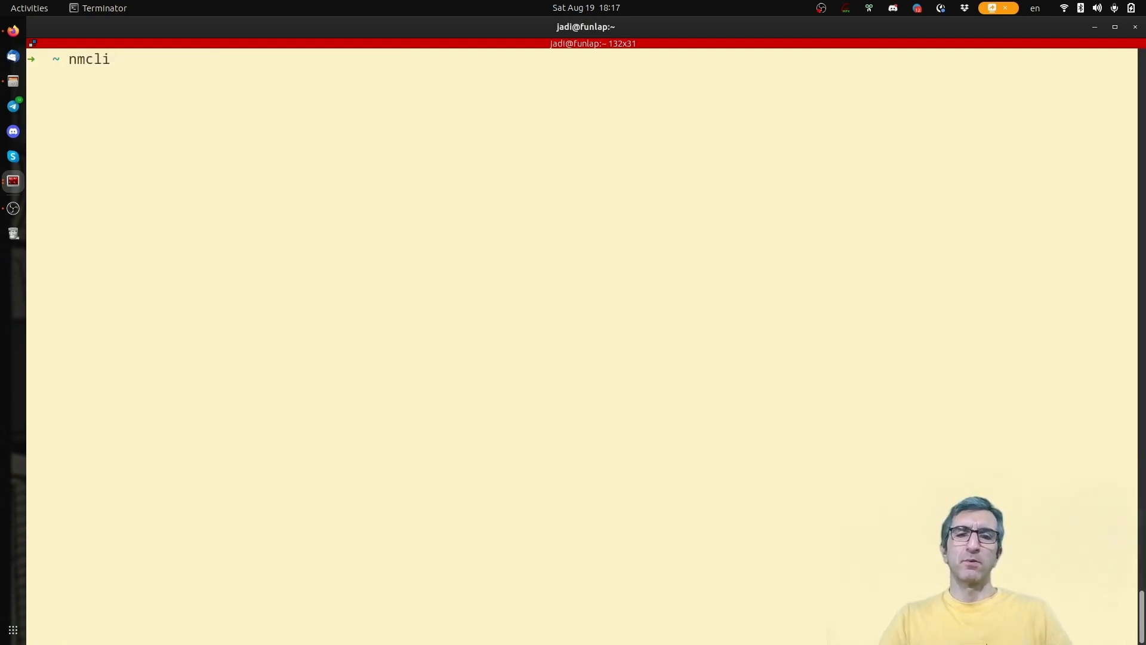
text(--help)
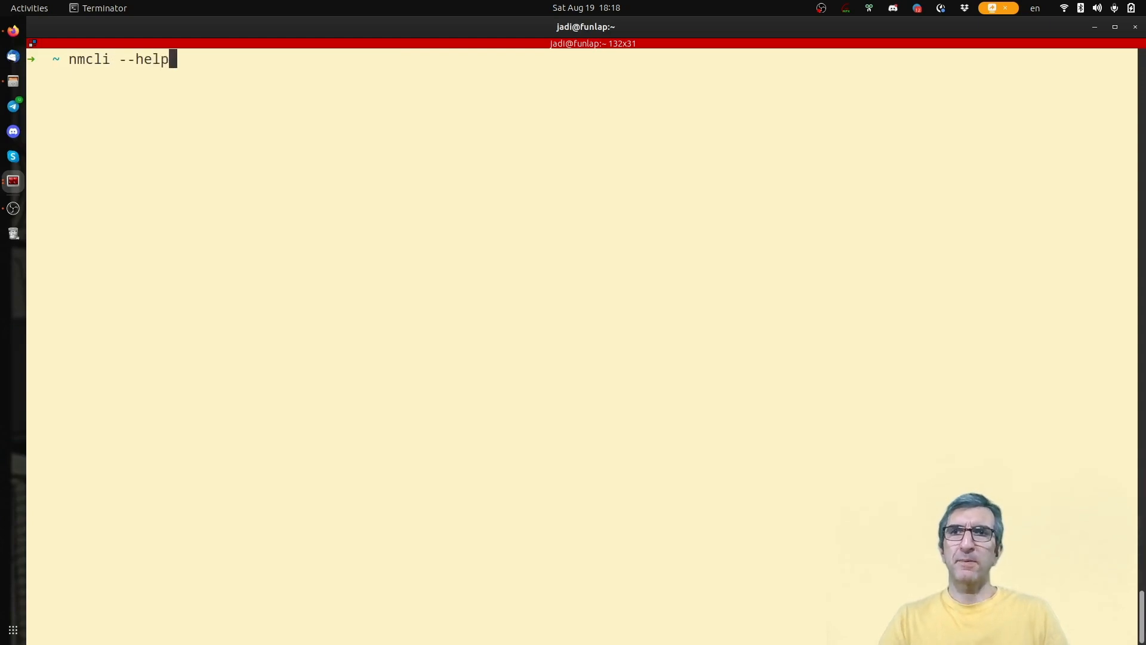
key(Return)
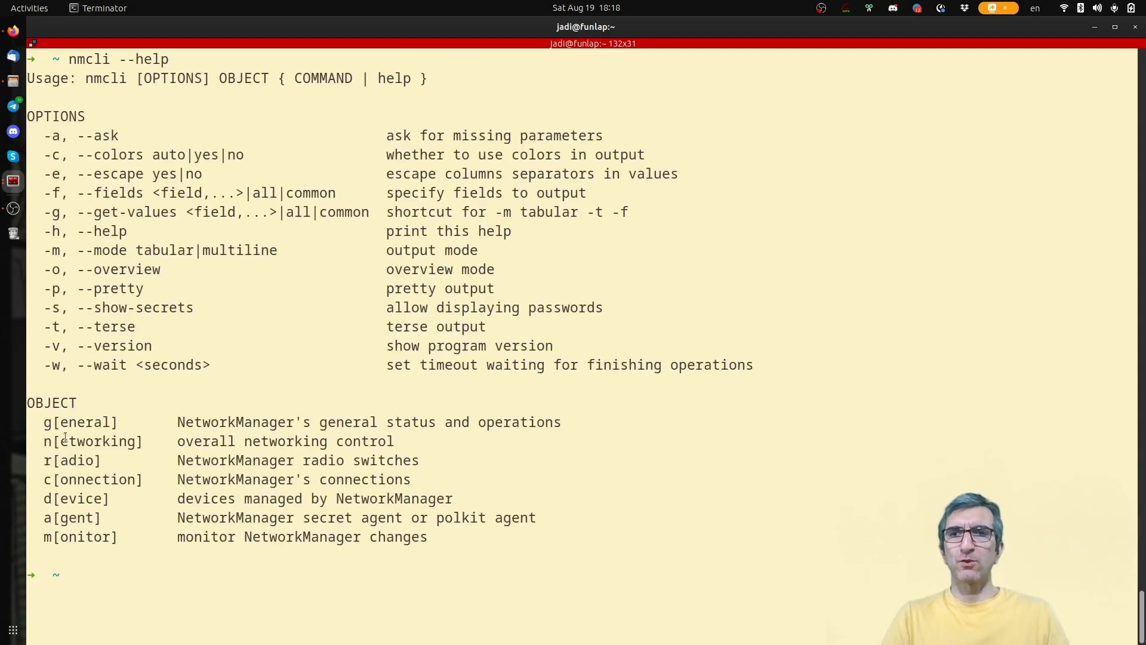
double_click(80, 422)
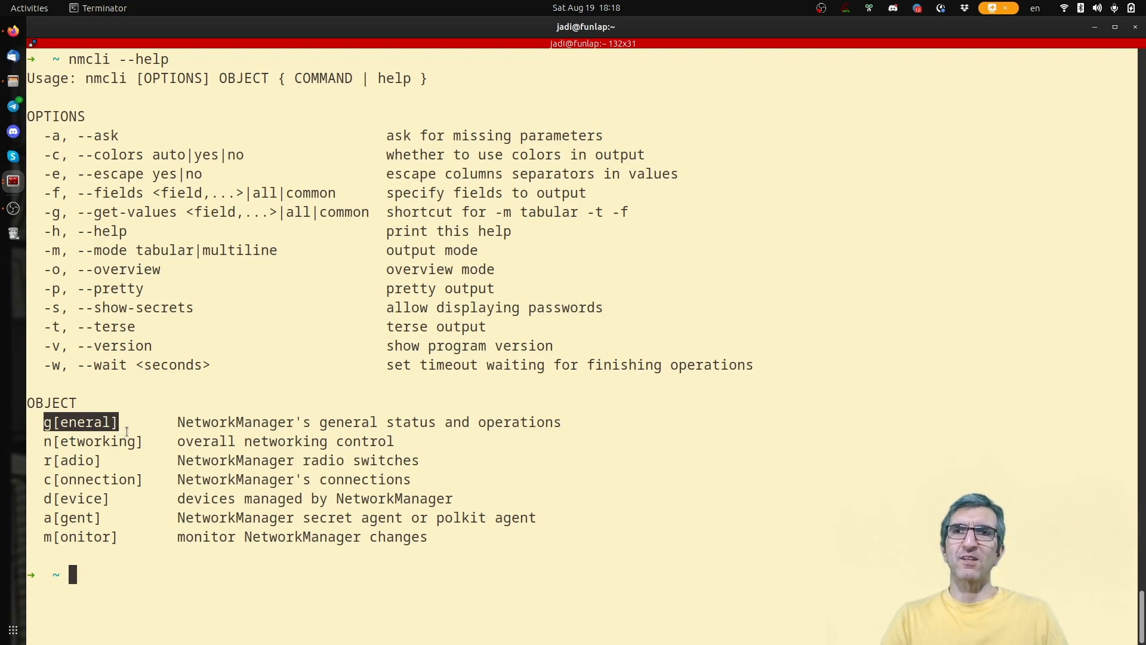
Step: Run nmcli general and highlight the connected state with full connectivity
text(nmcli)
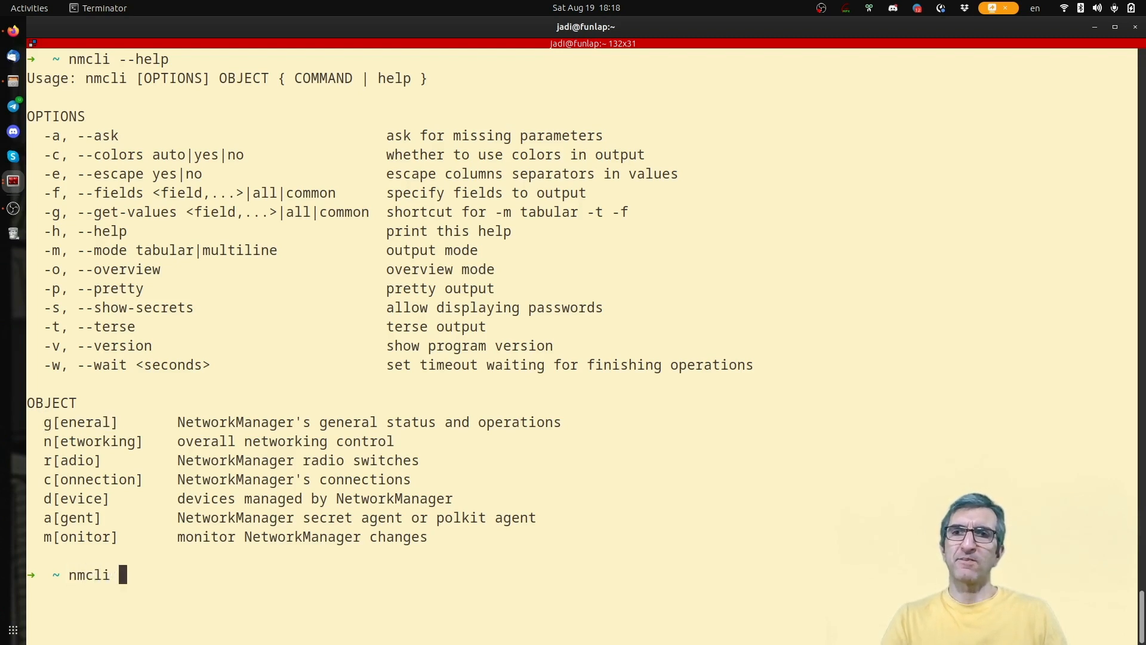
text(general)
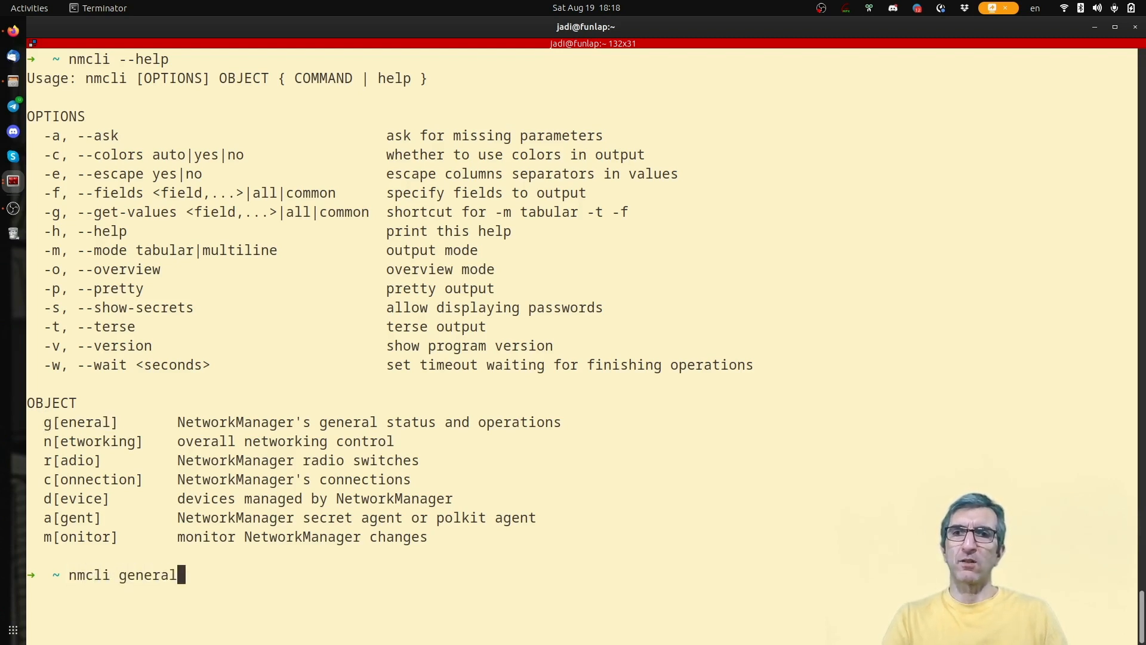
key(Return)
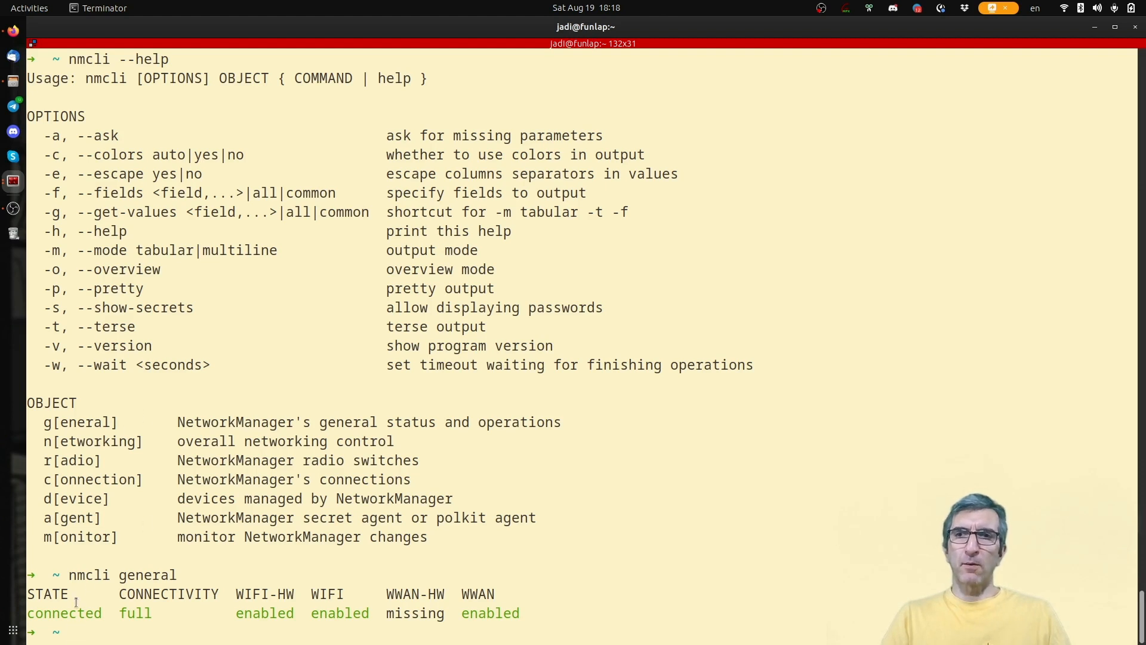
double_click(64, 612)
text(nmcli general)
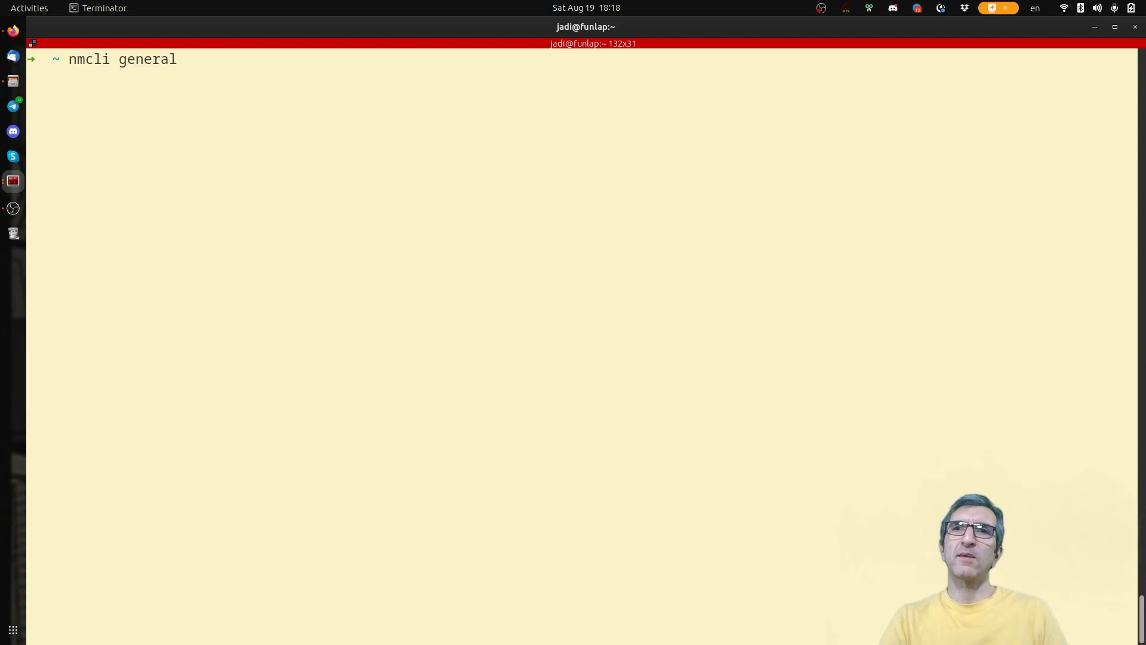
Step: Run nmcli --help then nmcli device, pointing out wlp108s0 and the disconnected p2p device
text(--)
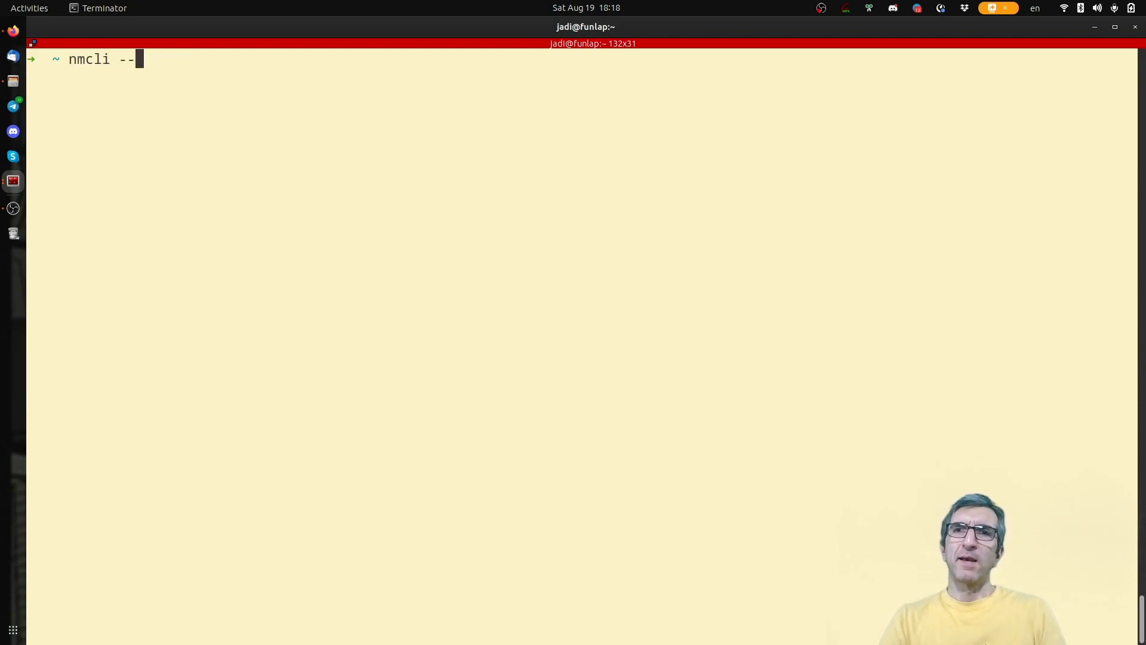
key(Return)
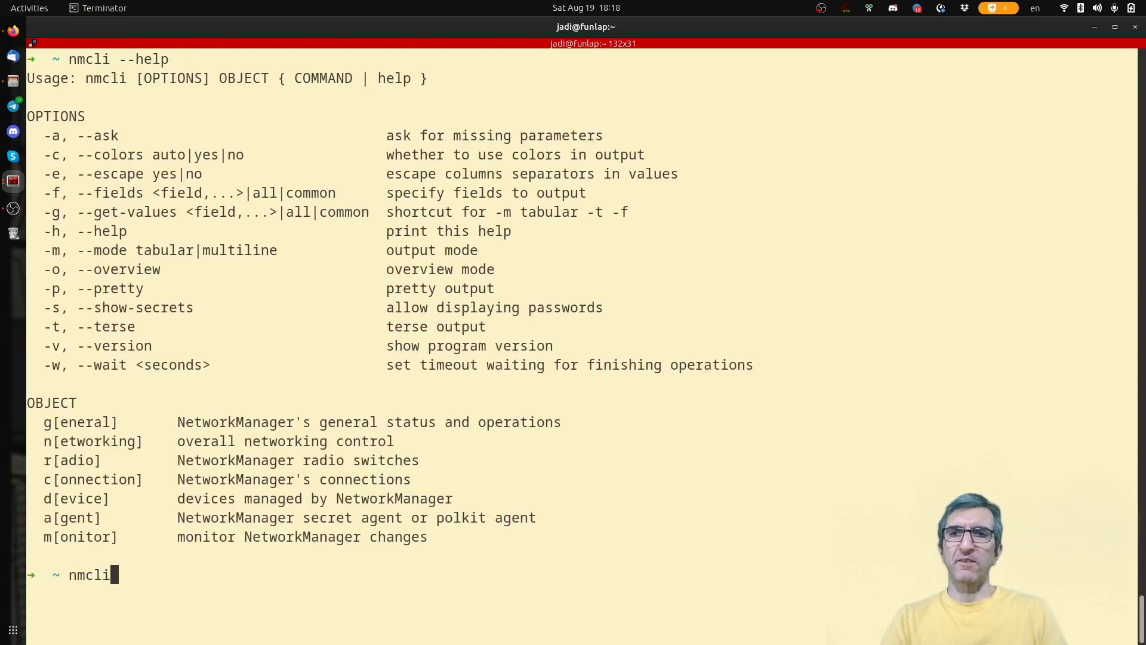
text(device)
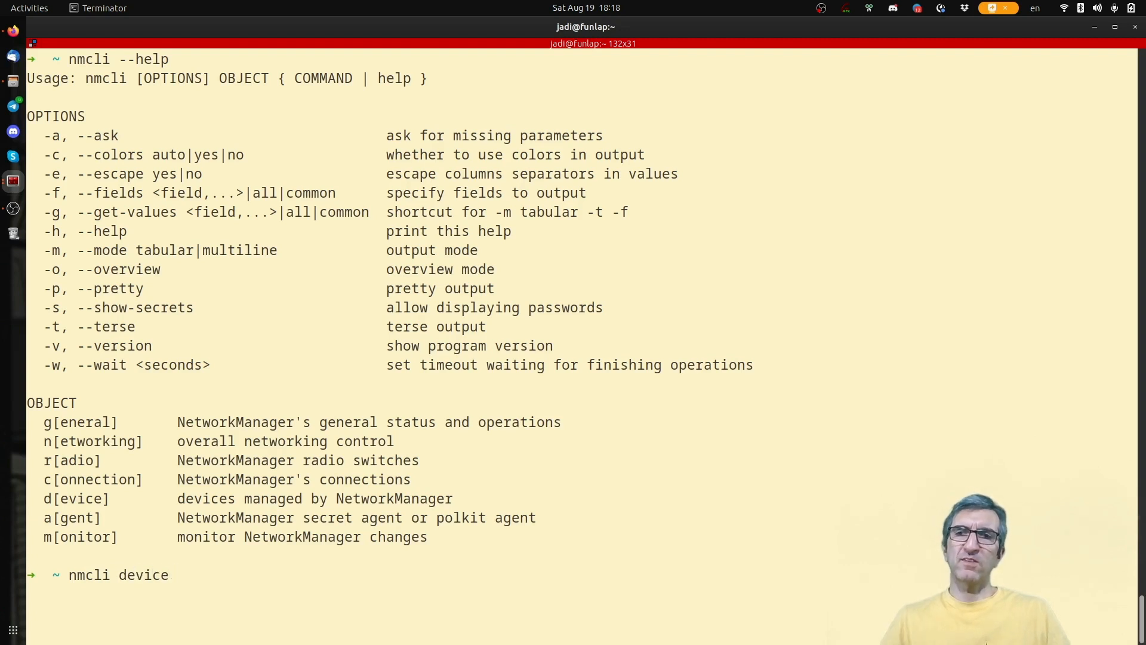
key(Return)
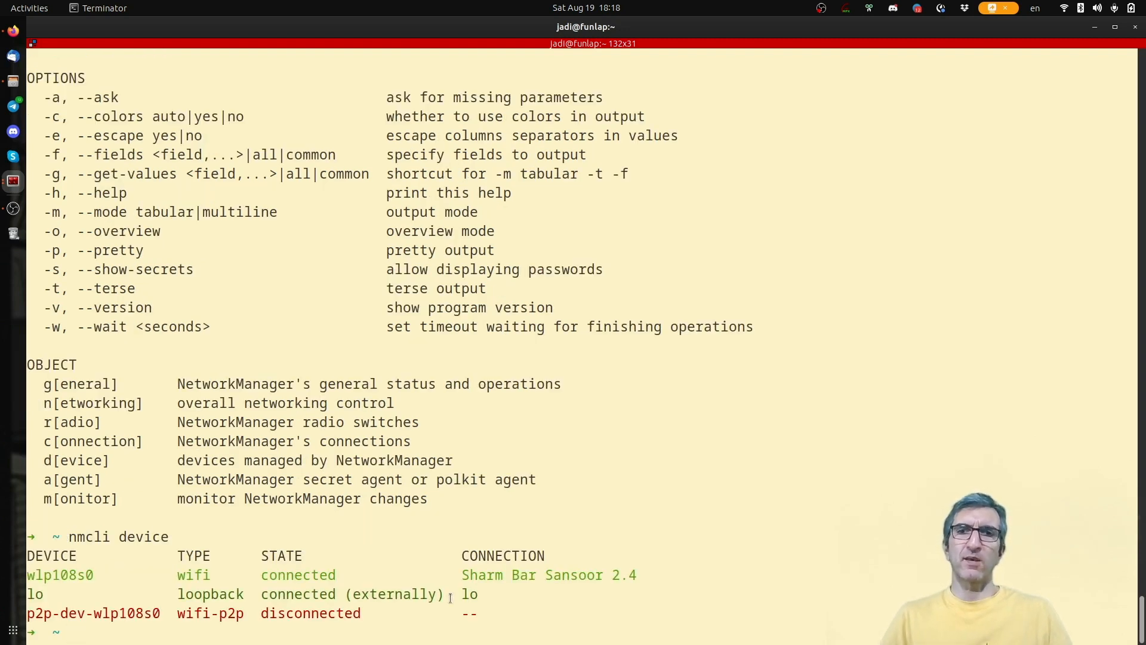
double_click(60, 574)
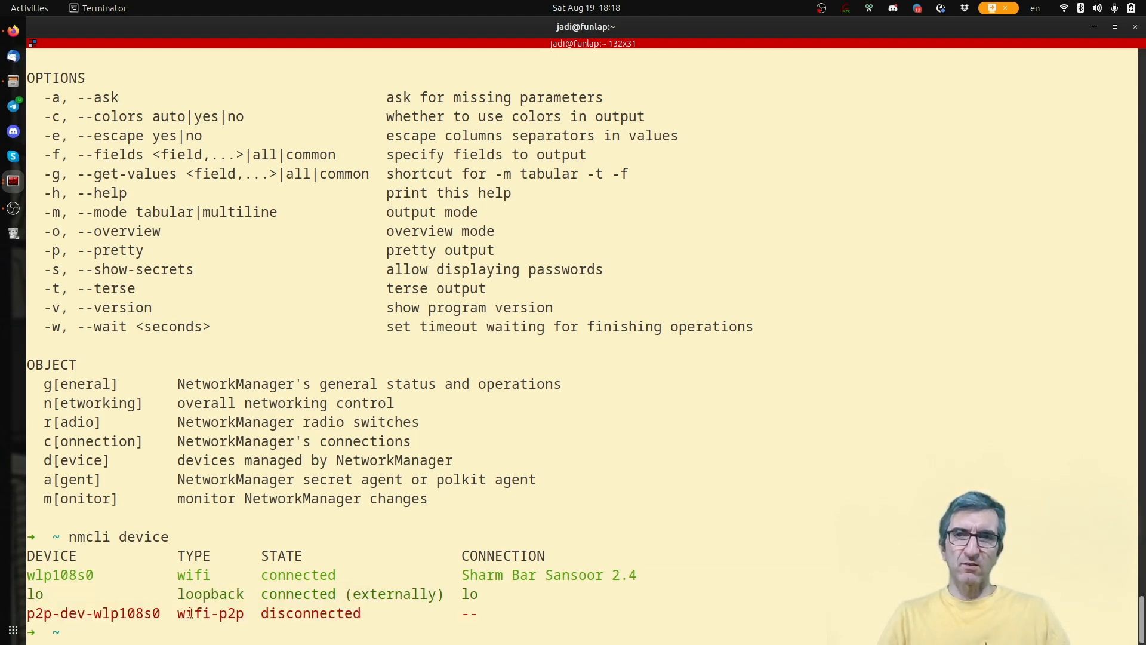
double_click(310, 613)
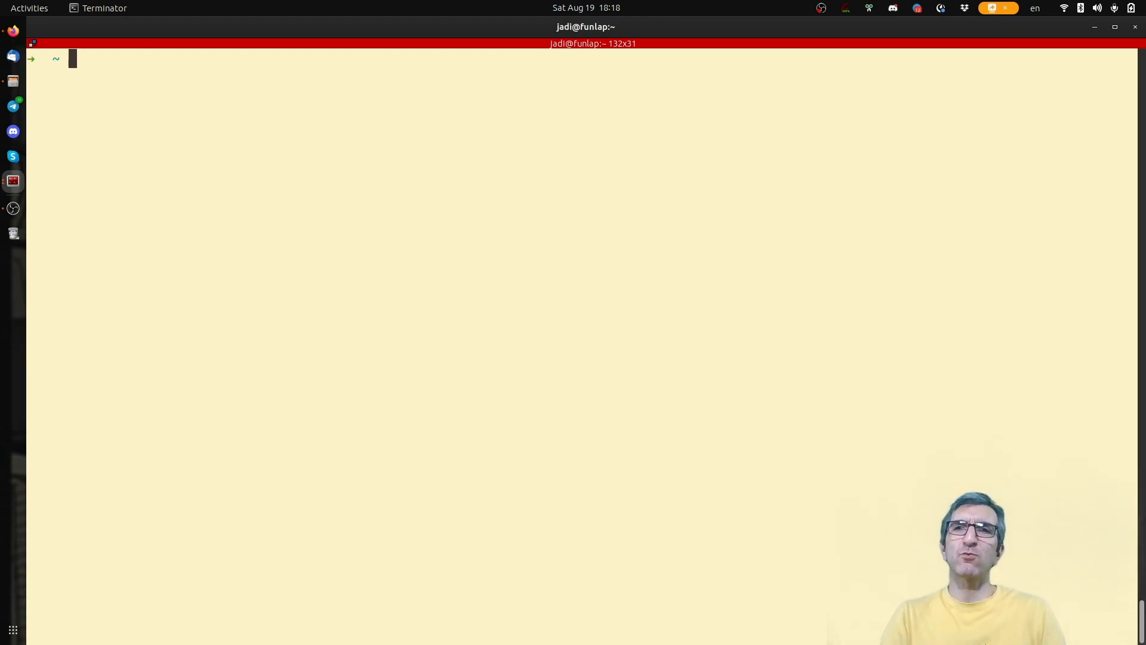
Step: Run nmcli --help, then nmcli device --help listing the wifi subcommands, and quit the pager
text(nmcli -)
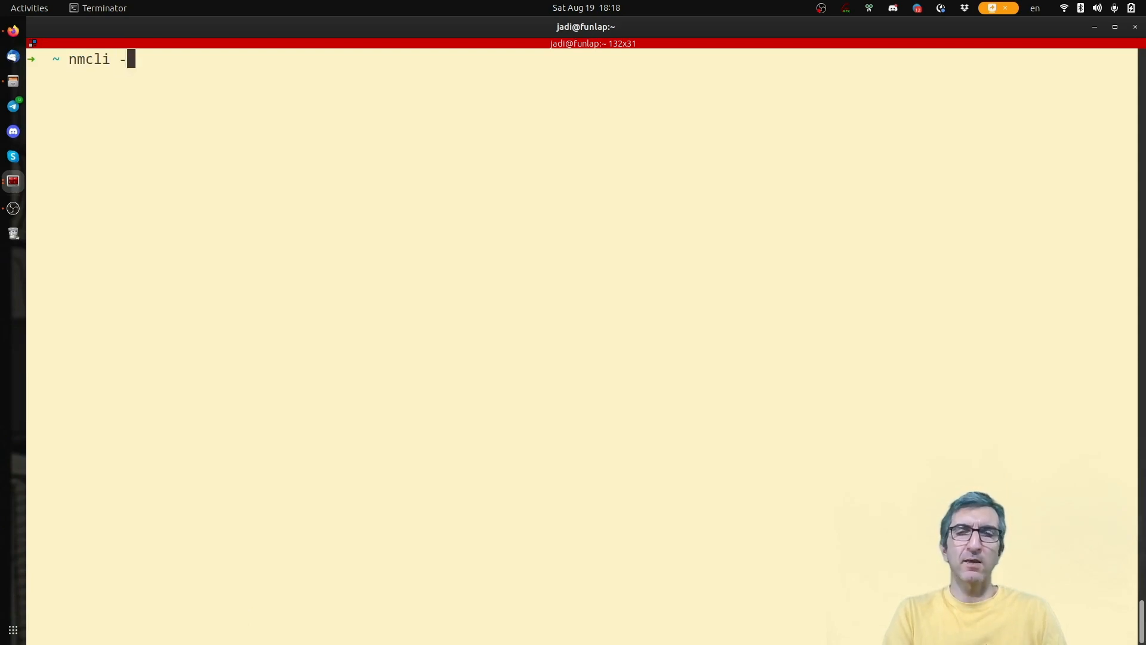
key(Return)
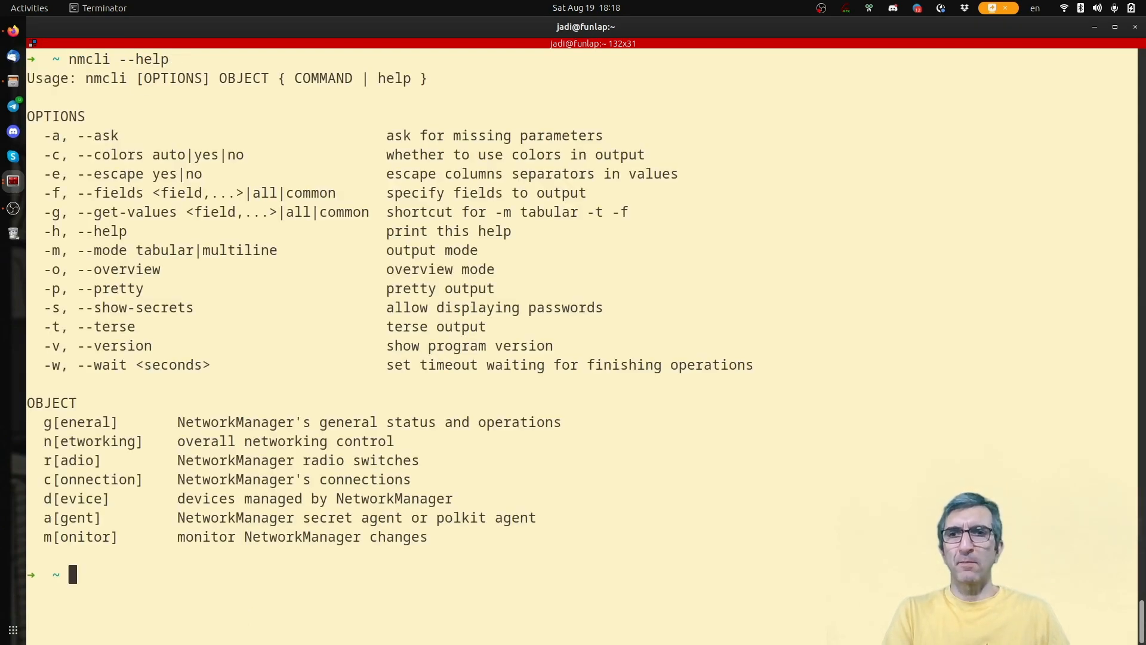
text(nmcli d)
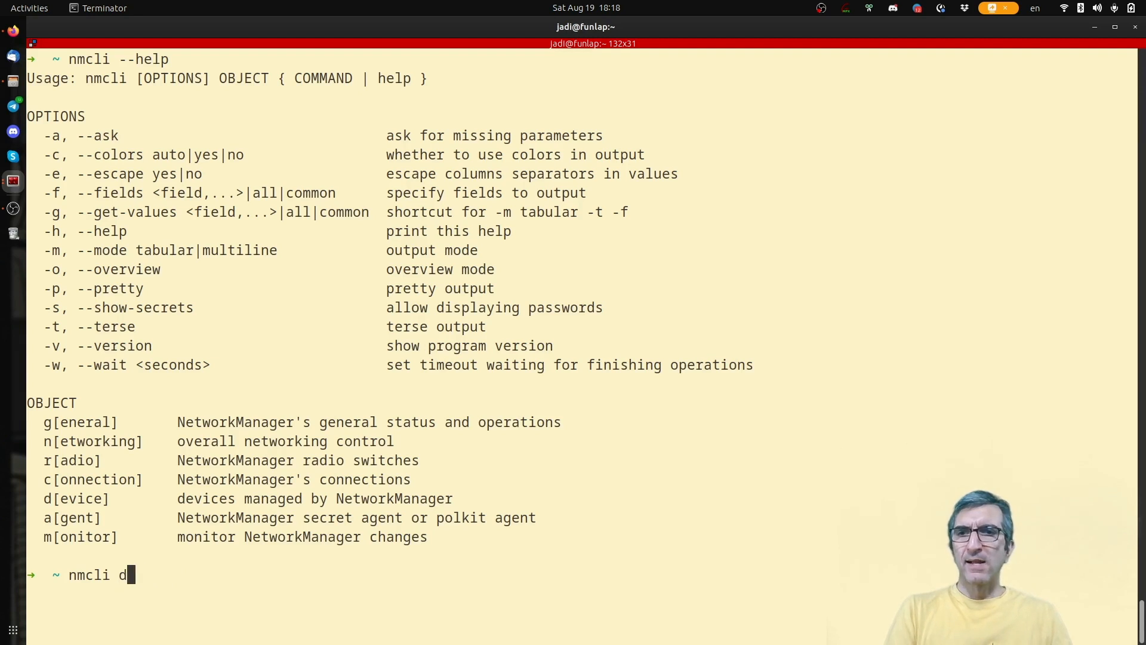
text(evice -)
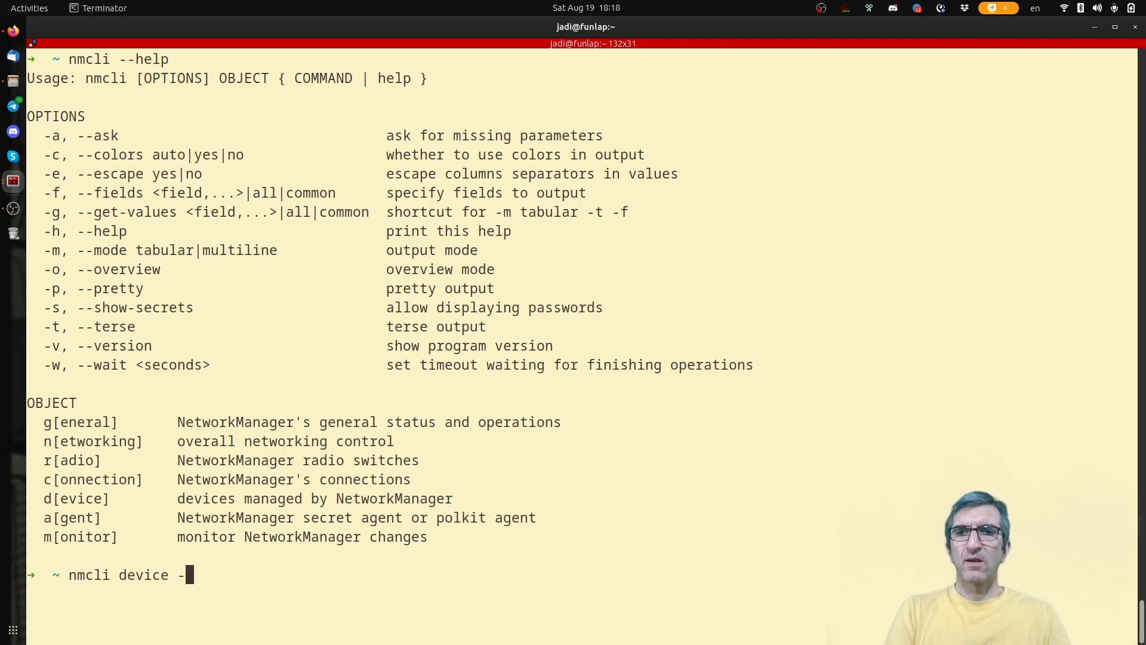
key(Return)
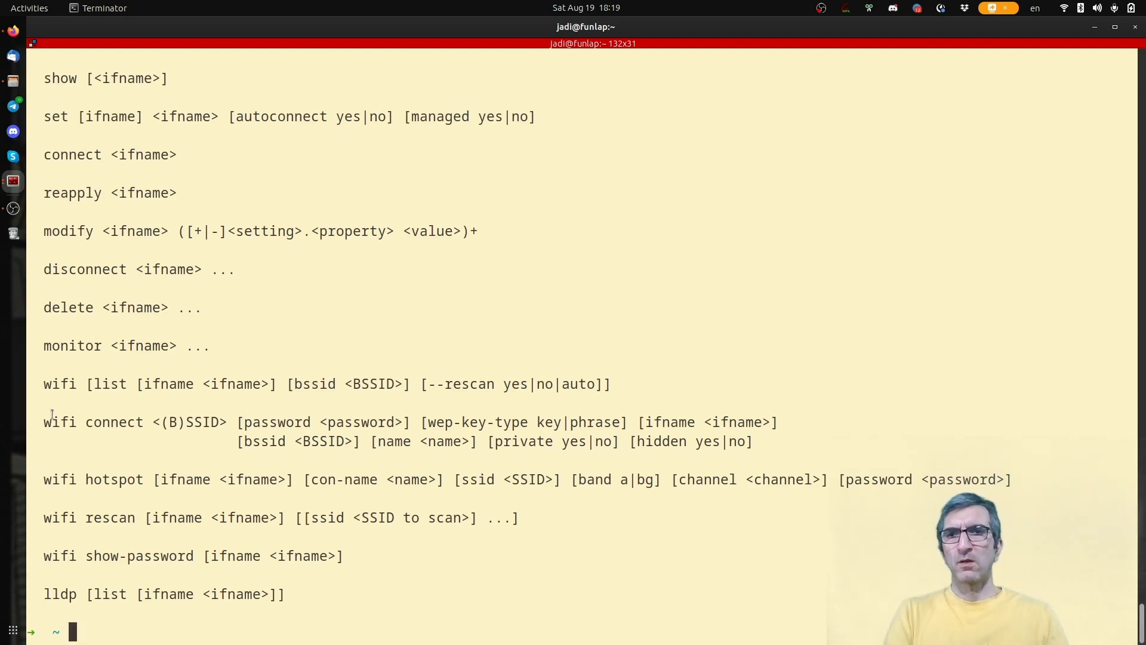
text(q)
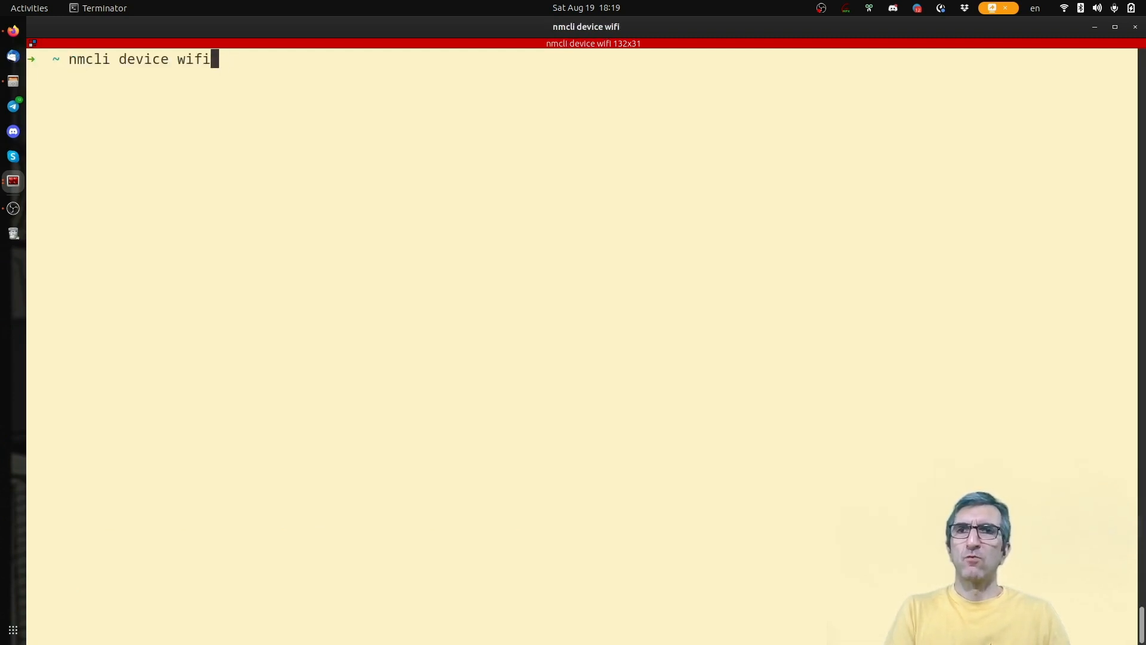
Step: Run nmcli device wifi to list nearby networks, then start typing the wifi connect command
key(Return)
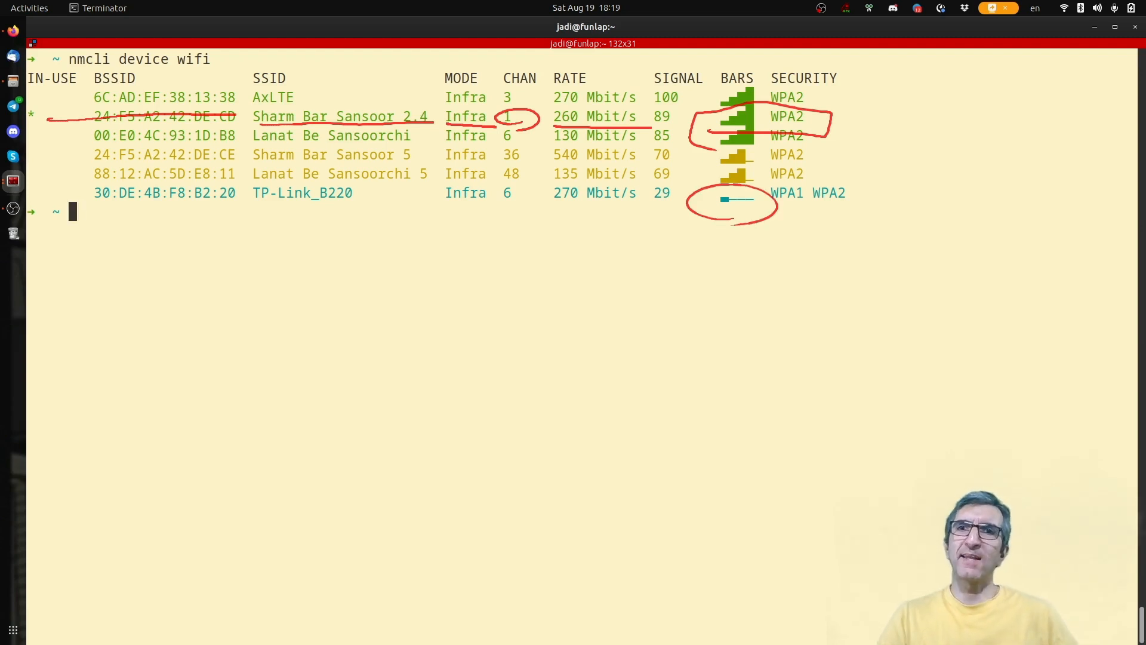
text(nmcli device wifi coo)
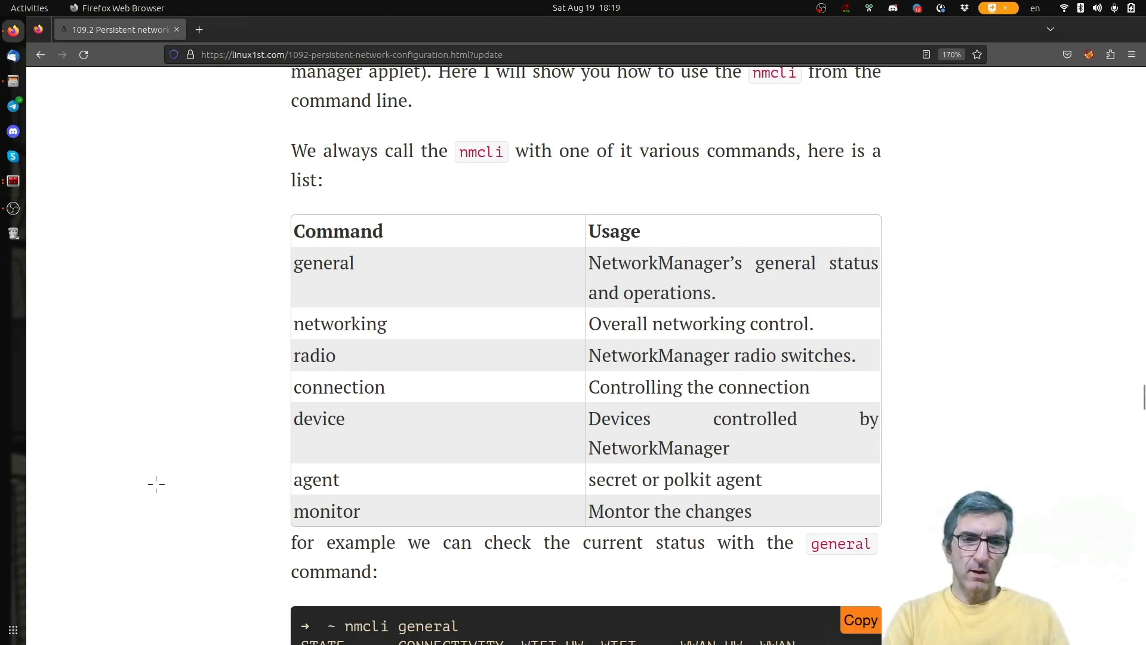
scroll(down, 3)
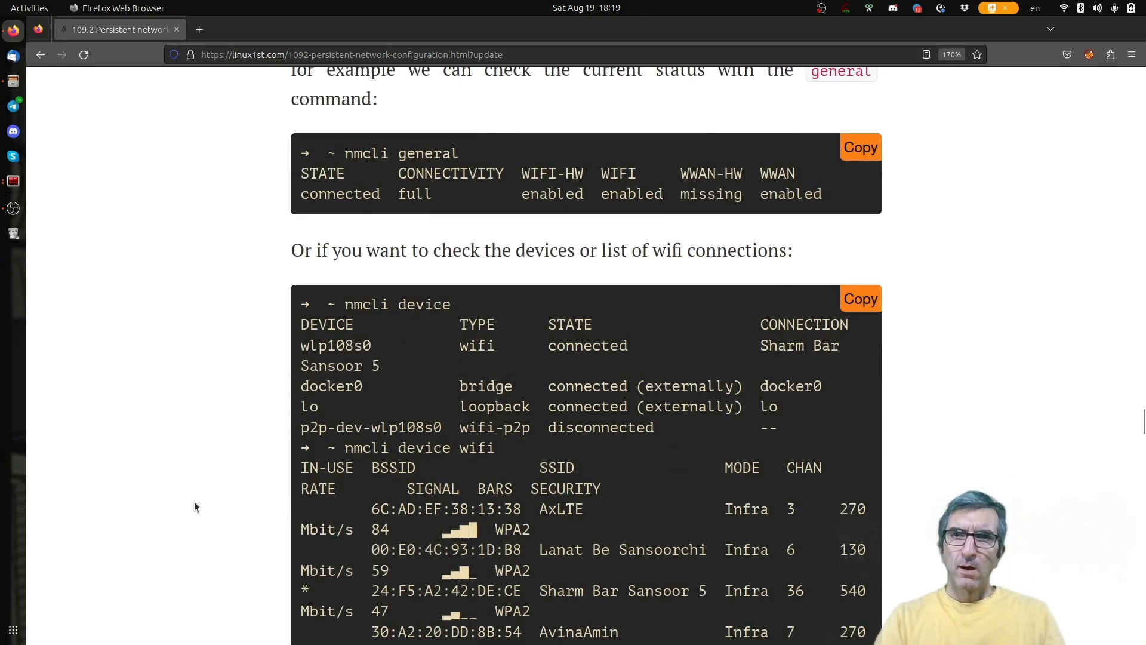
scroll(down, 3)
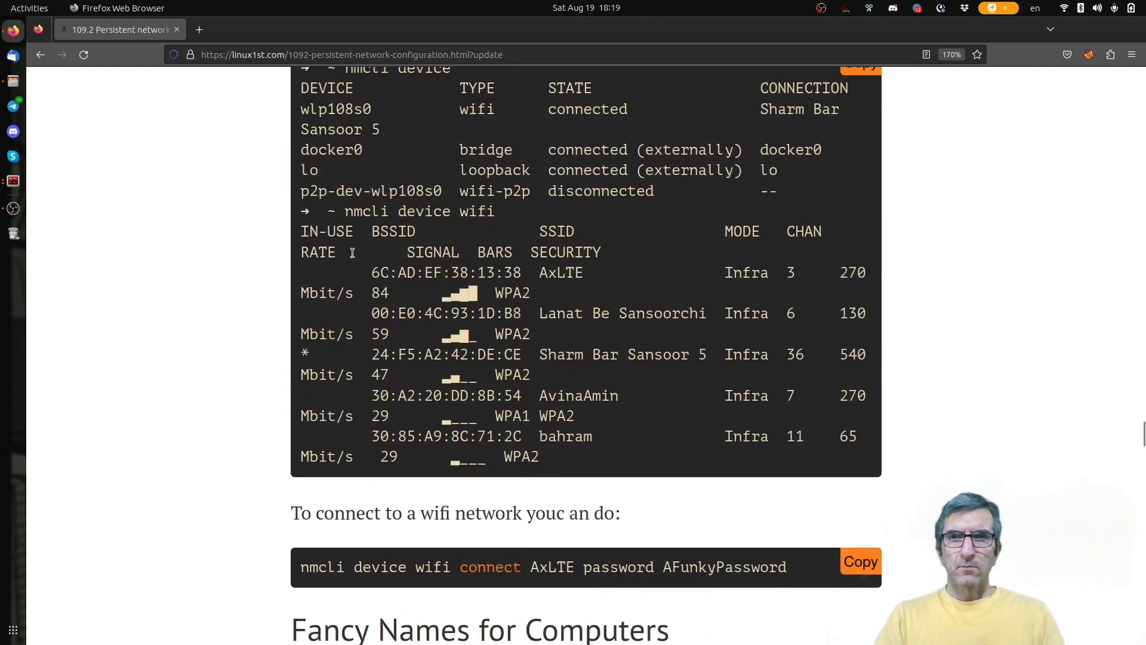
scroll(down, 3)
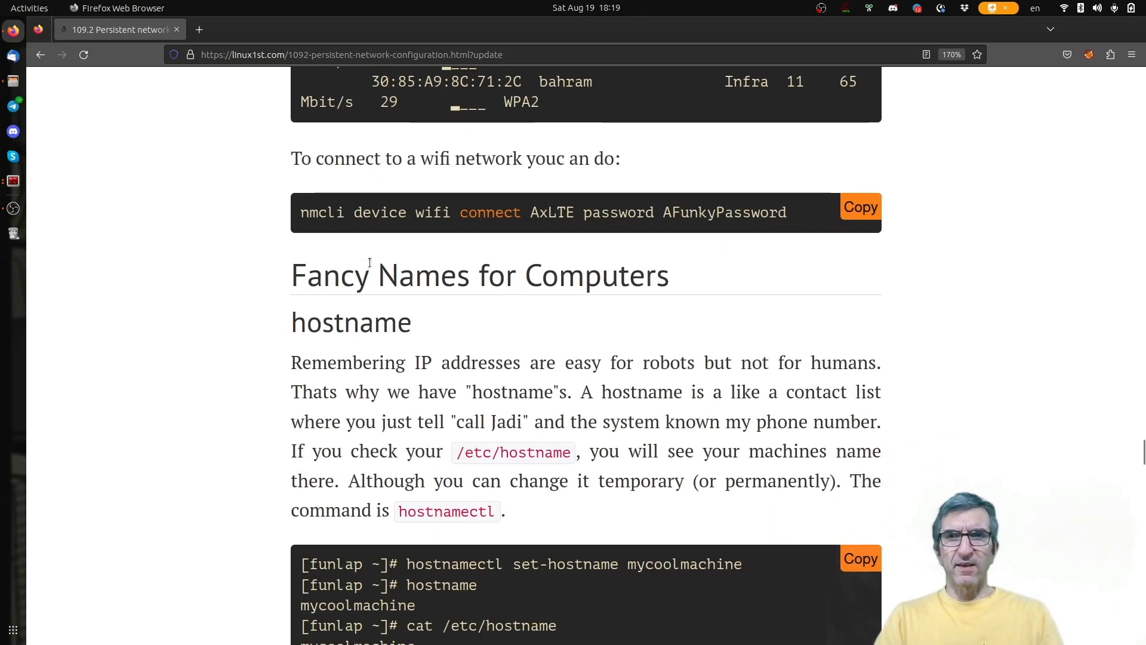
double_click(328, 212)
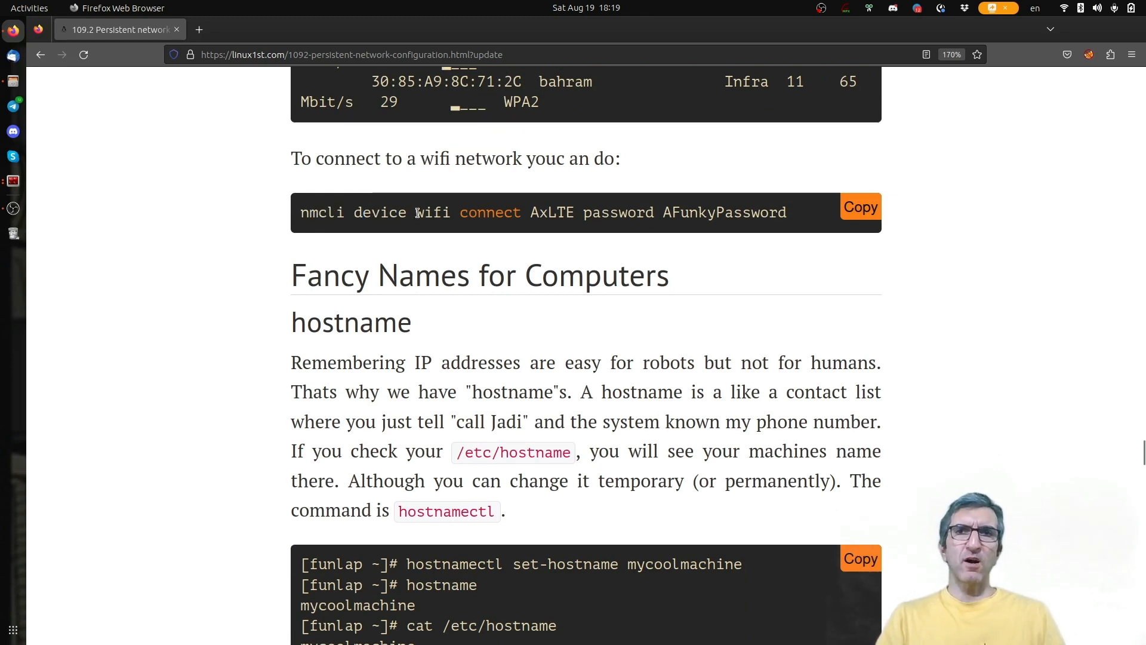
double_click(552, 213)
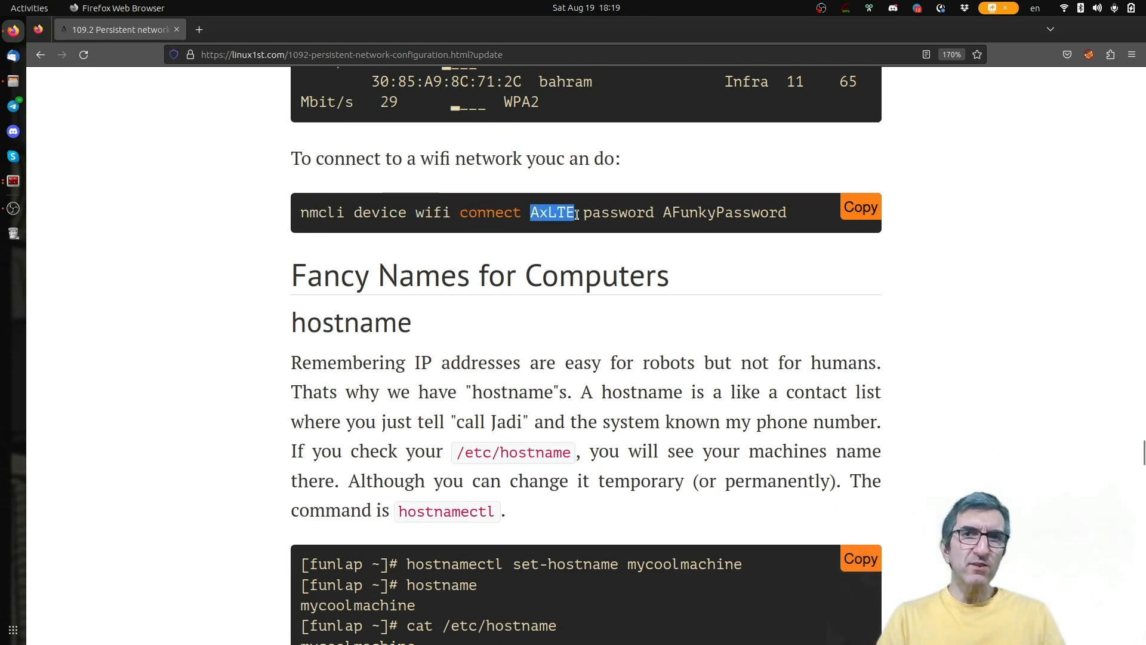
mouse_move(572, 198)
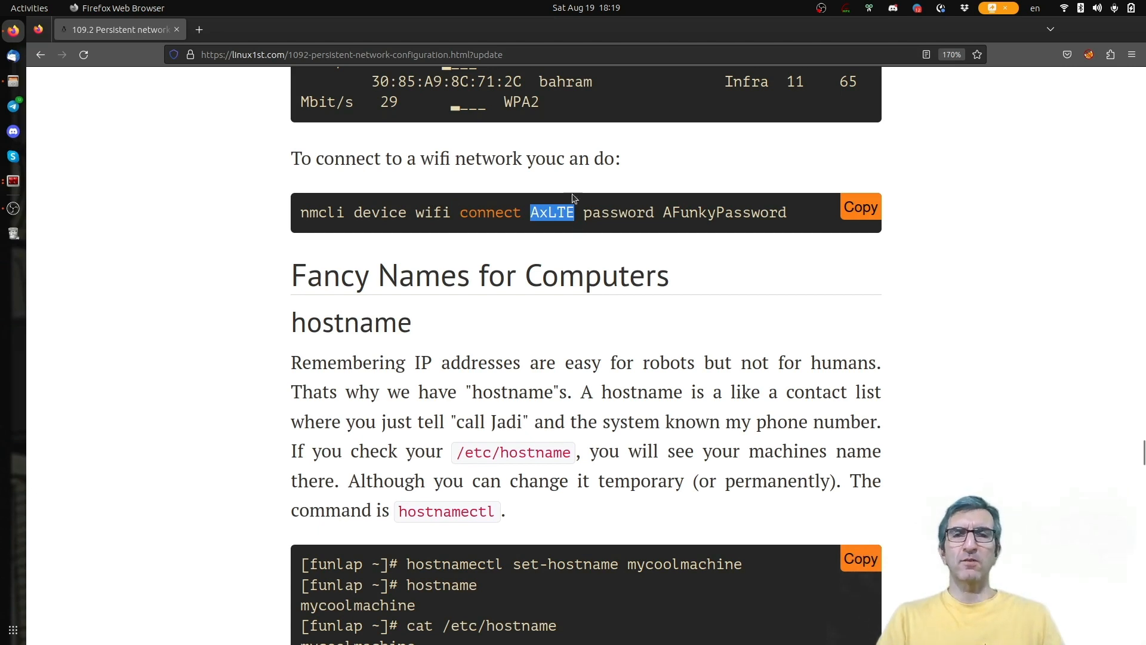
double_click(617, 213)
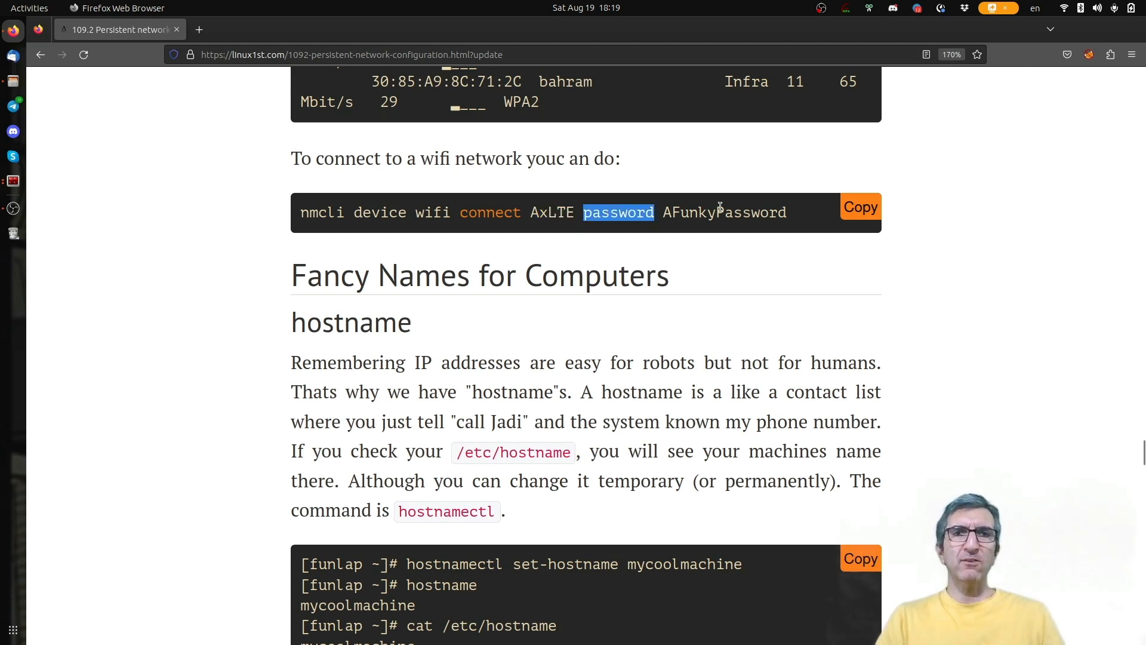
double_click(724, 213)
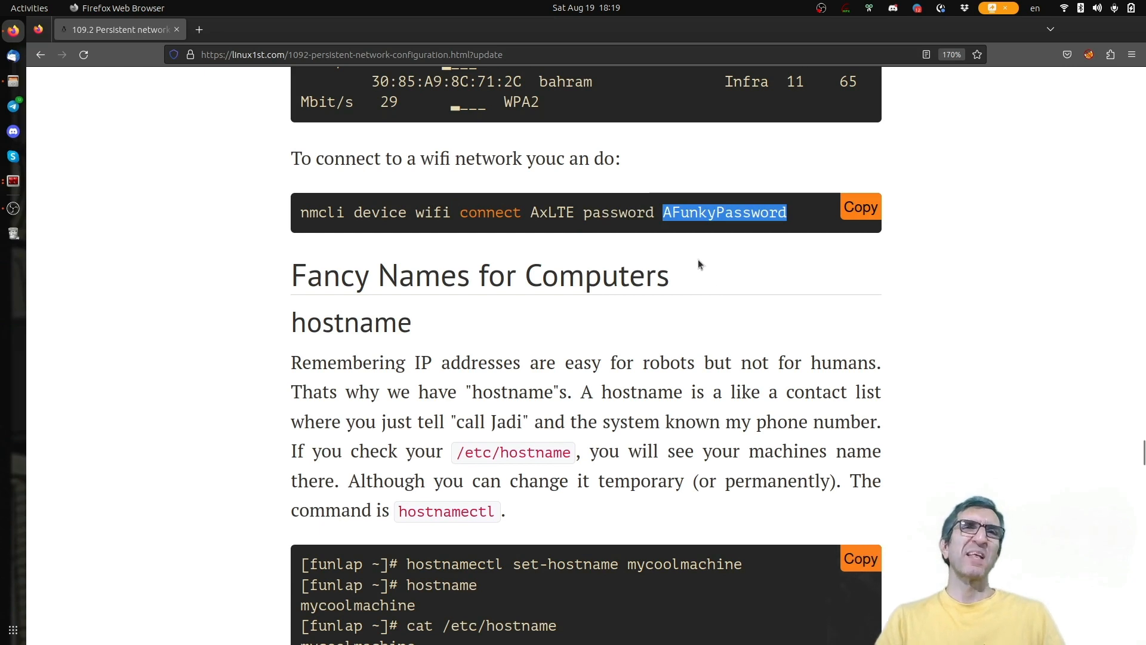
mouse_move(692, 220)
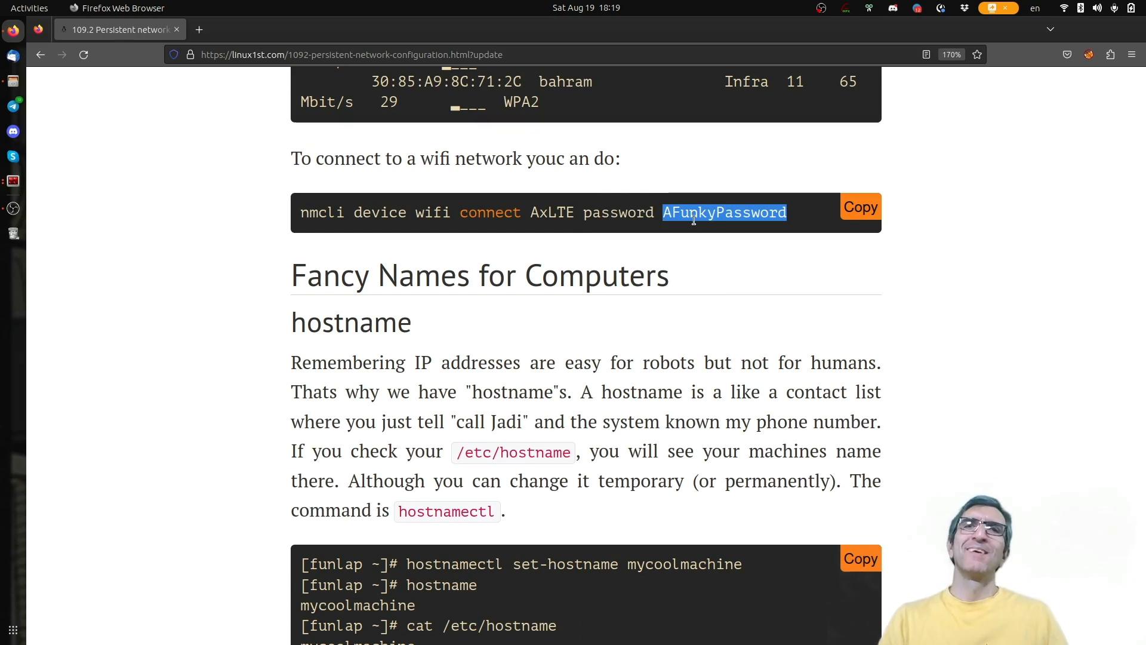